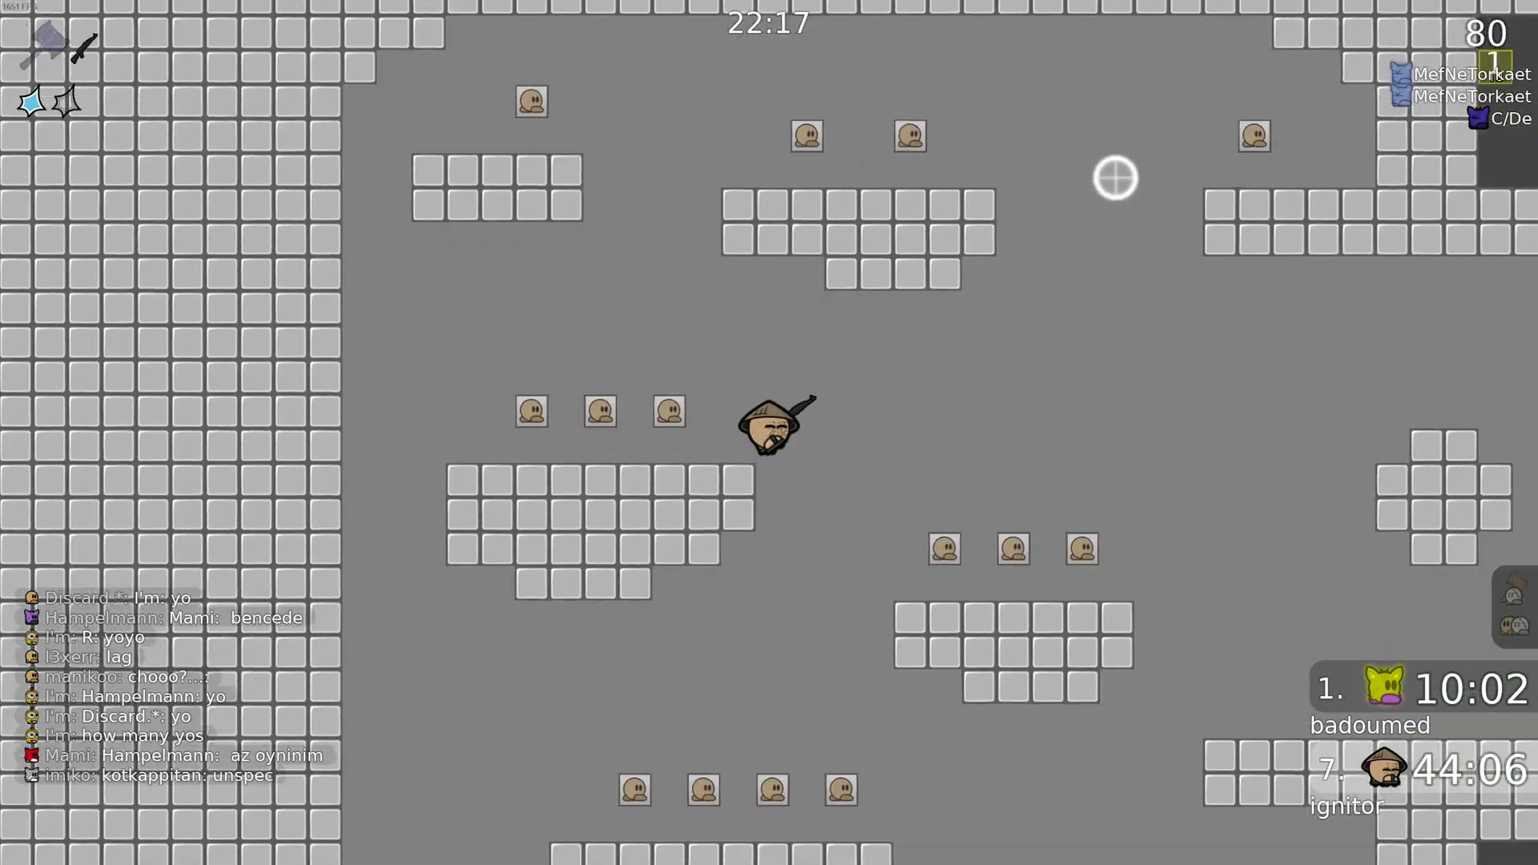
# Step: Switch to DDNet, glance at the settings page and return to play
pyautogui.press('alt+tab')
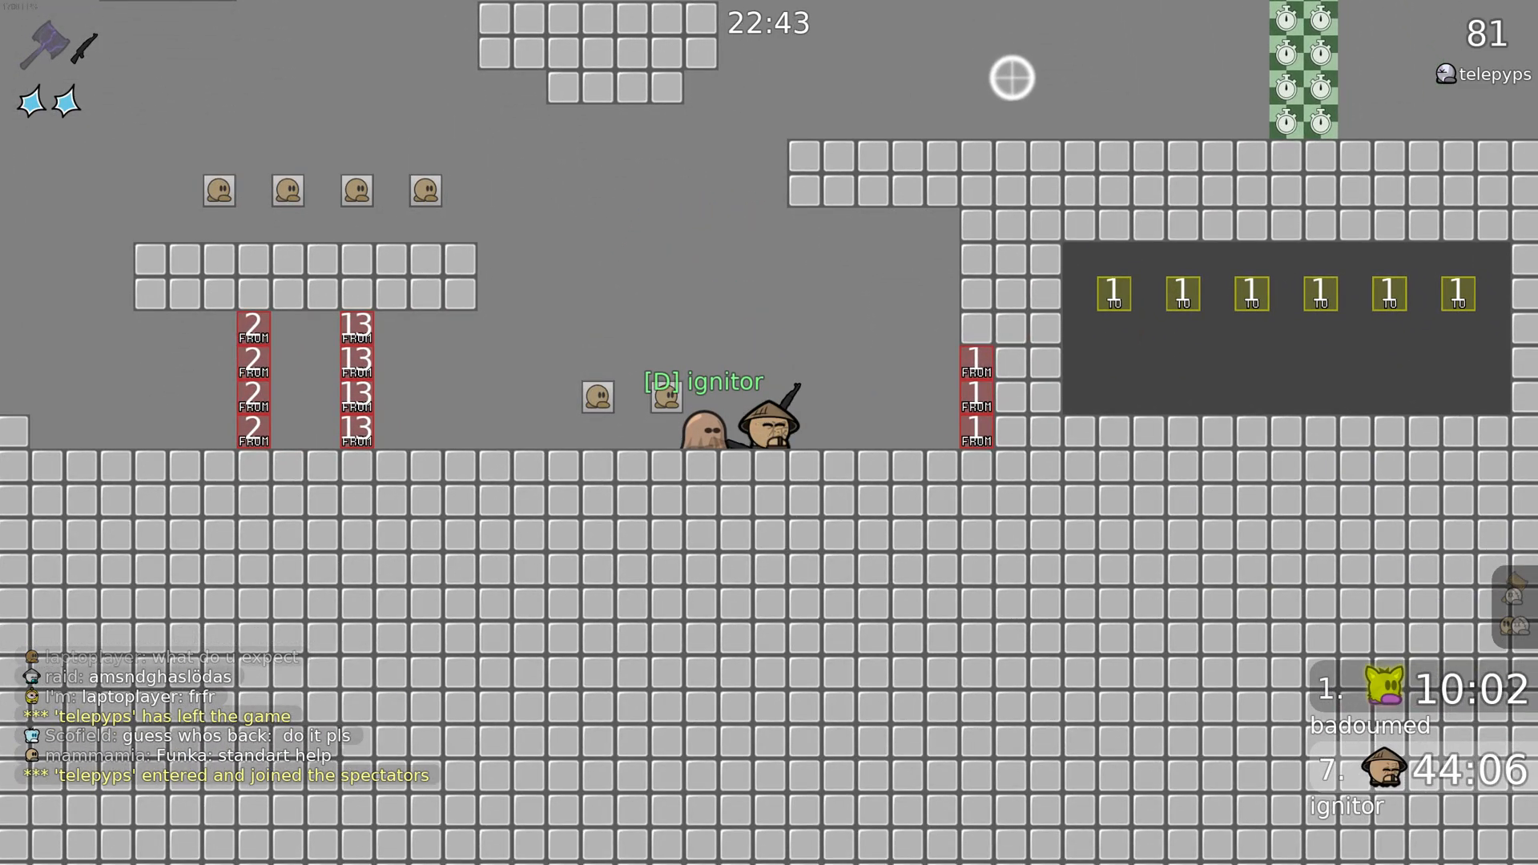
pyautogui.click(1435, 30)
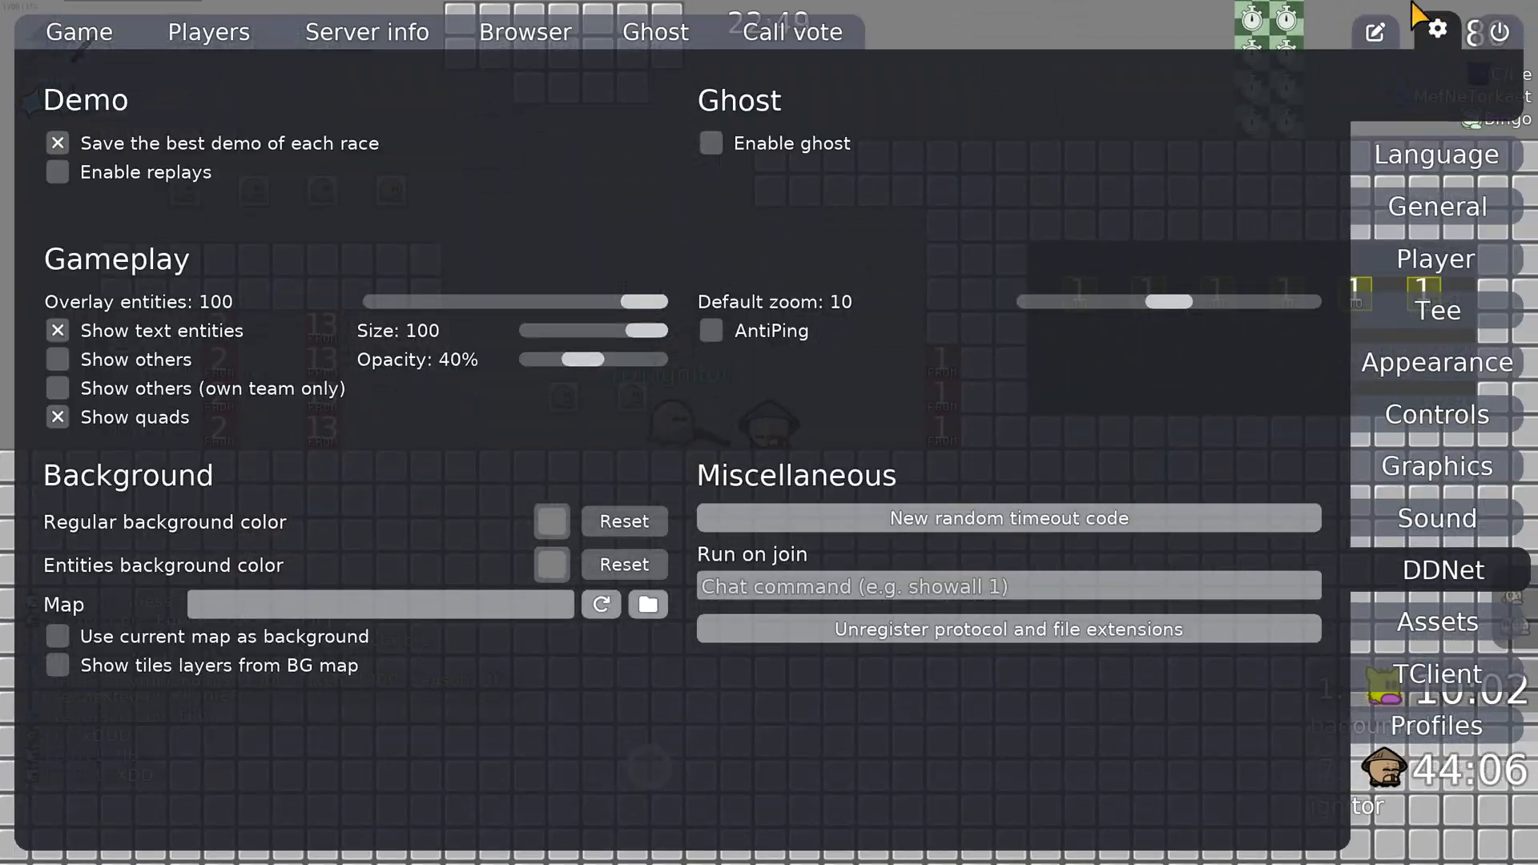
pyautogui.click(709, 330)
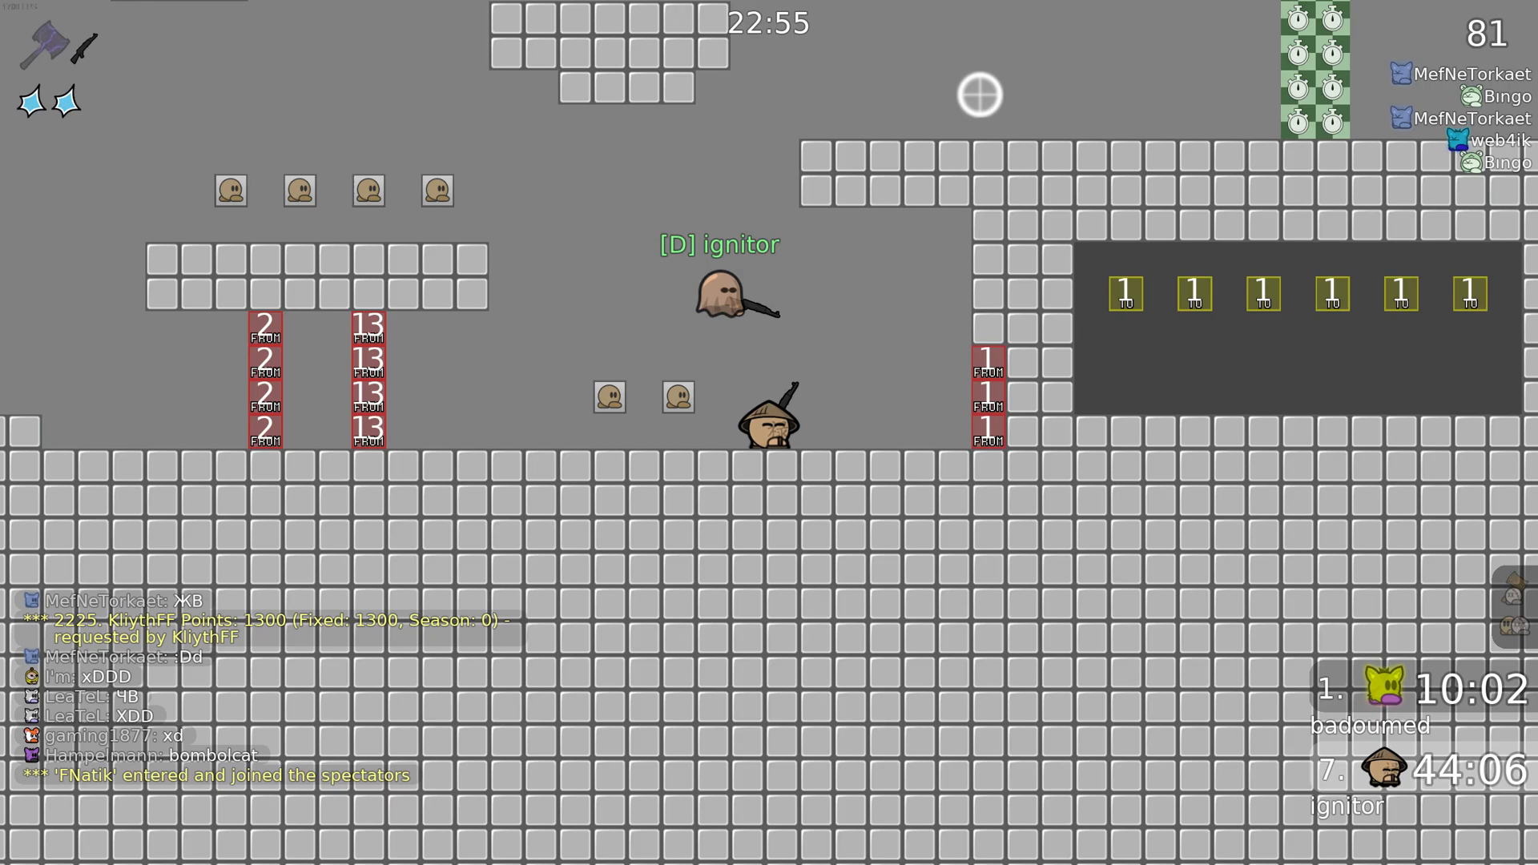
# Step: Query cl_prediction_margin in the console (reports 40) and enter 400
pyautogui.press('alt+tab')
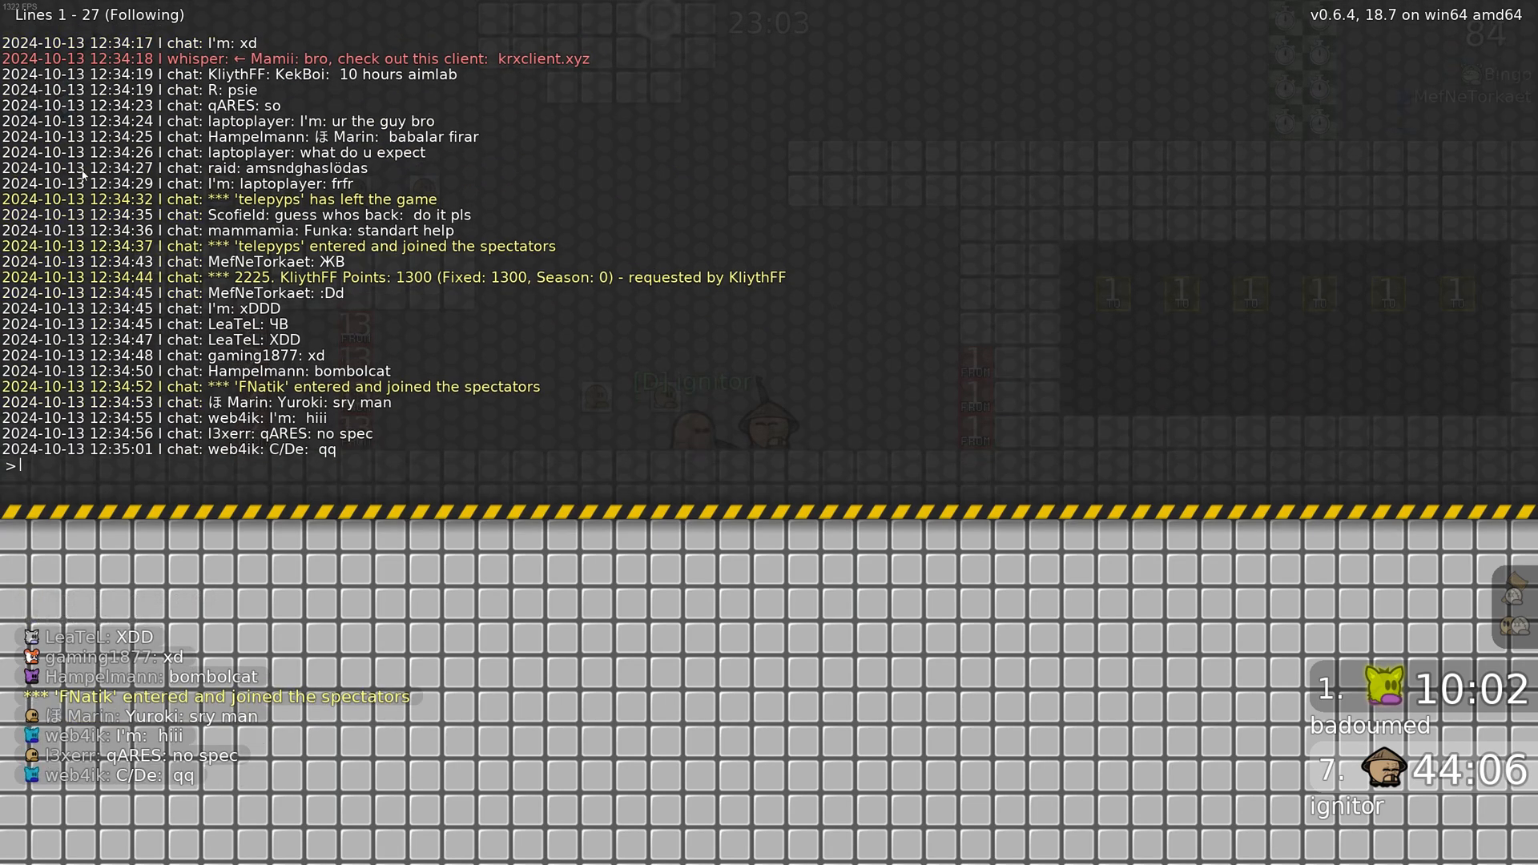
pyautogui.write('cl')
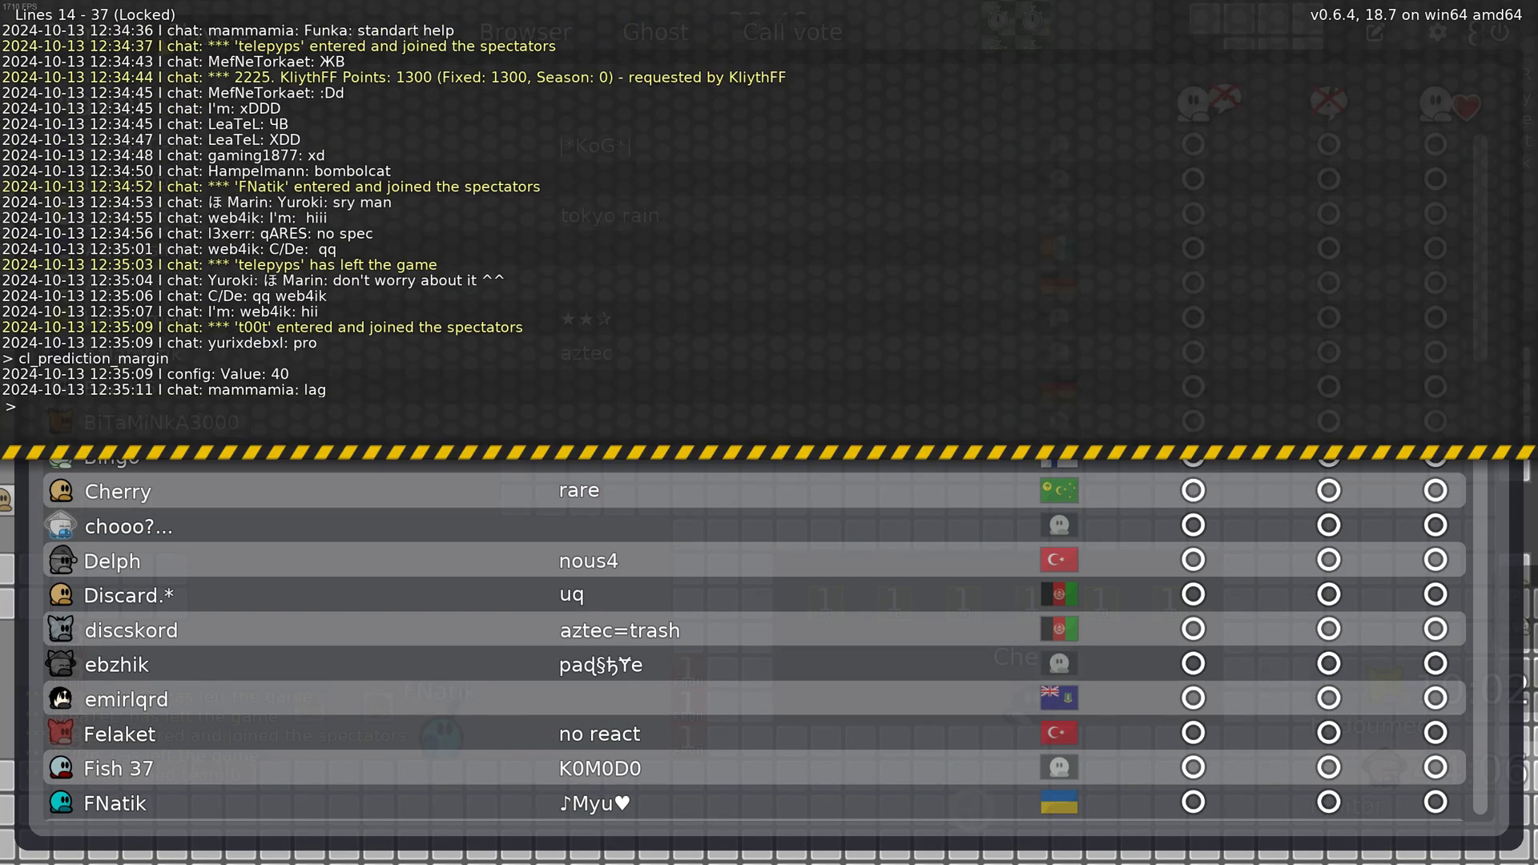
pyautogui.write('400')
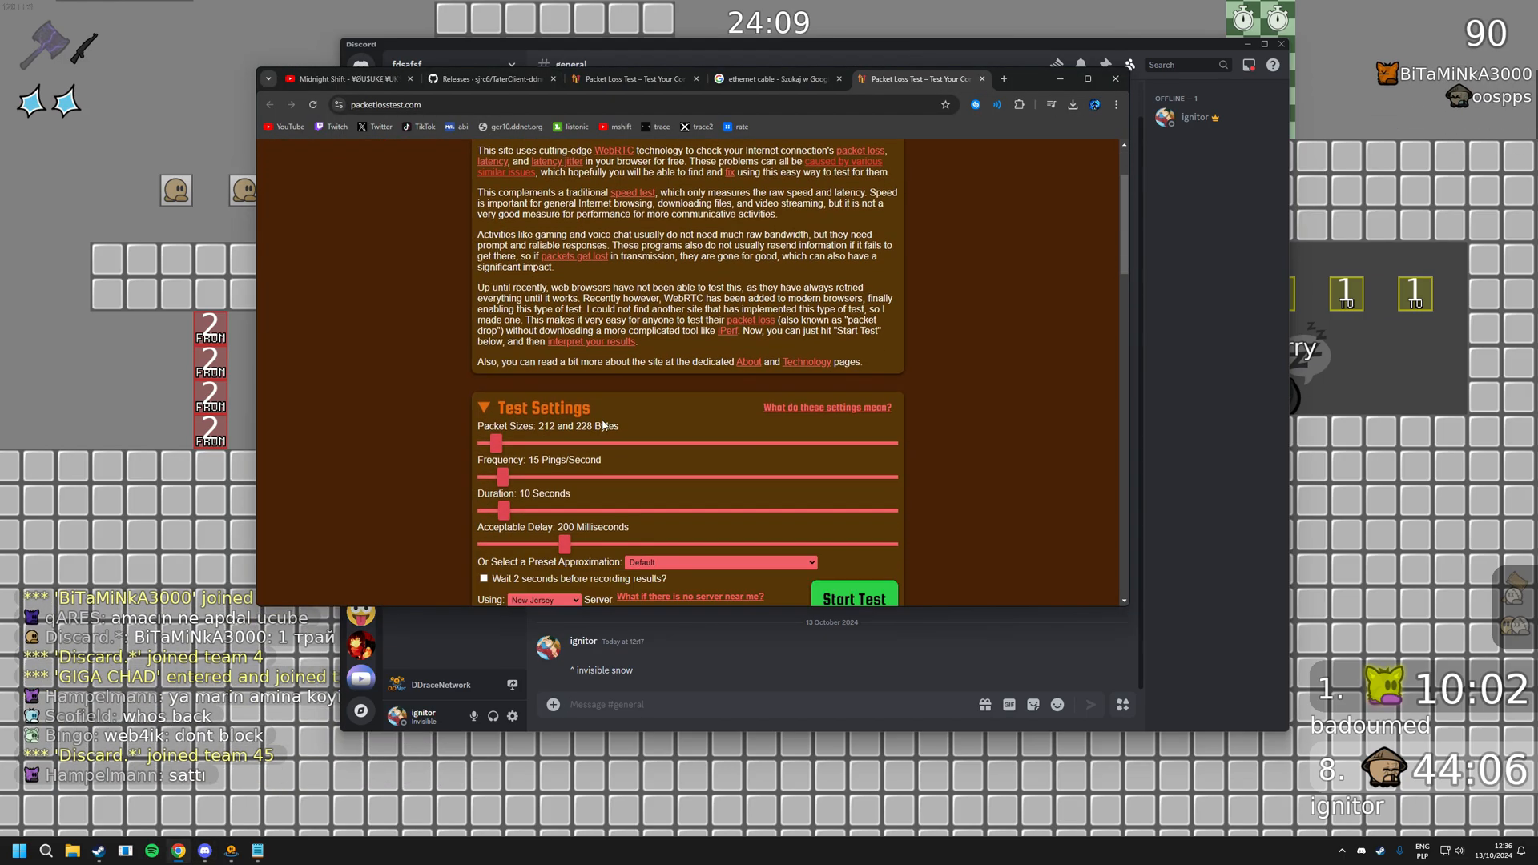
# Step: Run the packet loss test against the Germany server and view the results (149 of 150 packets)
pyautogui.click(543, 419)
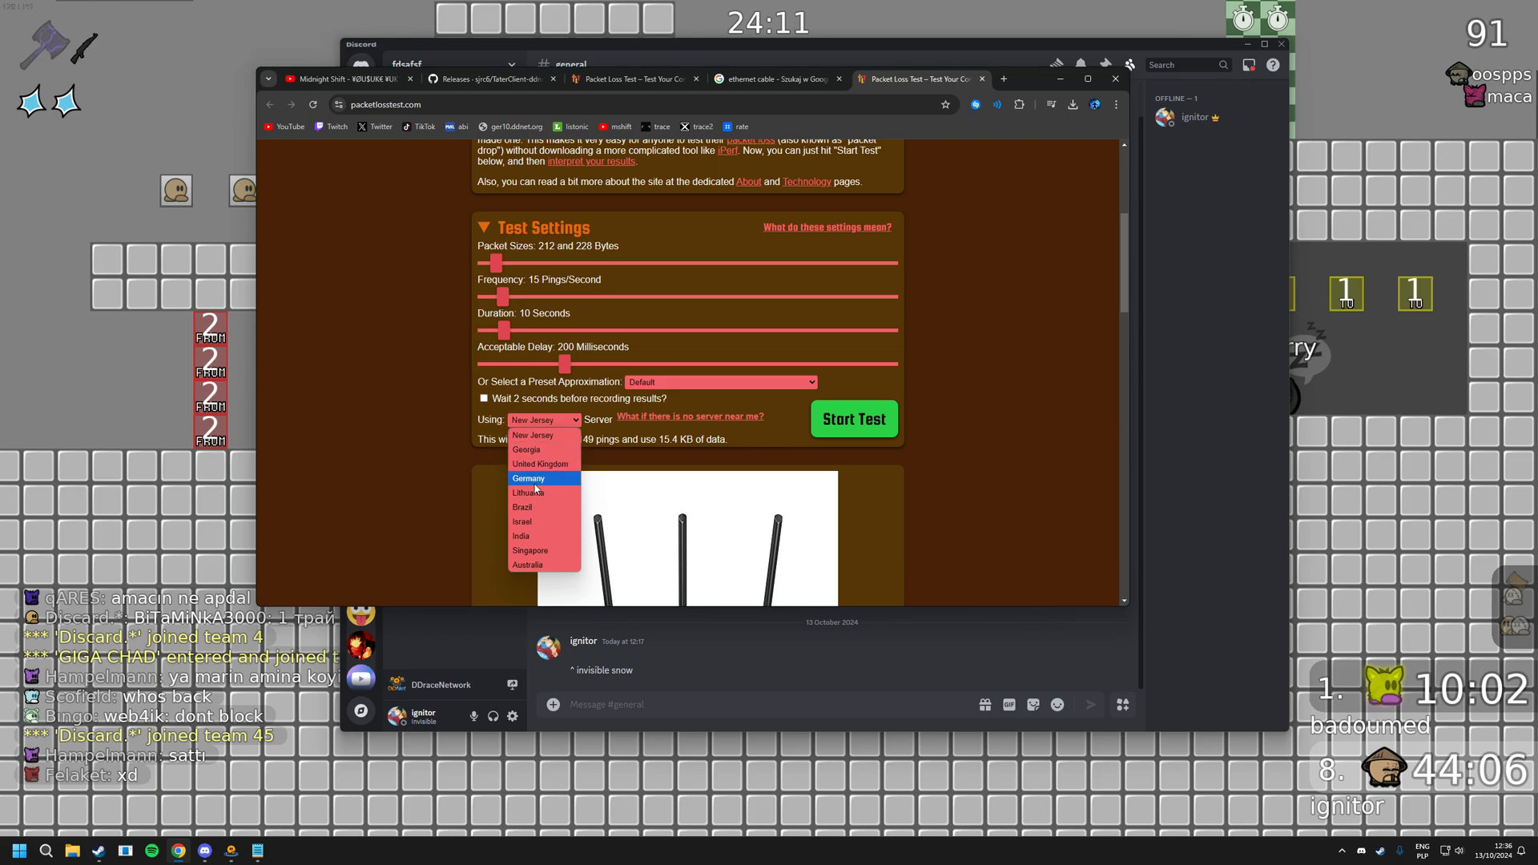
pyautogui.click(528, 479)
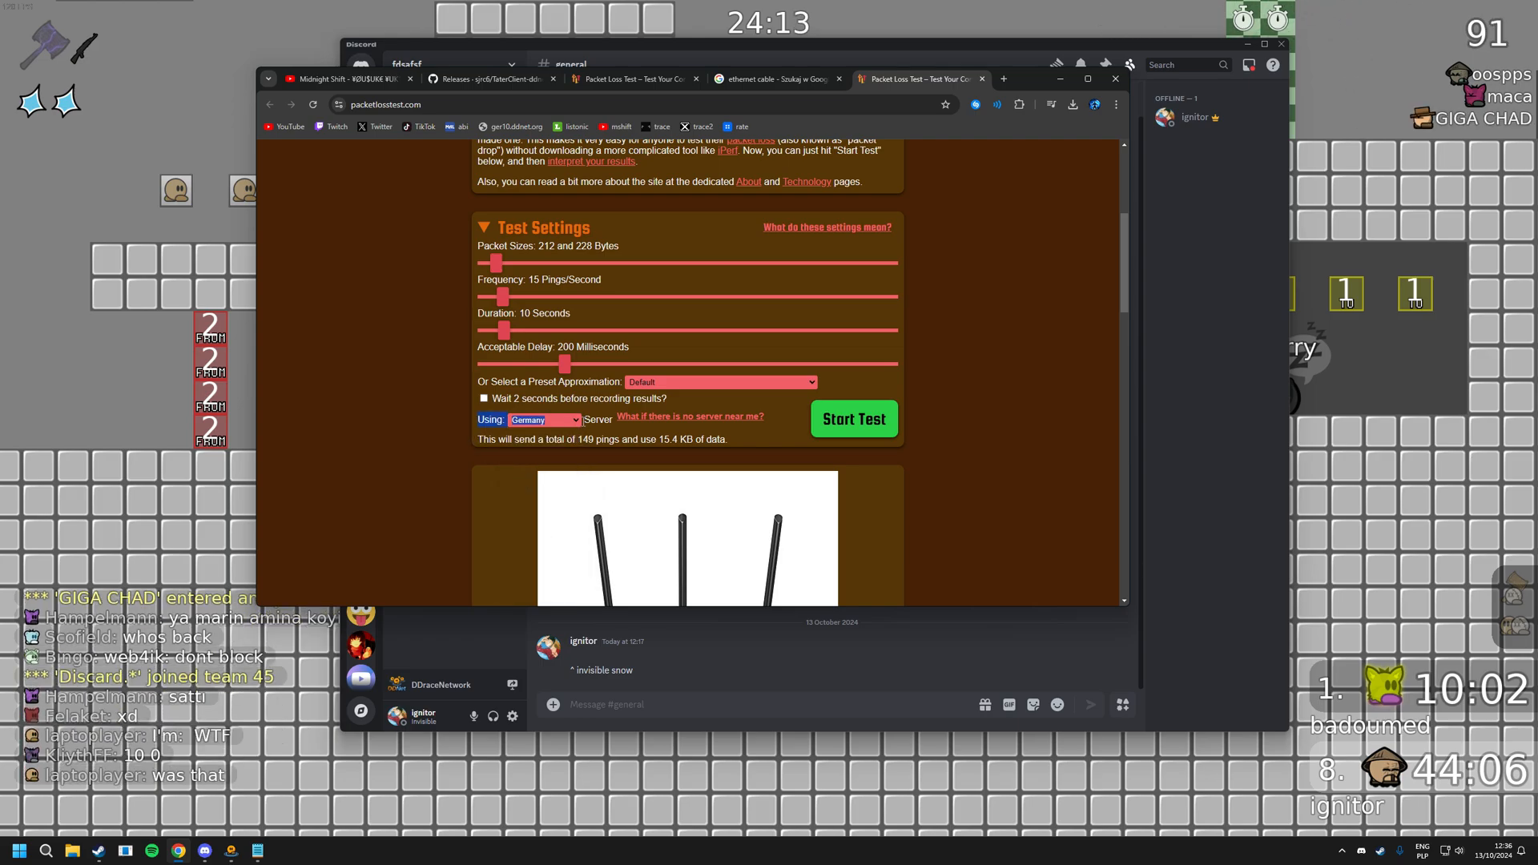
pyautogui.click(852, 418)
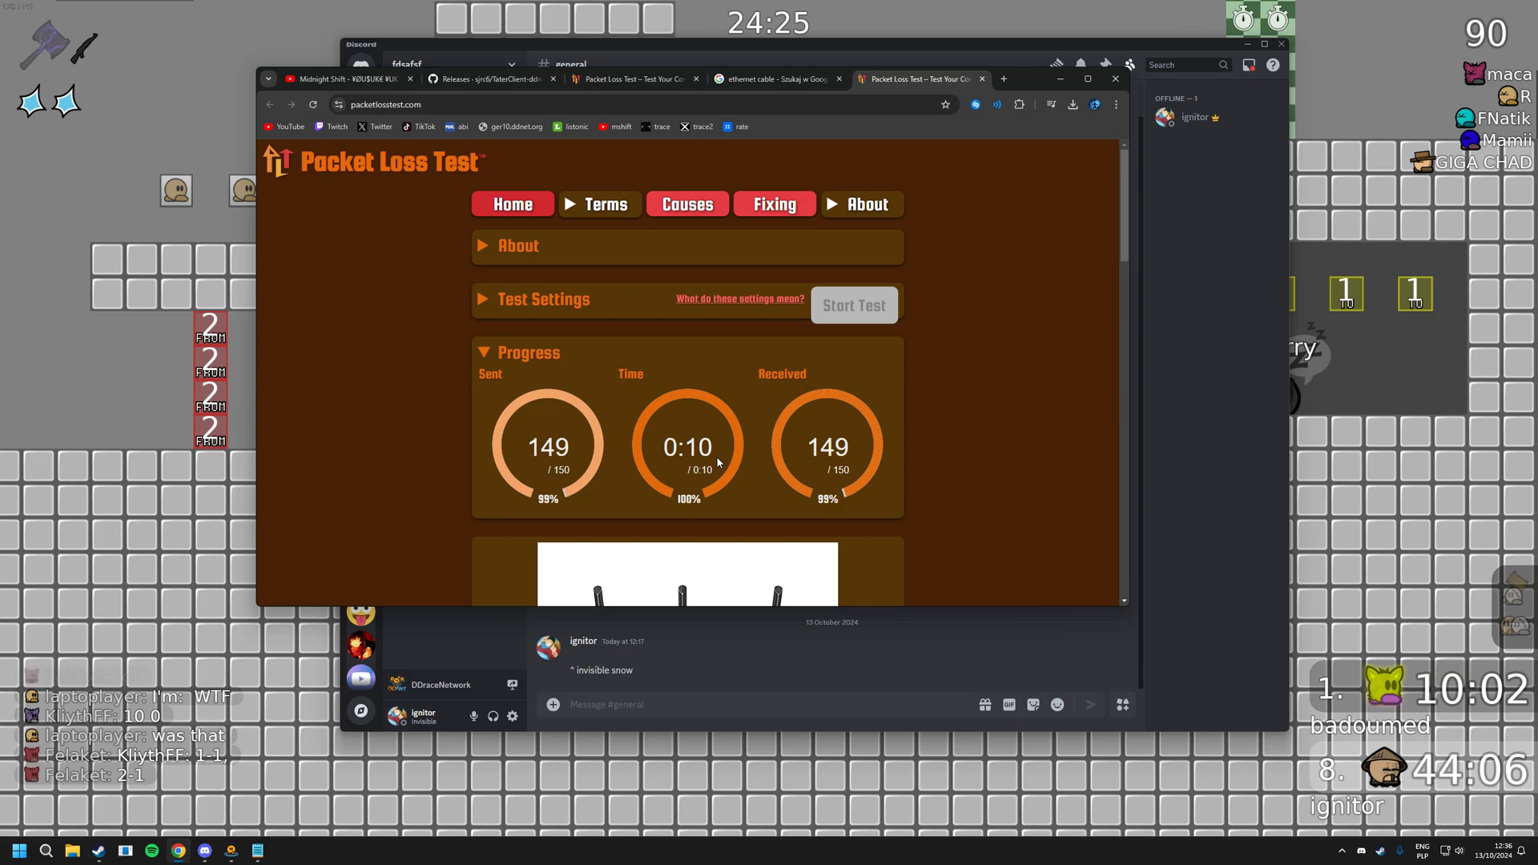
pyautogui.scroll(-3)
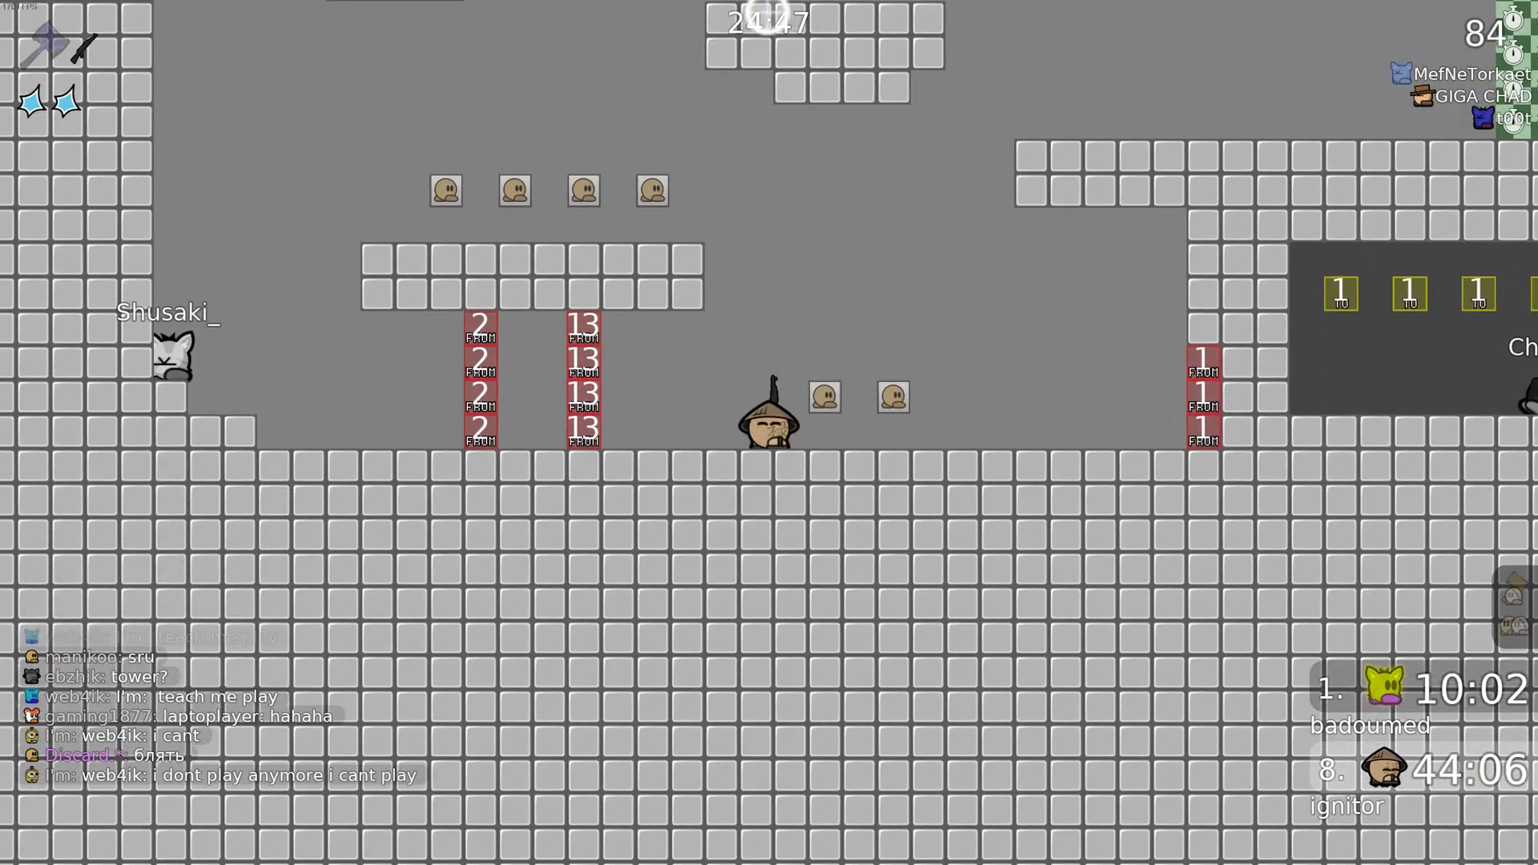
pyautogui.press('alt+tab')
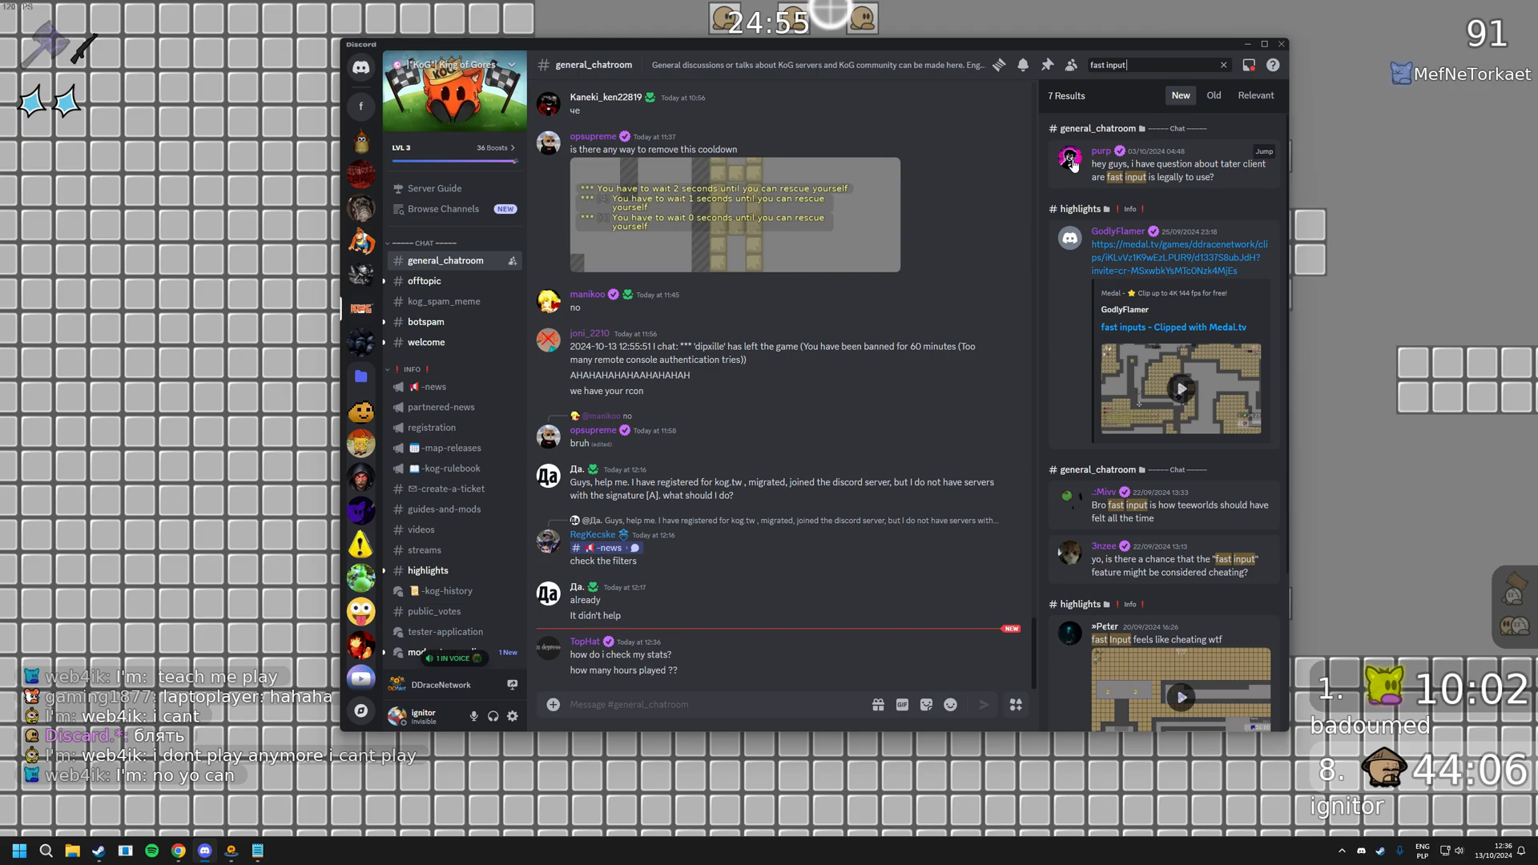
pyautogui.scroll(-3)
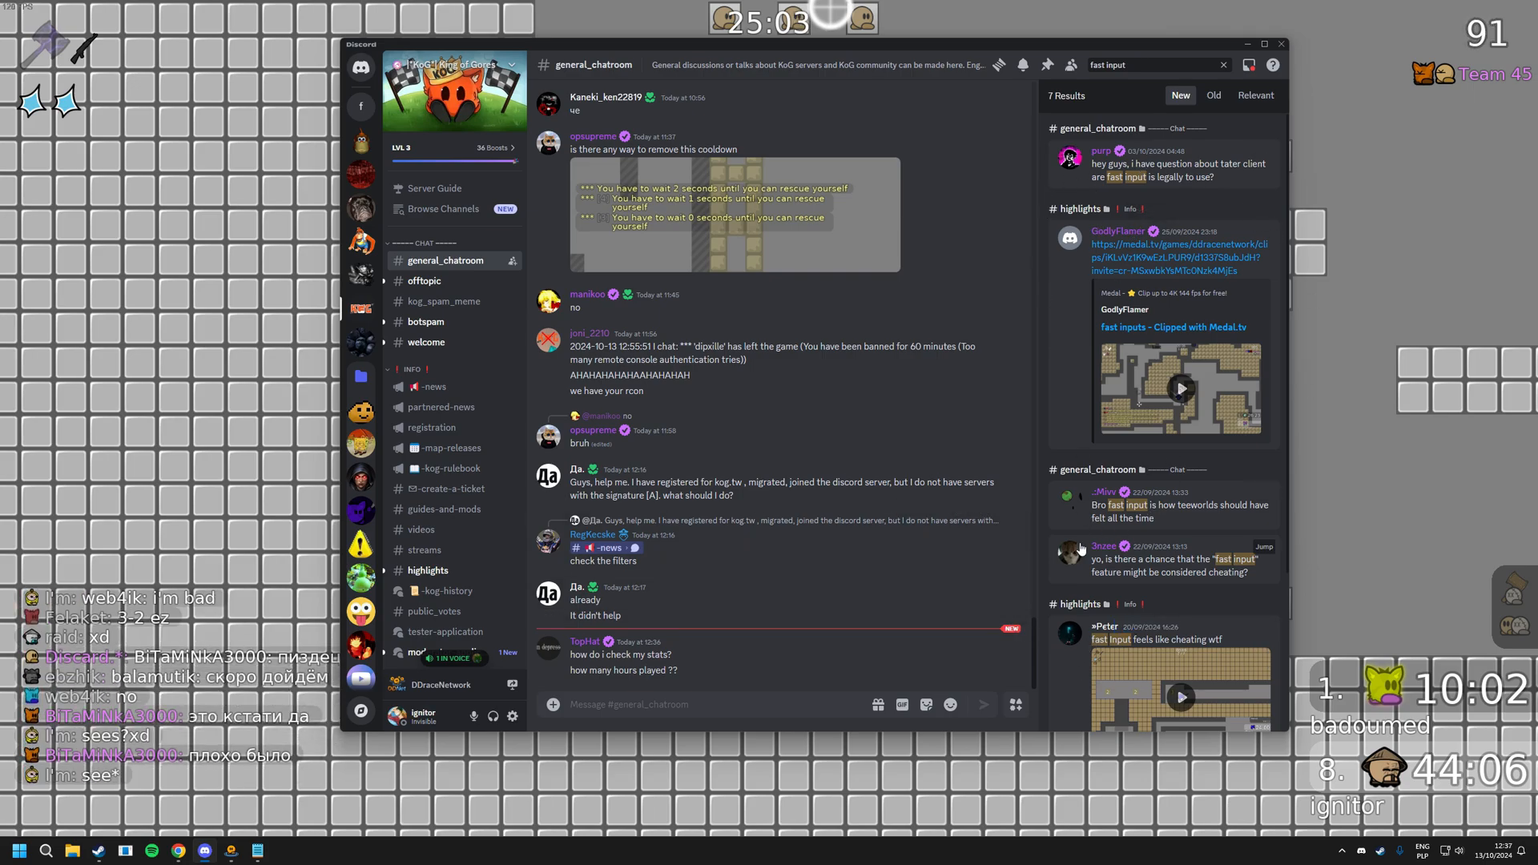
pyautogui.rightClick(689, 390)
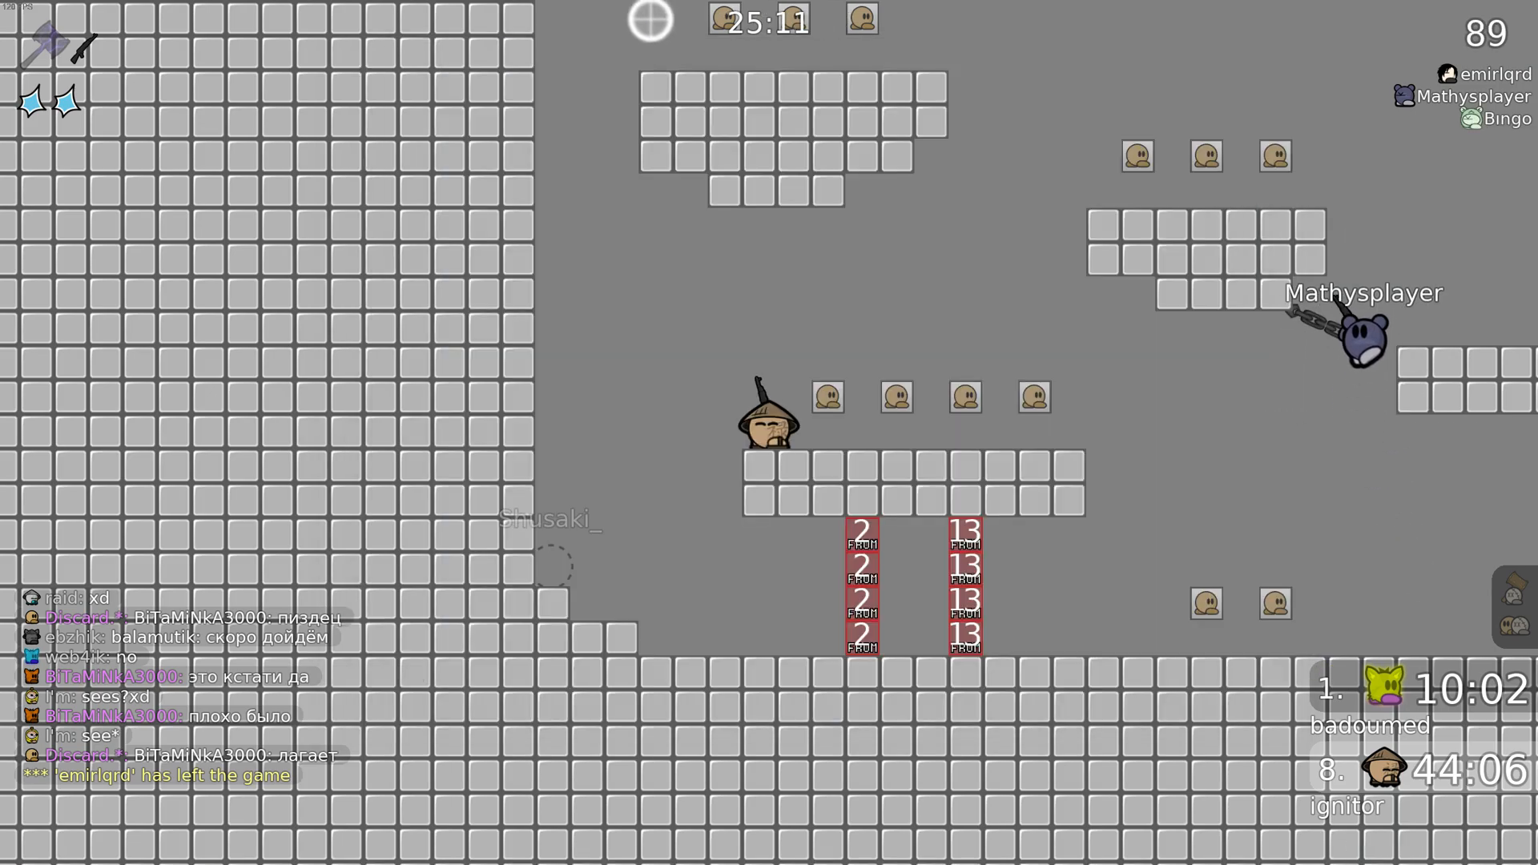
pyautogui.press('Tab')
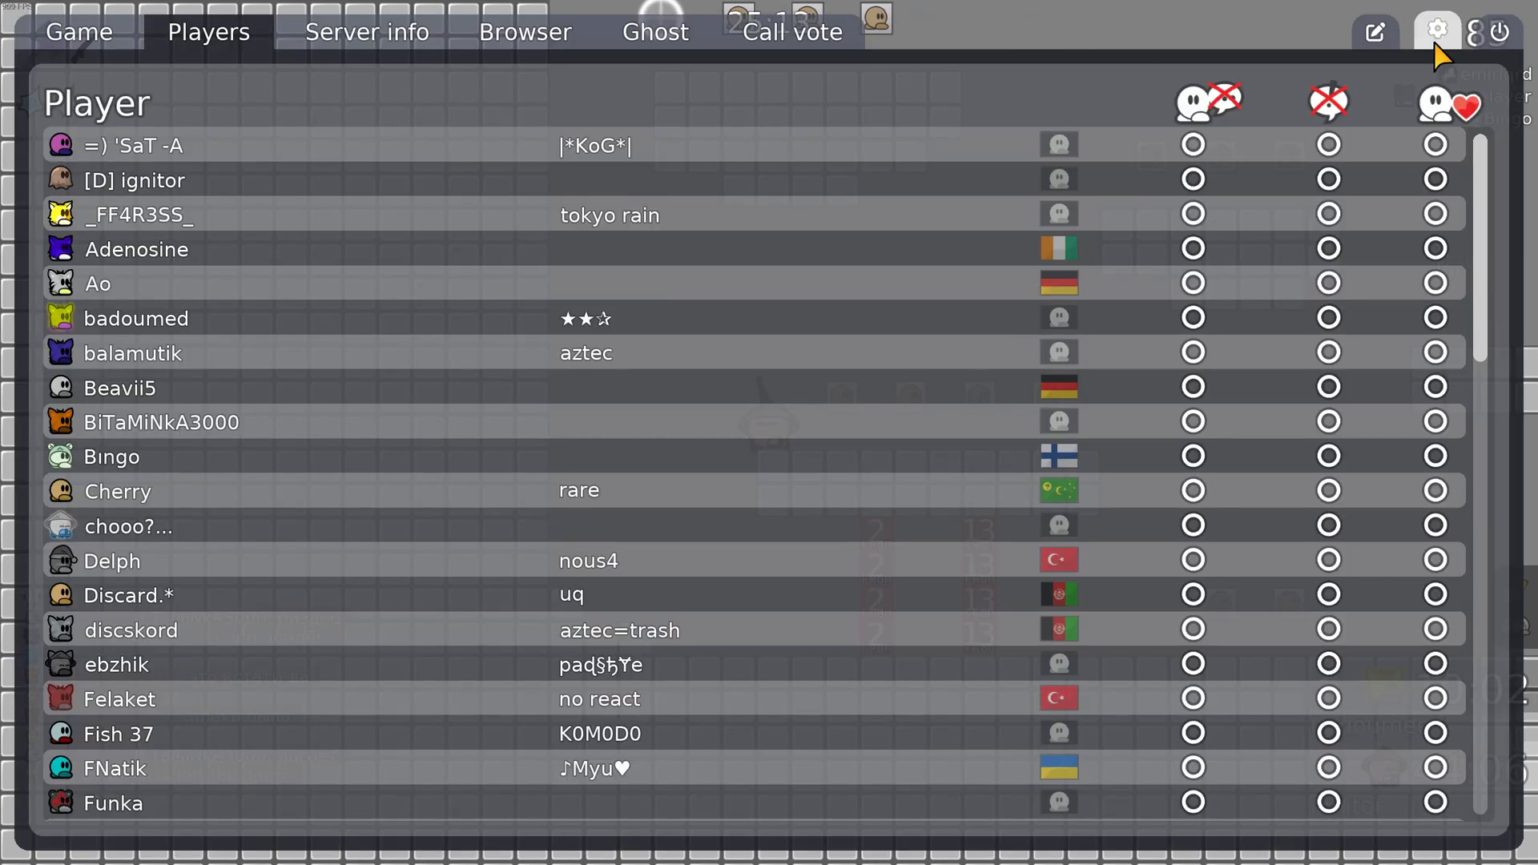
pyautogui.click(1435, 31)
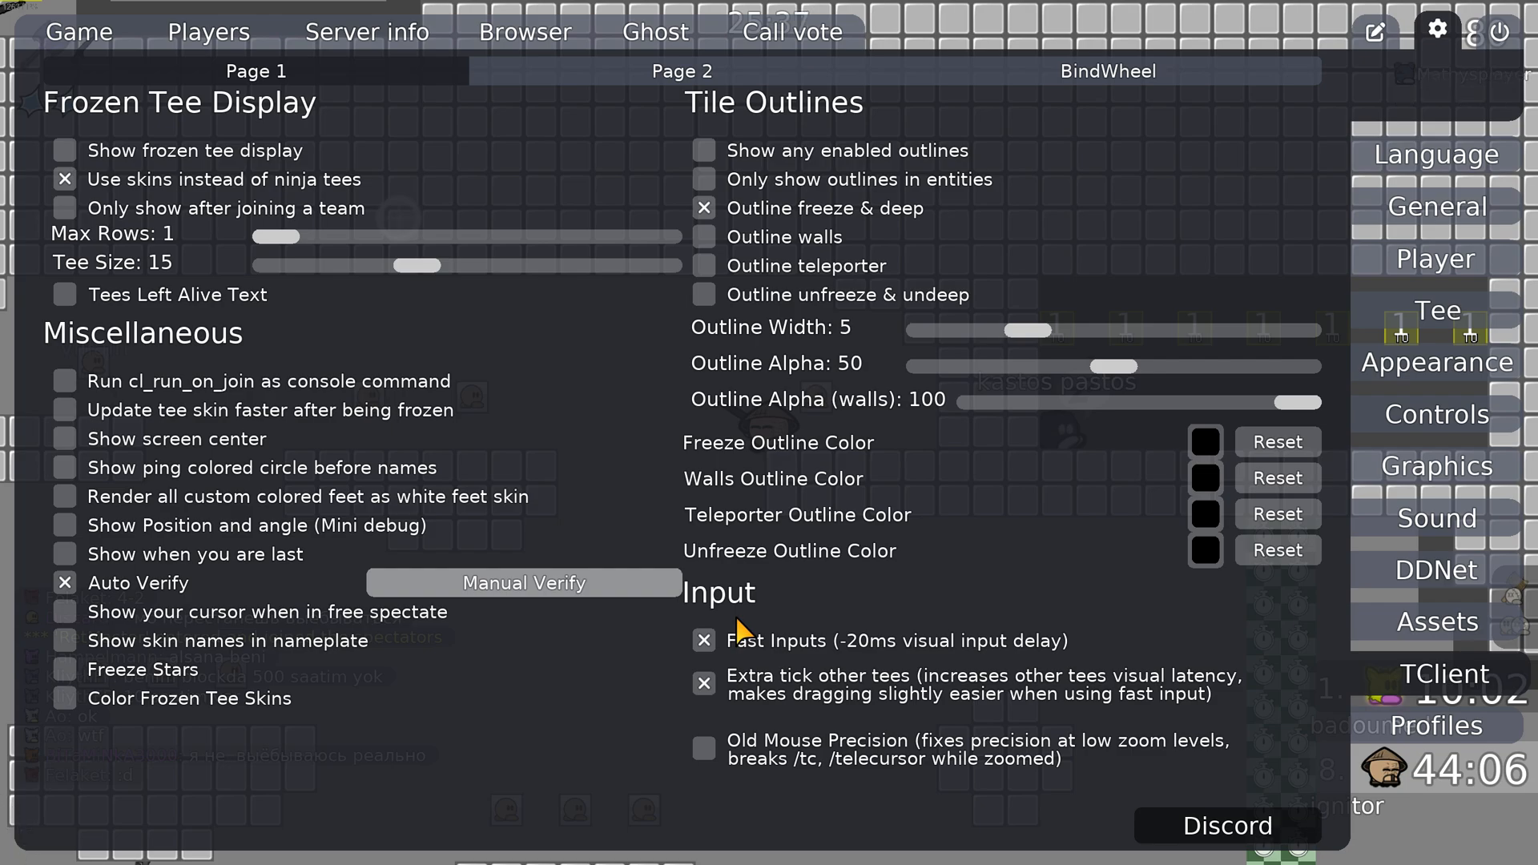
pyautogui.click(703, 639)
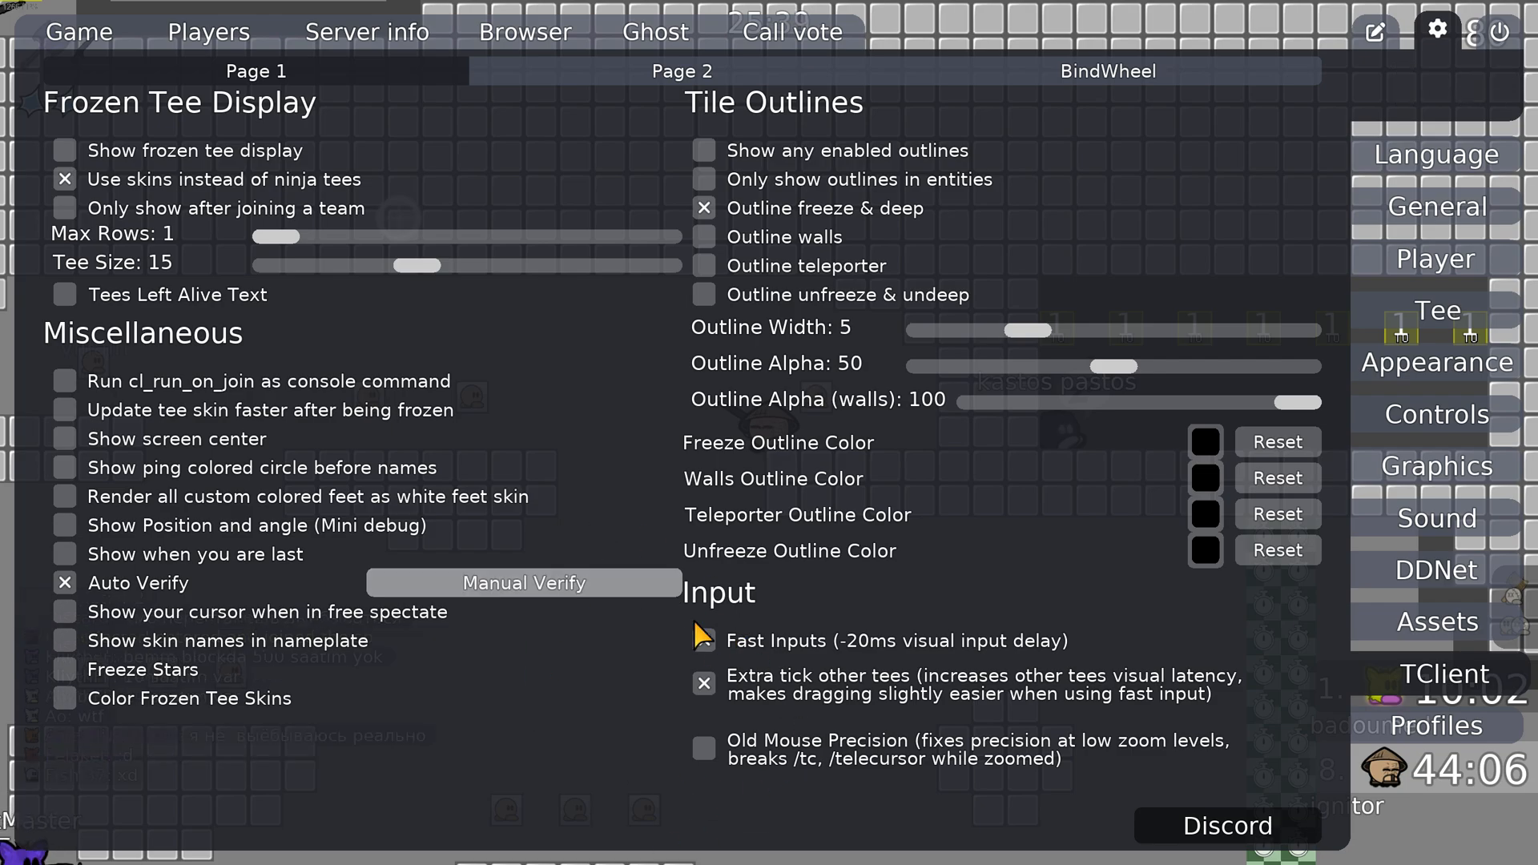
pyautogui.click(703, 640)
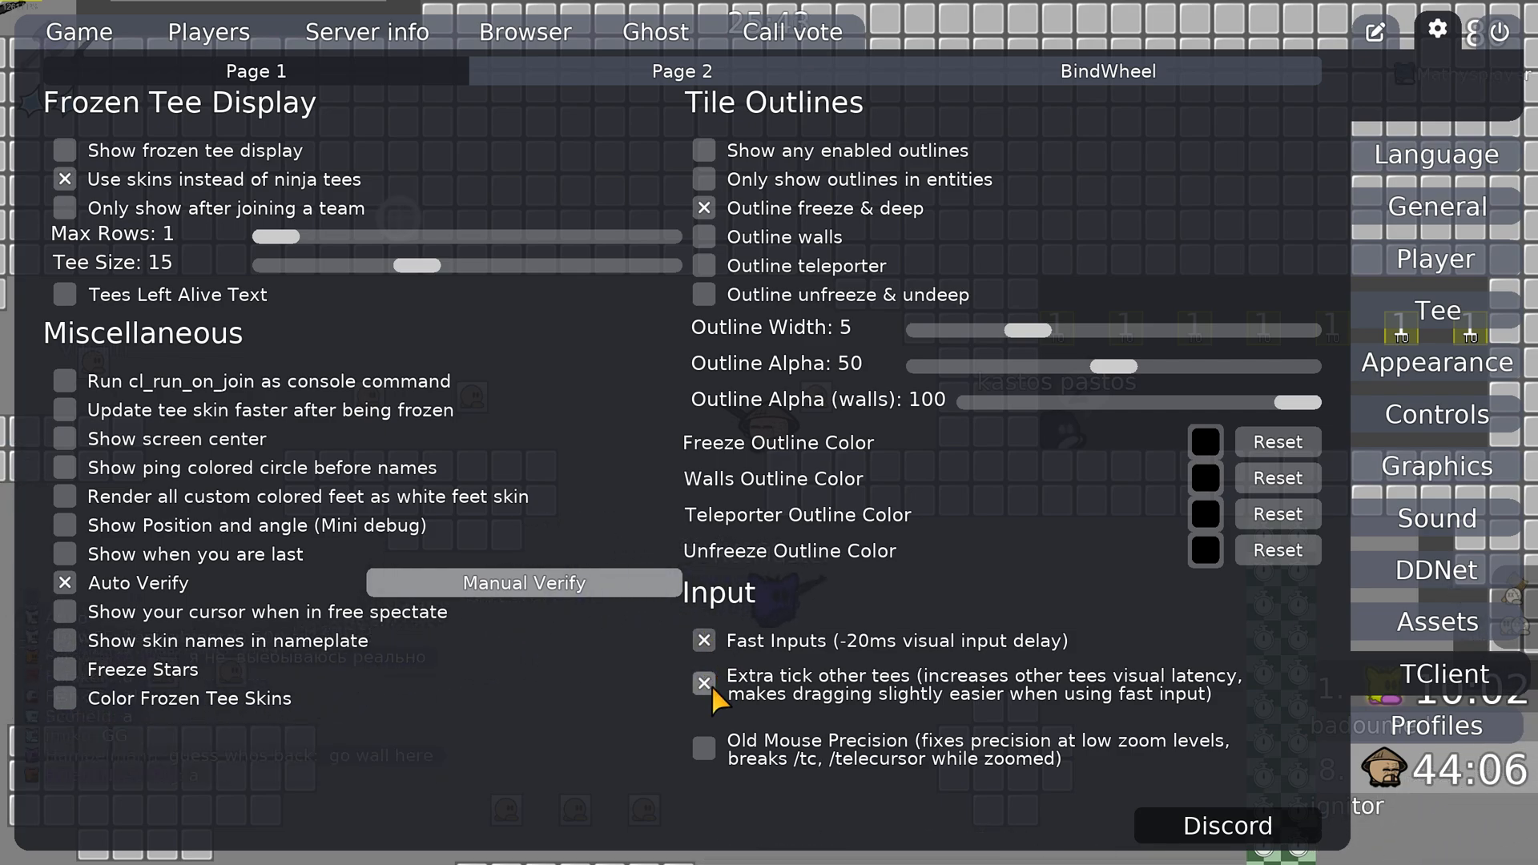
pyautogui.moveTo(1059, 684)
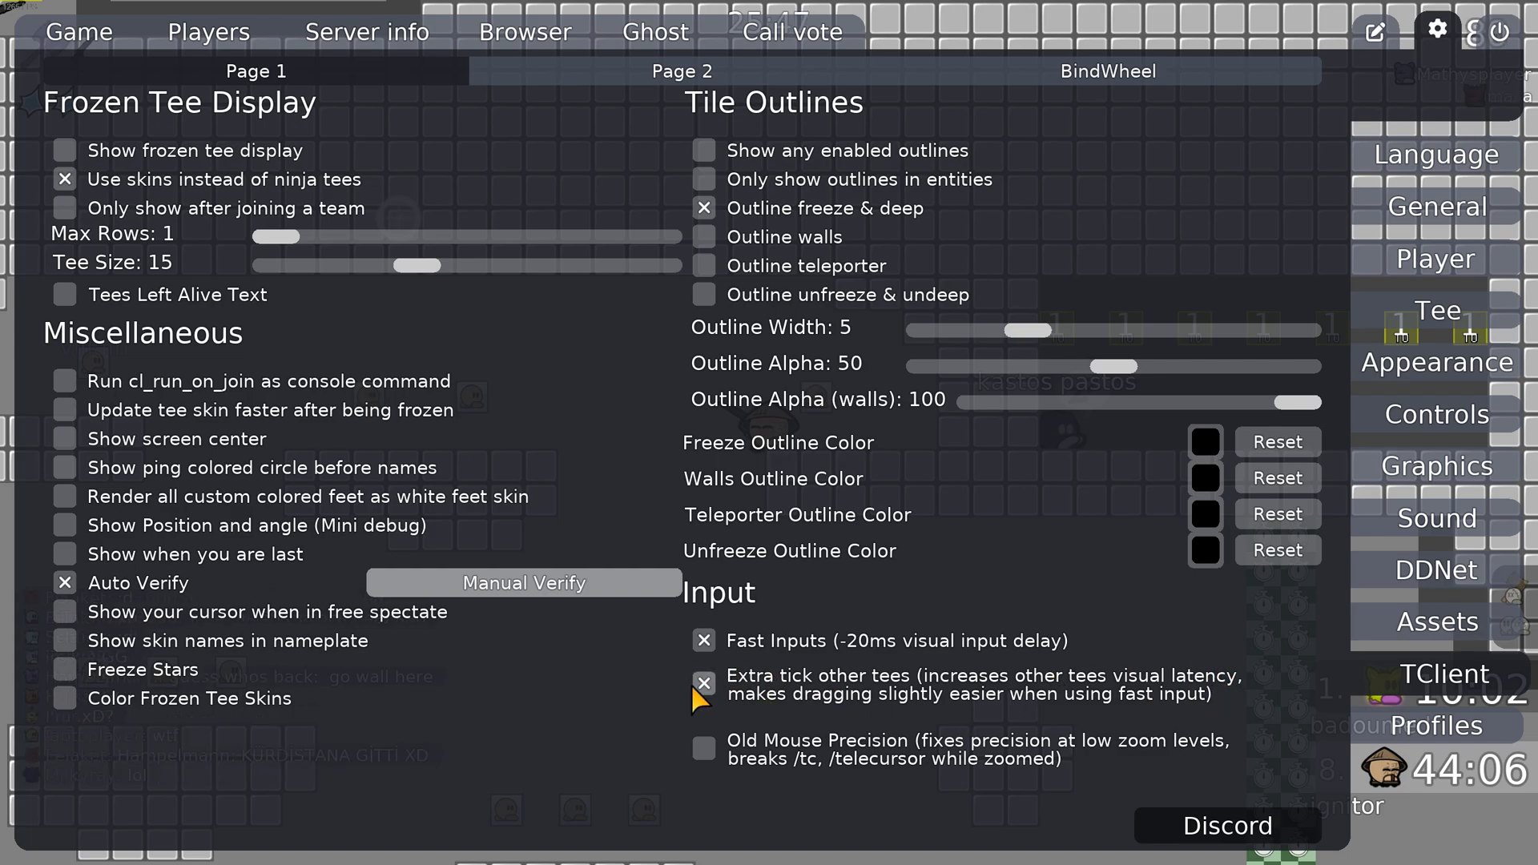
pyautogui.moveTo(961, 692)
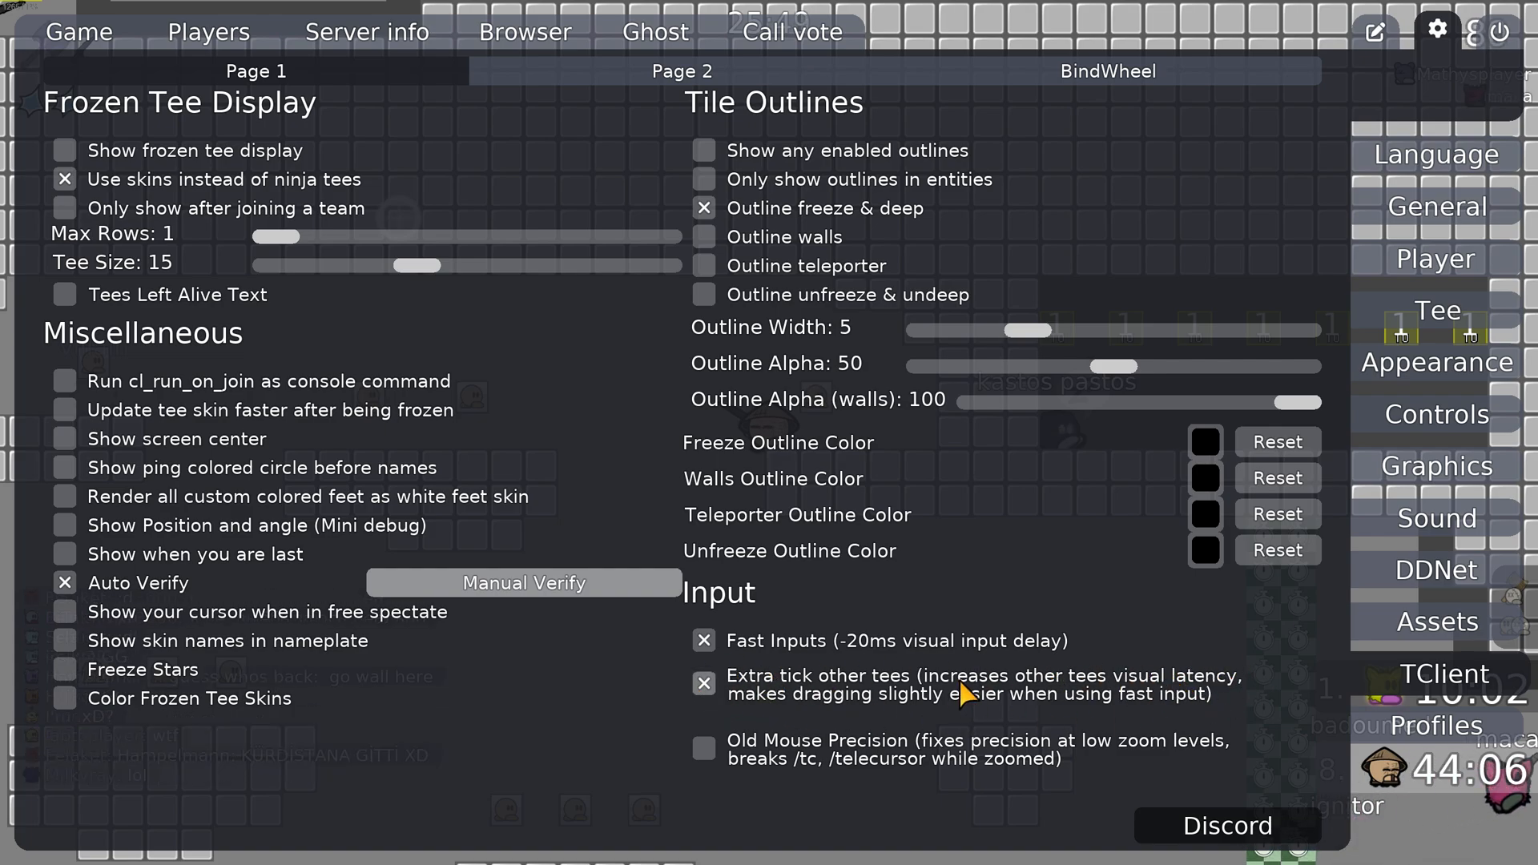
pyautogui.moveTo(1054, 707)
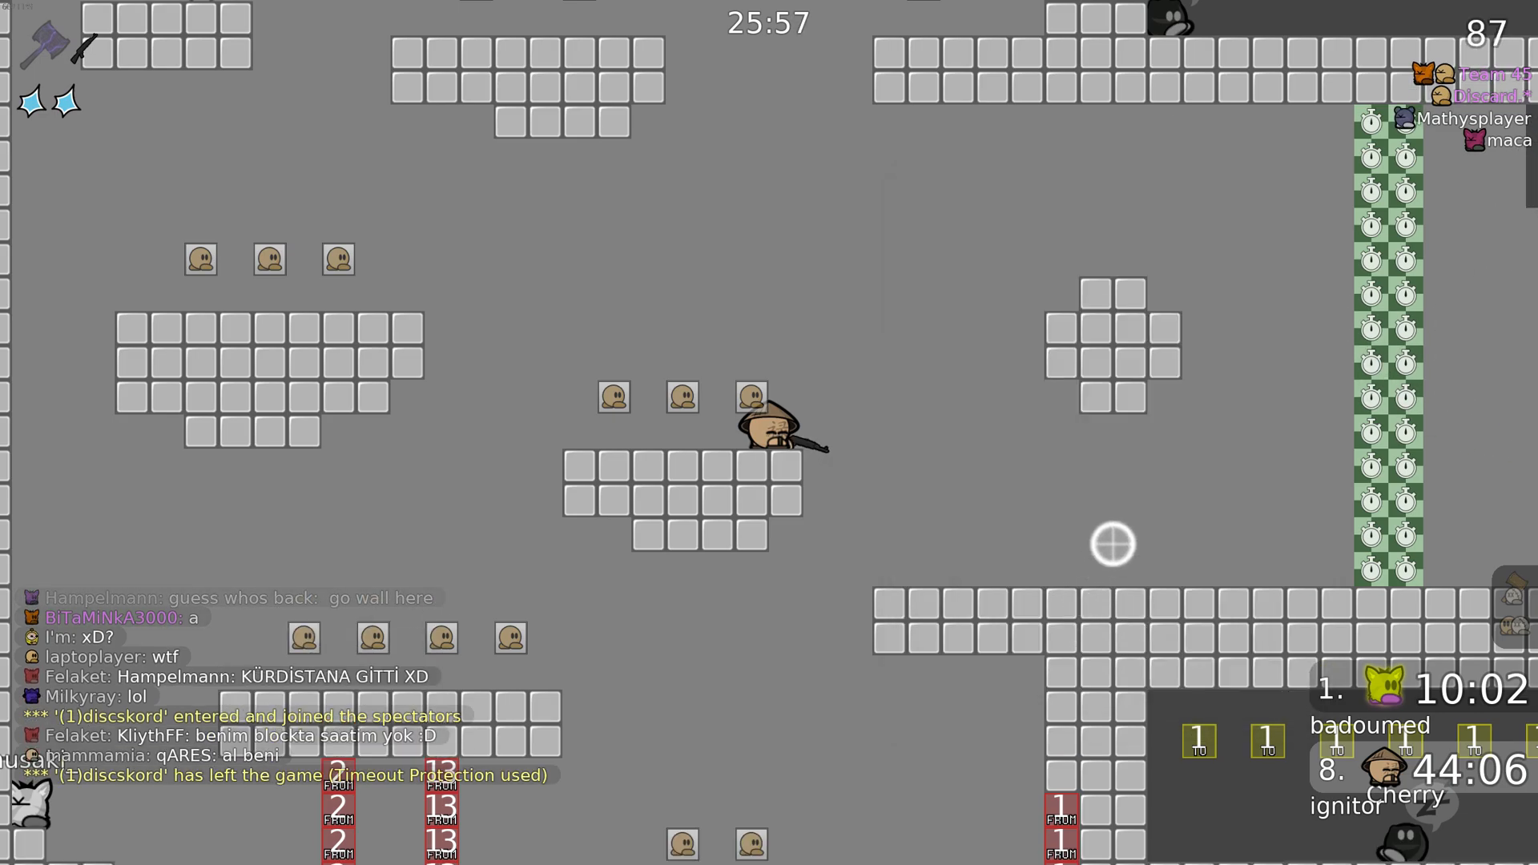
# Step: Bring up the Controls key-binding settings from the gear icon
pyautogui.click(1435, 30)
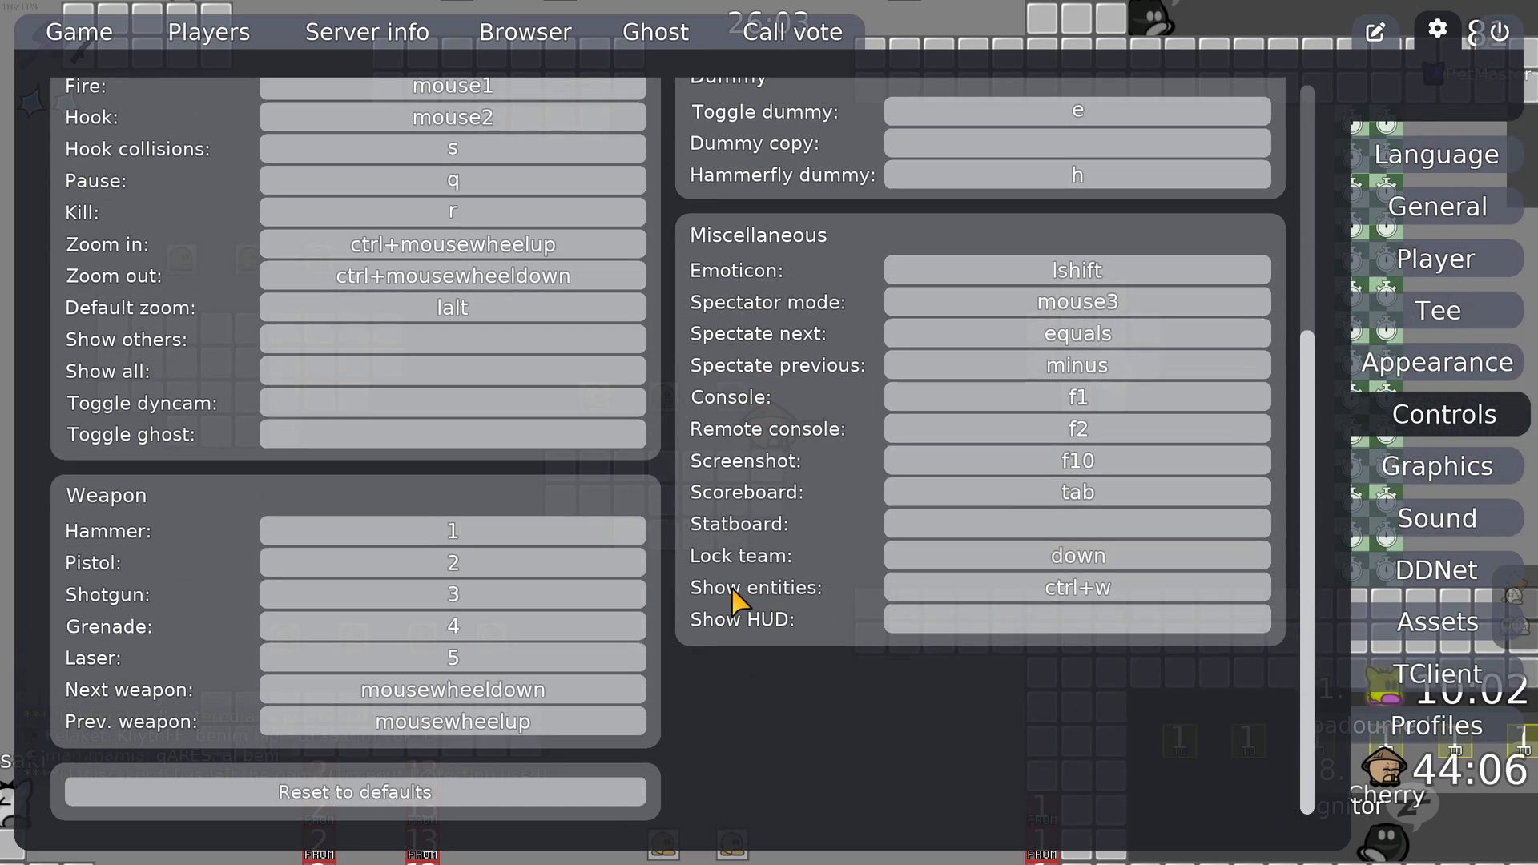
pyautogui.moveTo(795, 604)
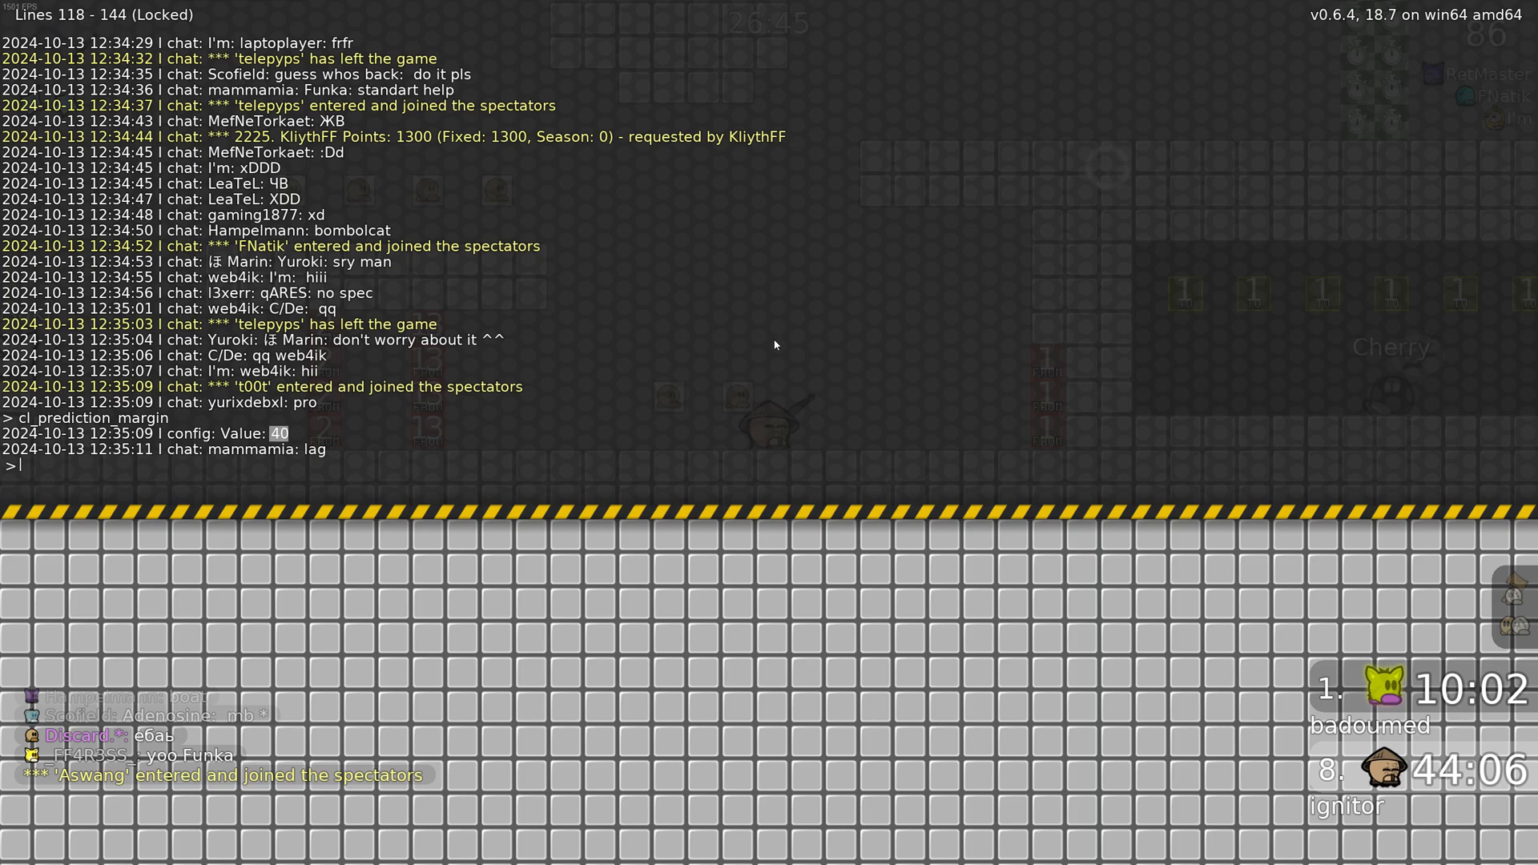
# Step: Bind x to say /spec in the console
pyautogui.write('bind x "say /spec"')
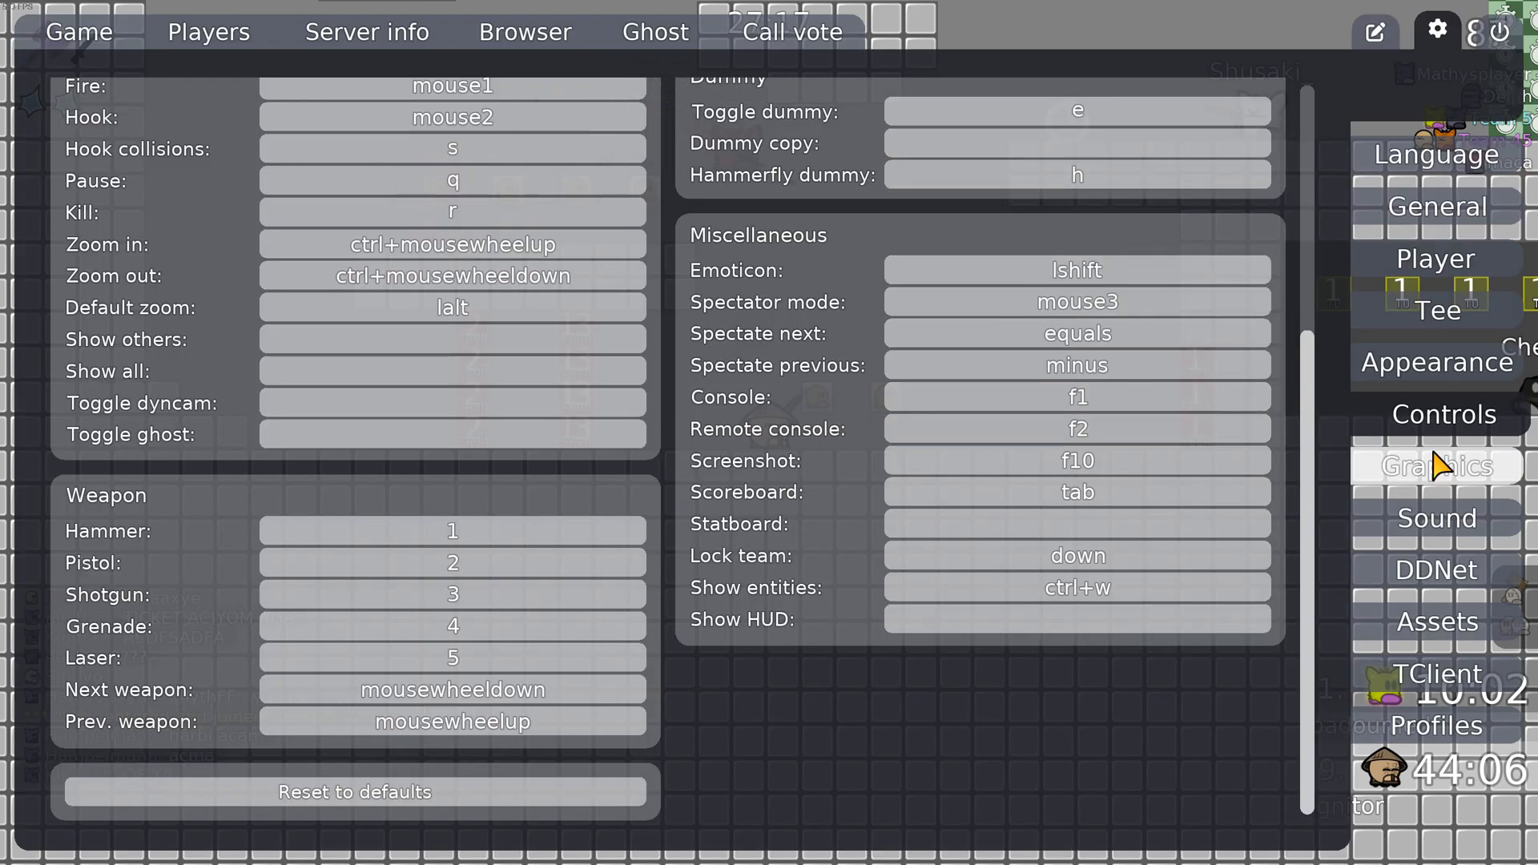
# Step: Show the Graphics settings with the window mode list (currently Windowed borderless)
pyautogui.click(1437, 465)
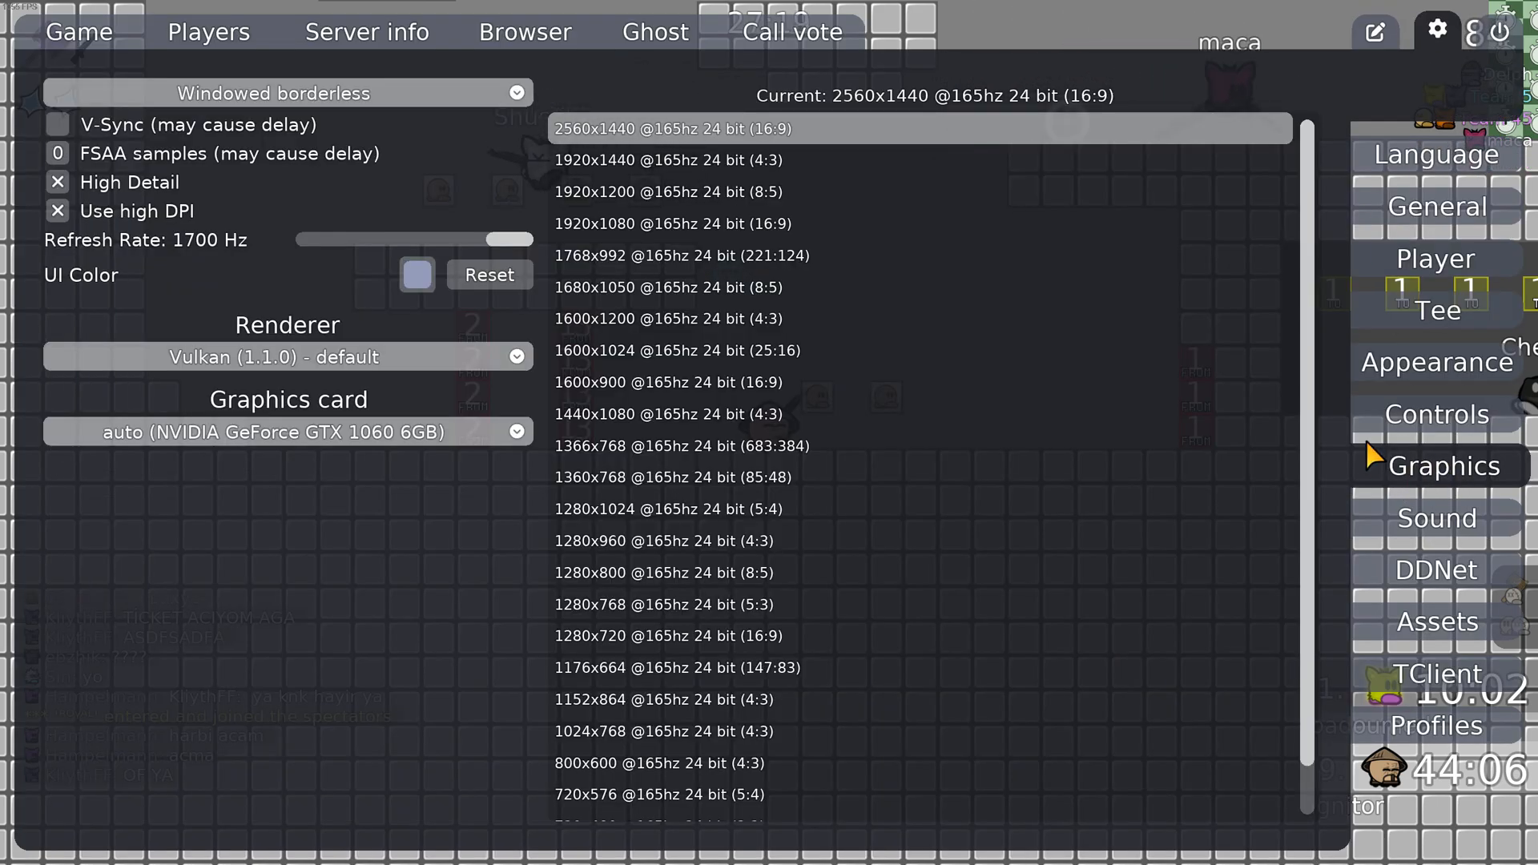
pyautogui.click(287, 92)
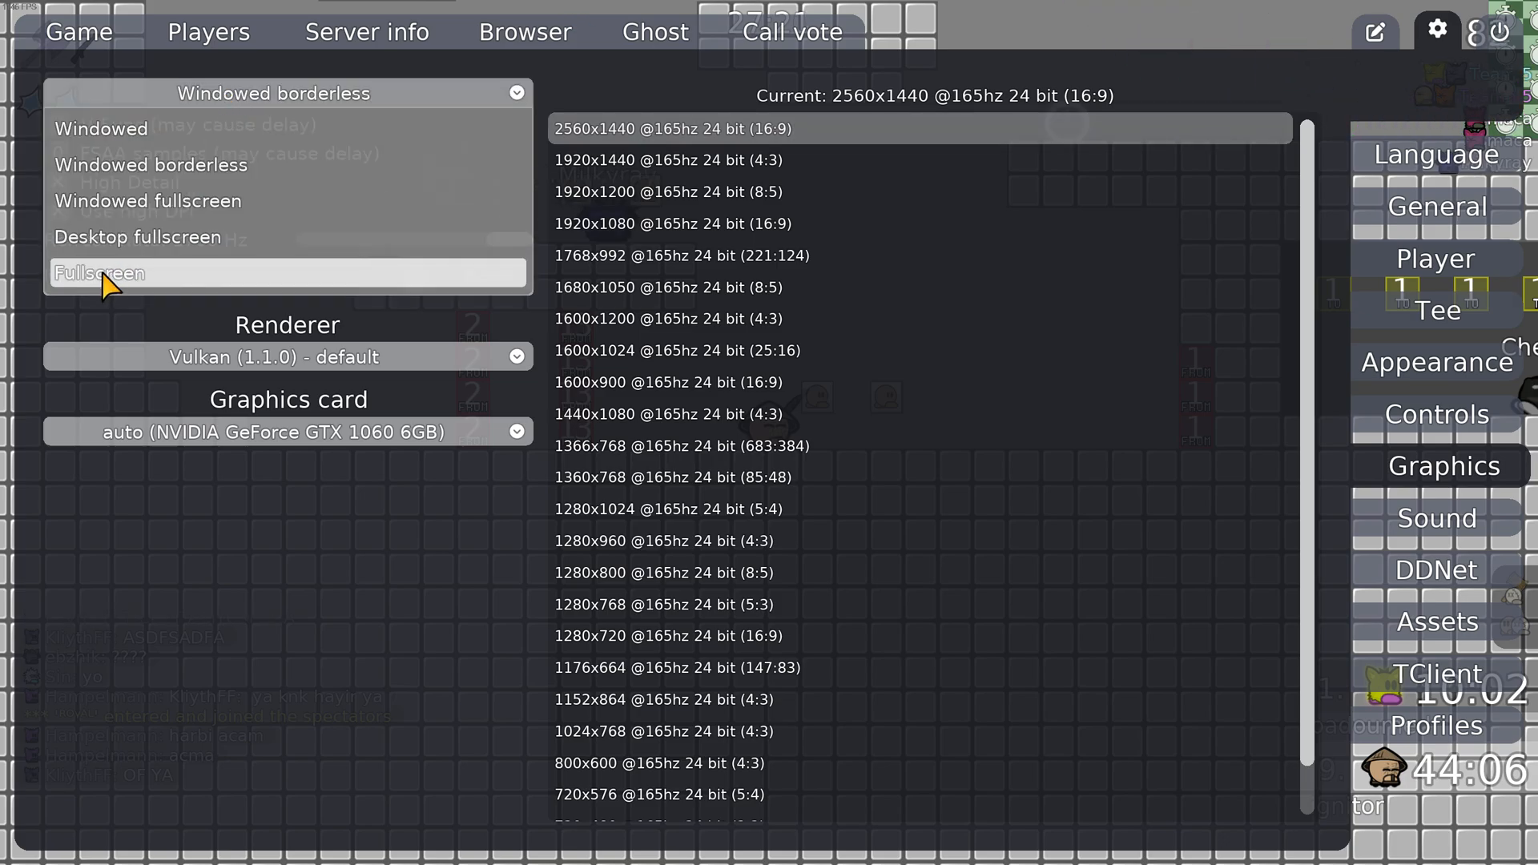
pyautogui.moveTo(240, 93)
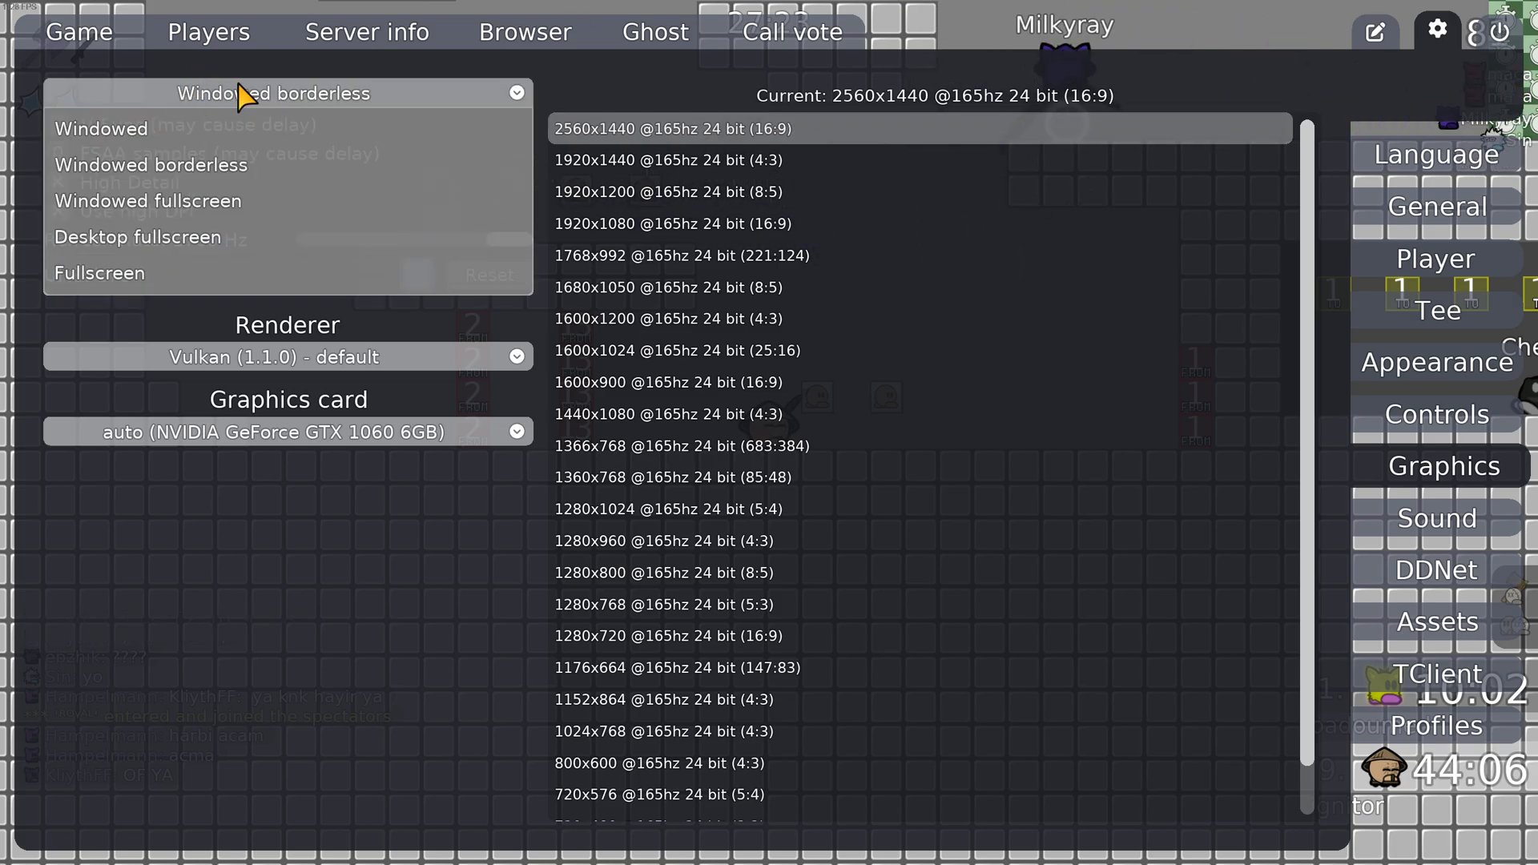
pyautogui.moveTo(348, 324)
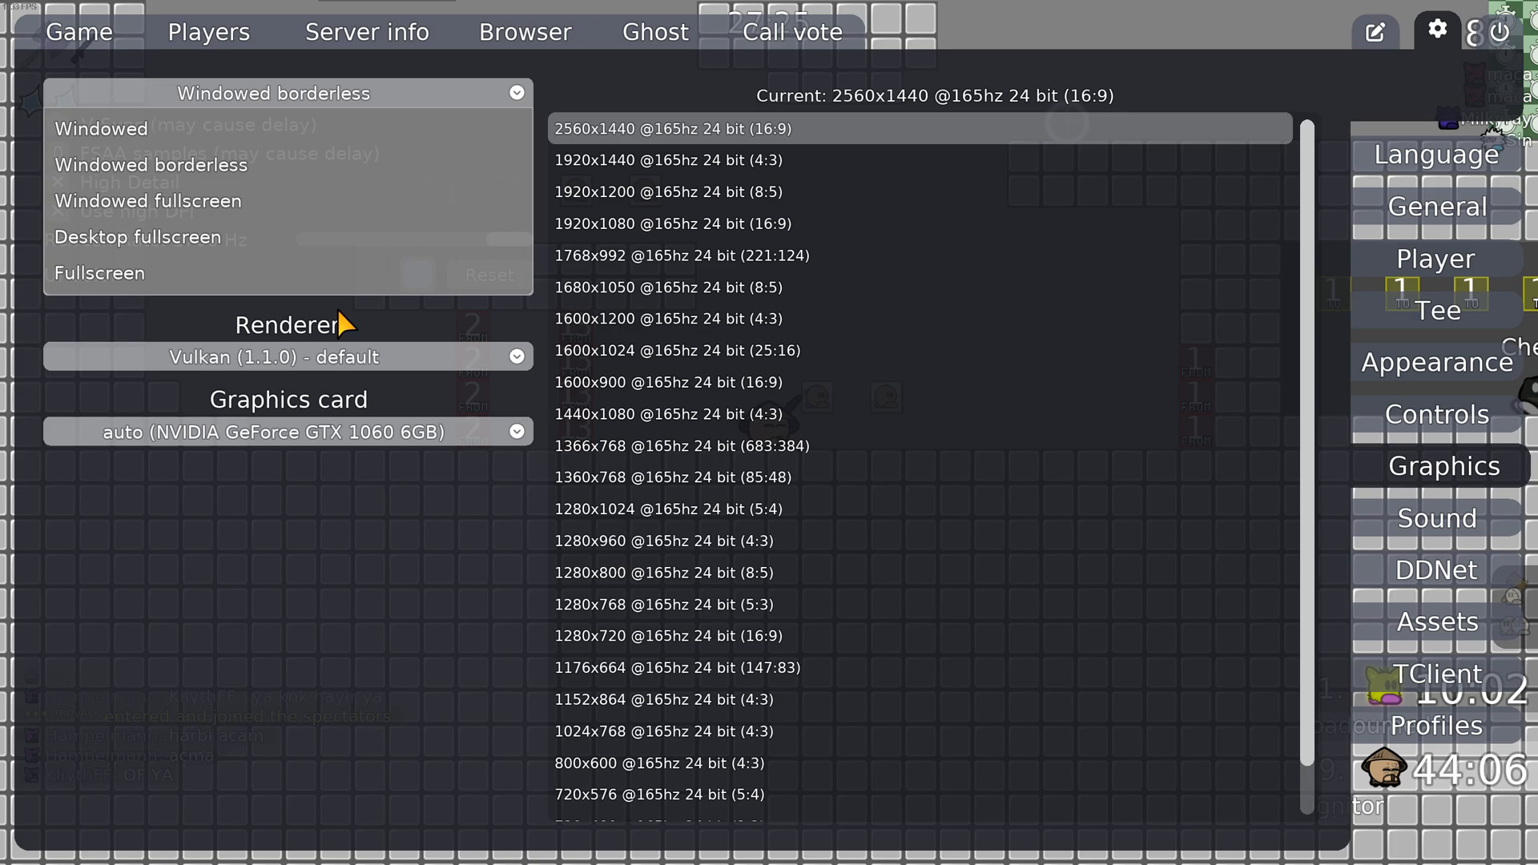
pyautogui.moveTo(98, 272)
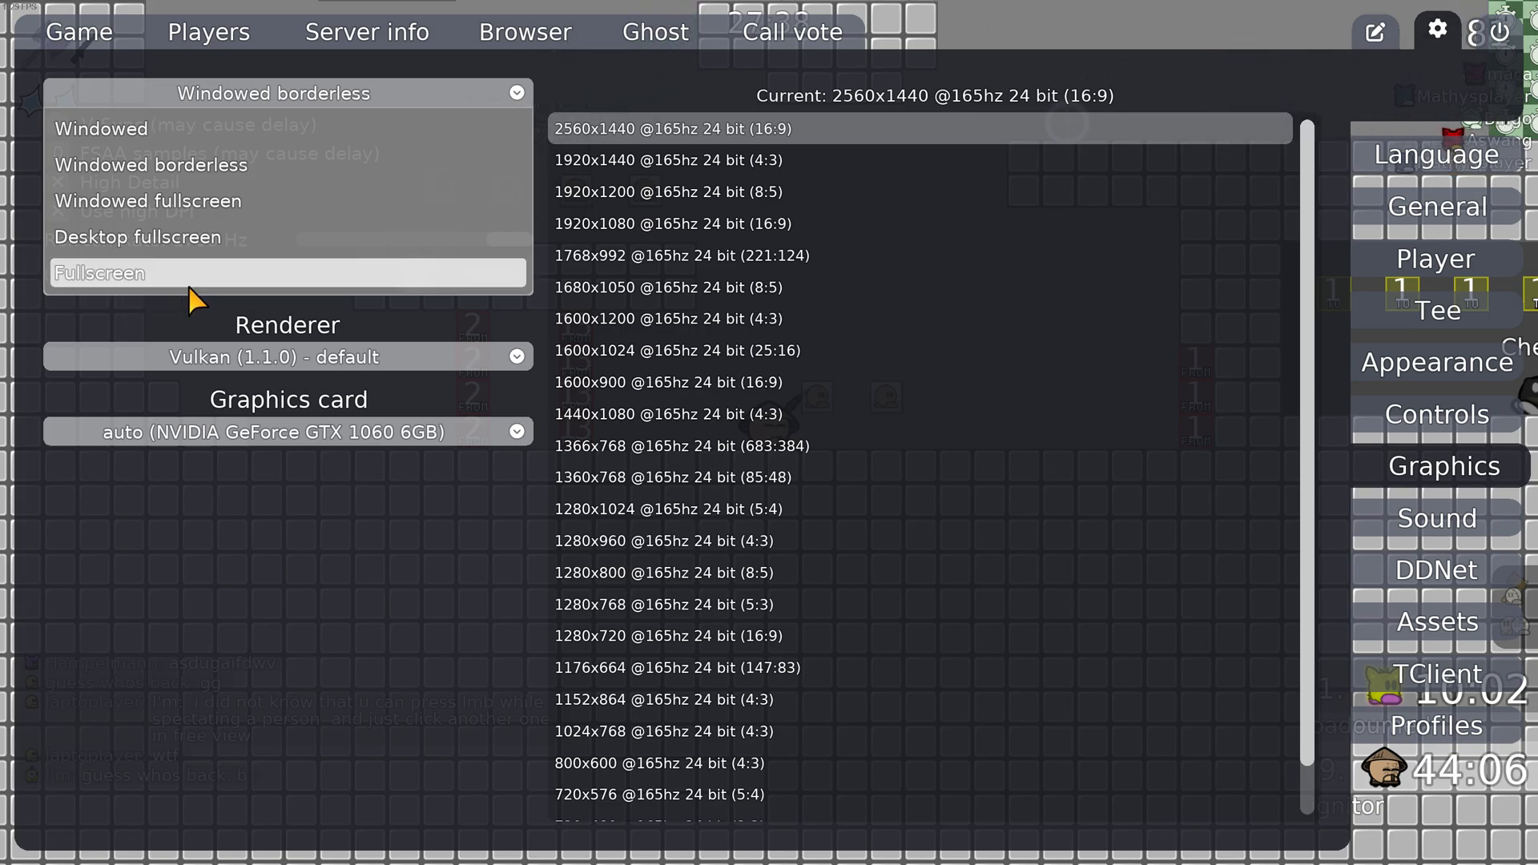
pyautogui.moveTo(172, 291)
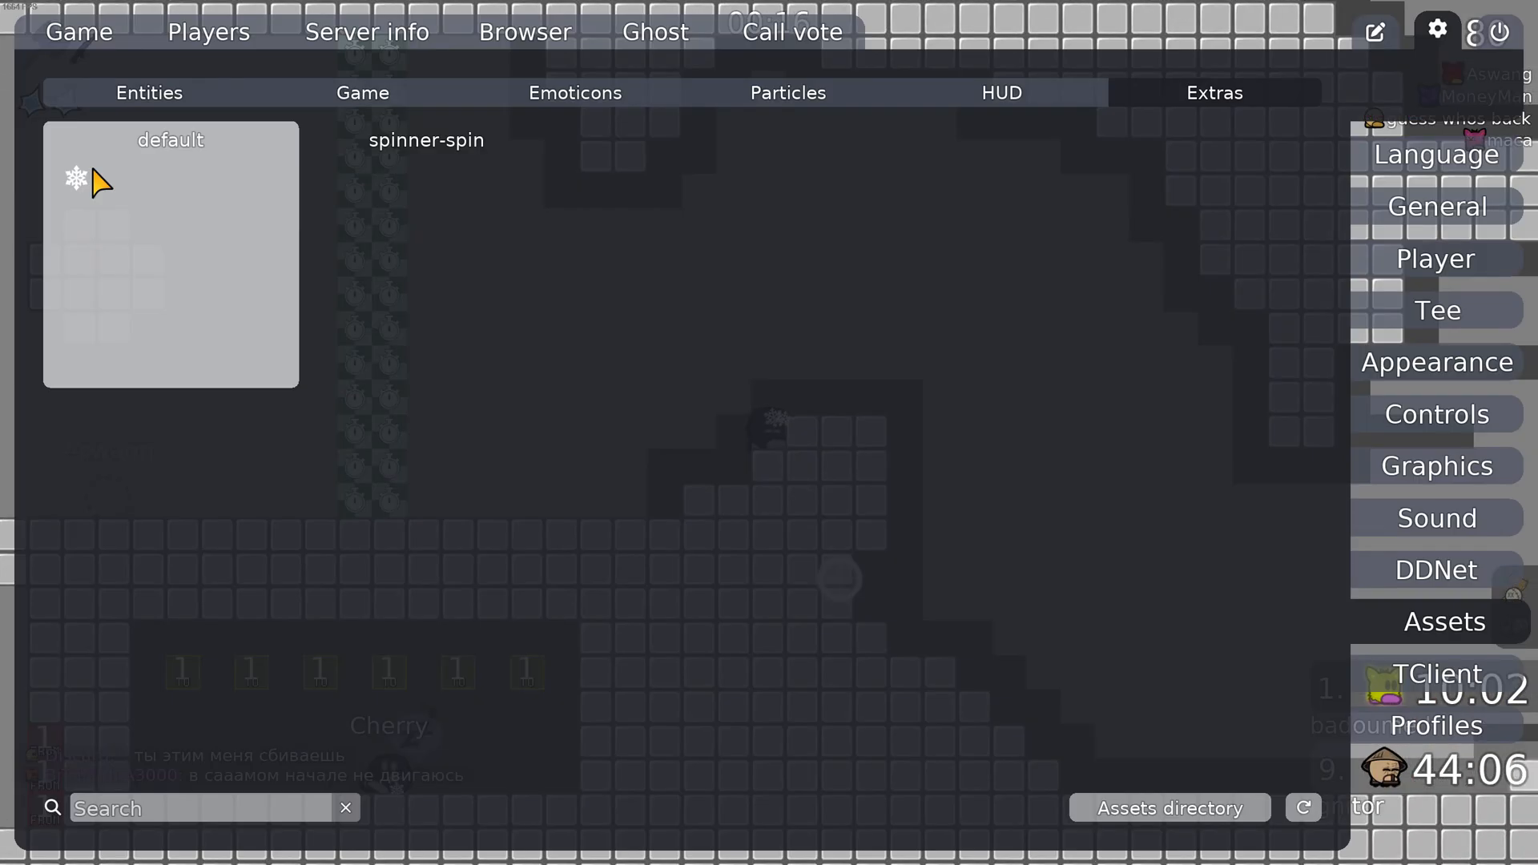
# Step: Leave the Assets Extras page with default and spinner-spin options shown
pyautogui.press('Escape')
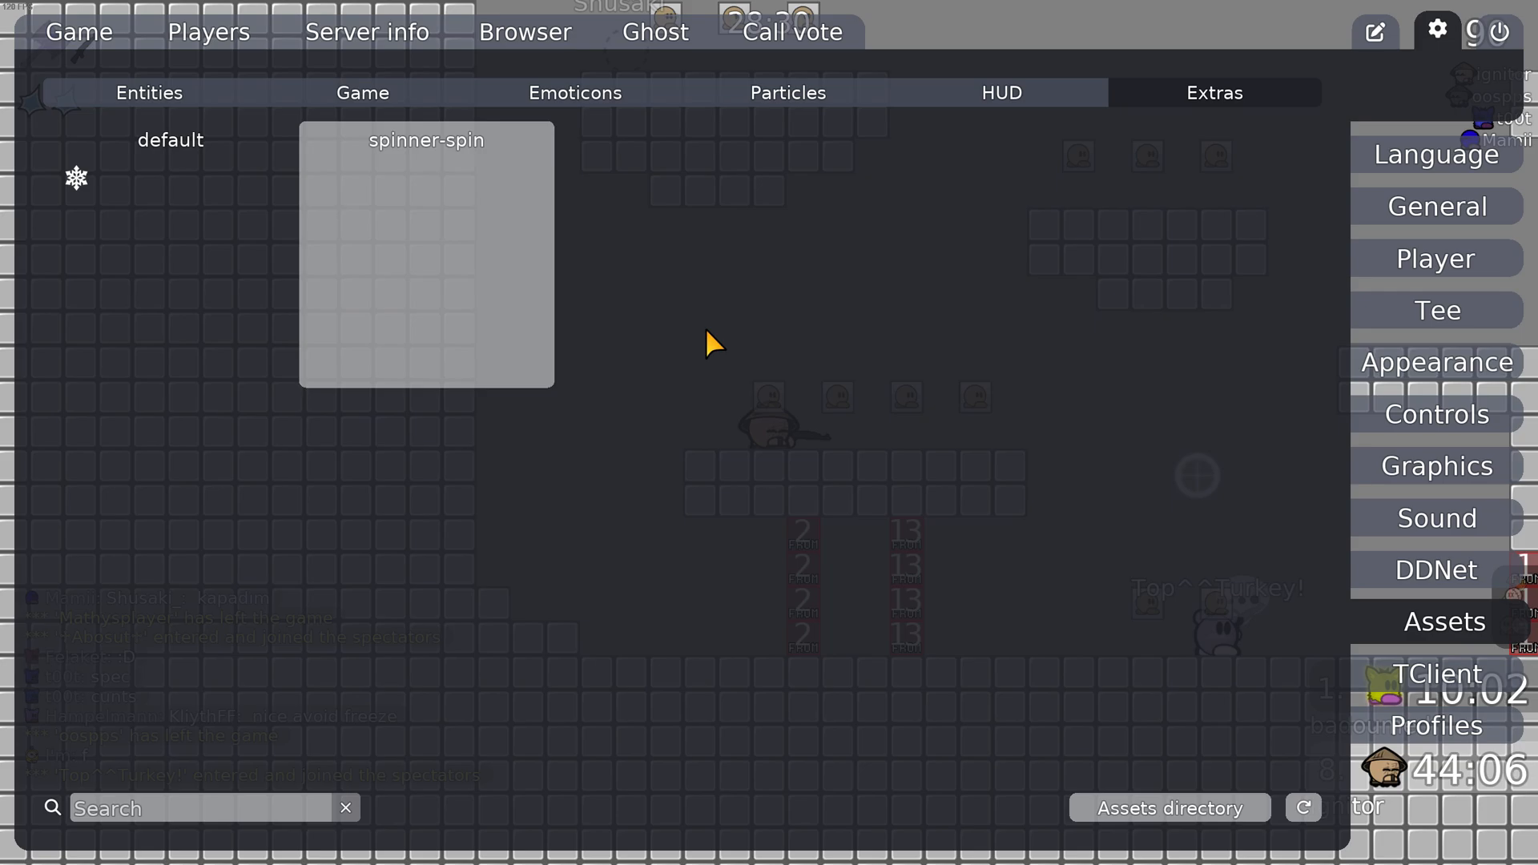
# Step: Review the movement and zoom key binds on the Controls page, then close the menu
pyautogui.click(1168, 807)
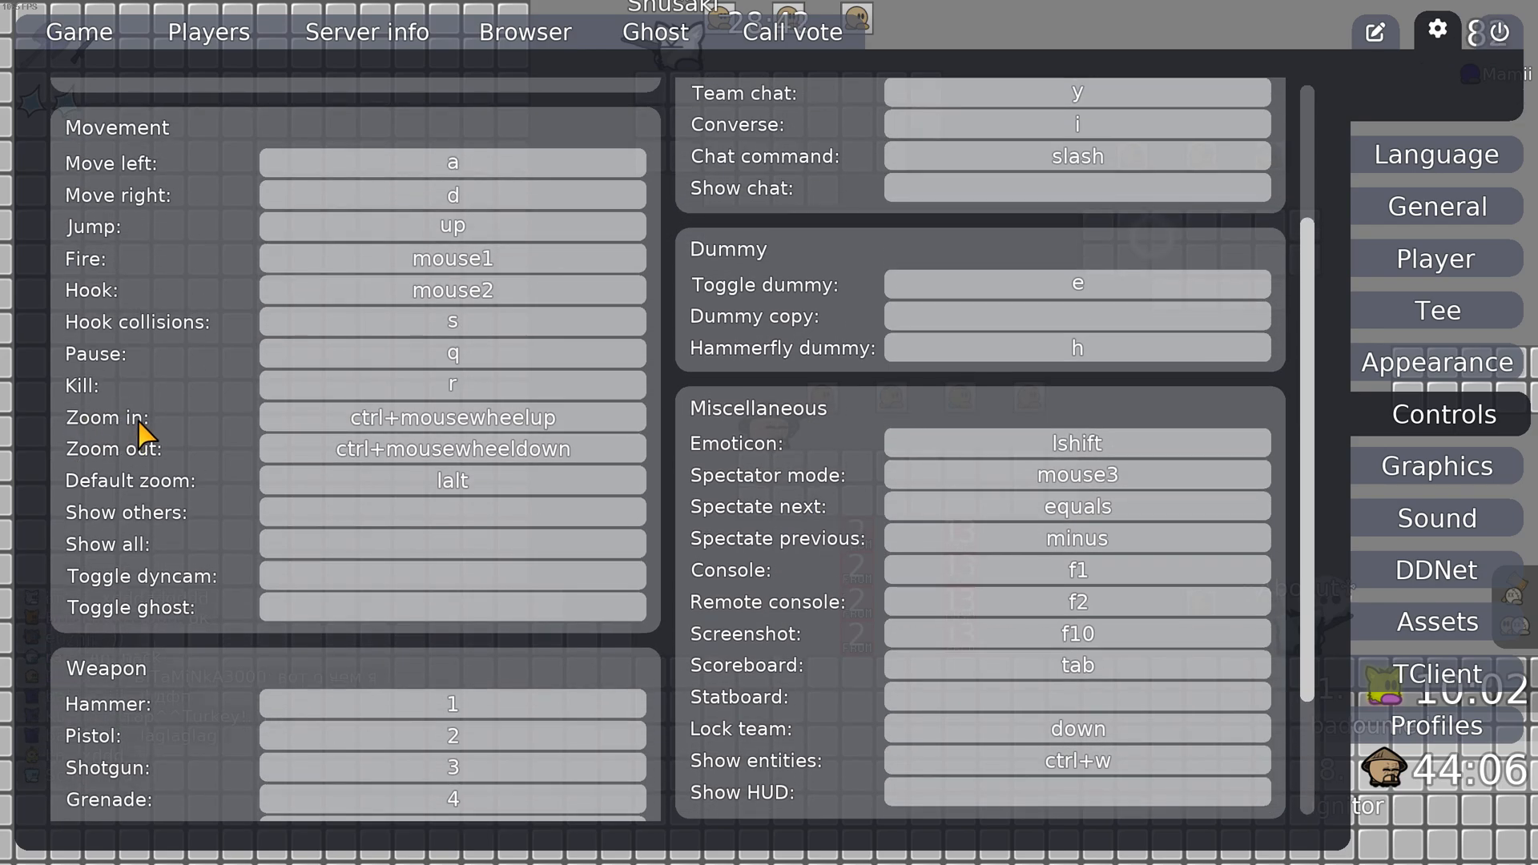
pyautogui.moveTo(213, 490)
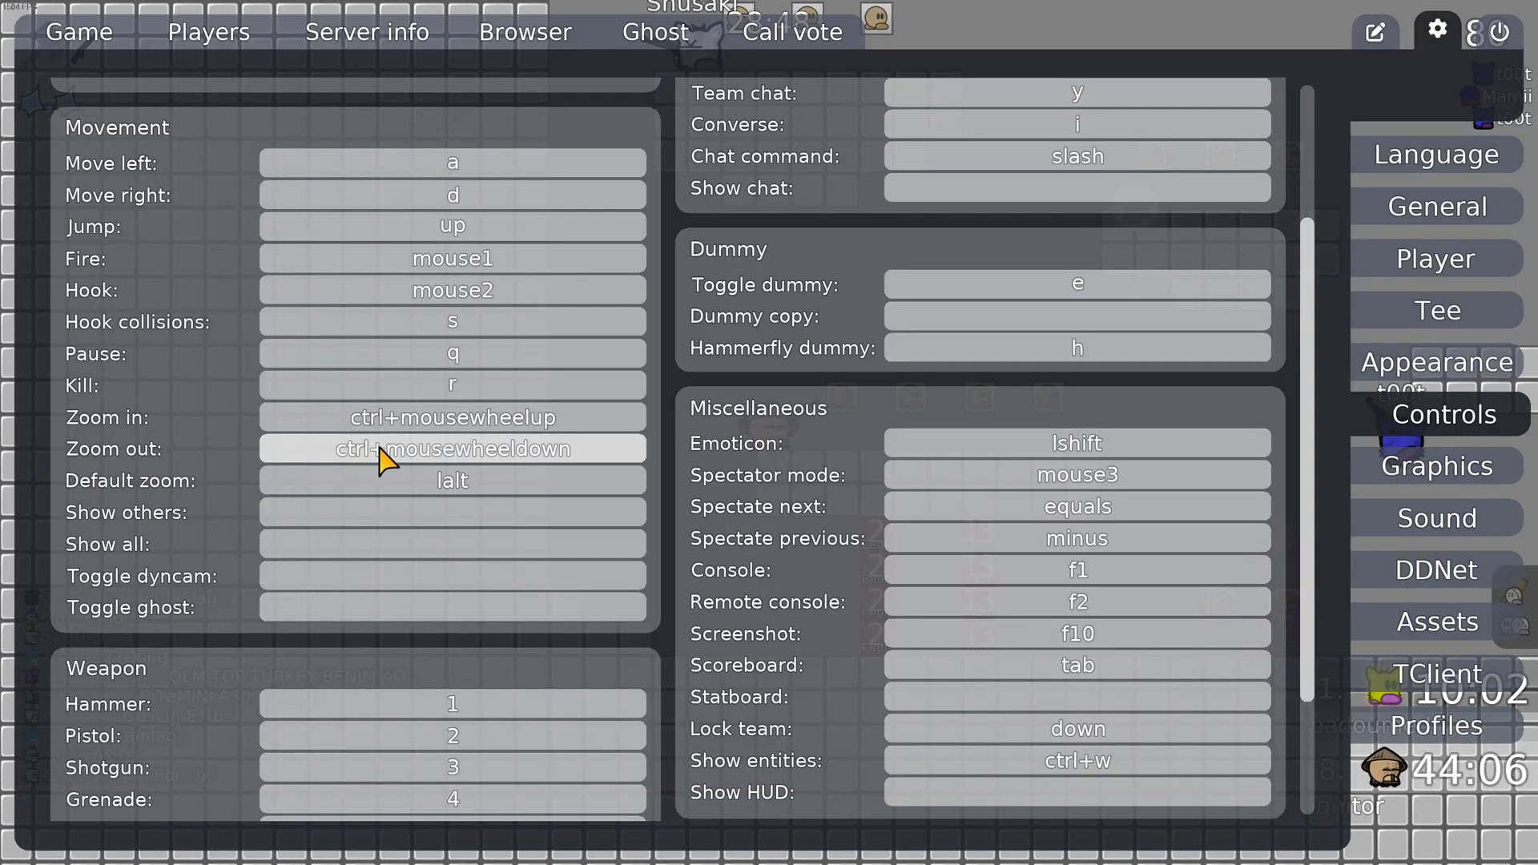
pyautogui.moveTo(452, 480)
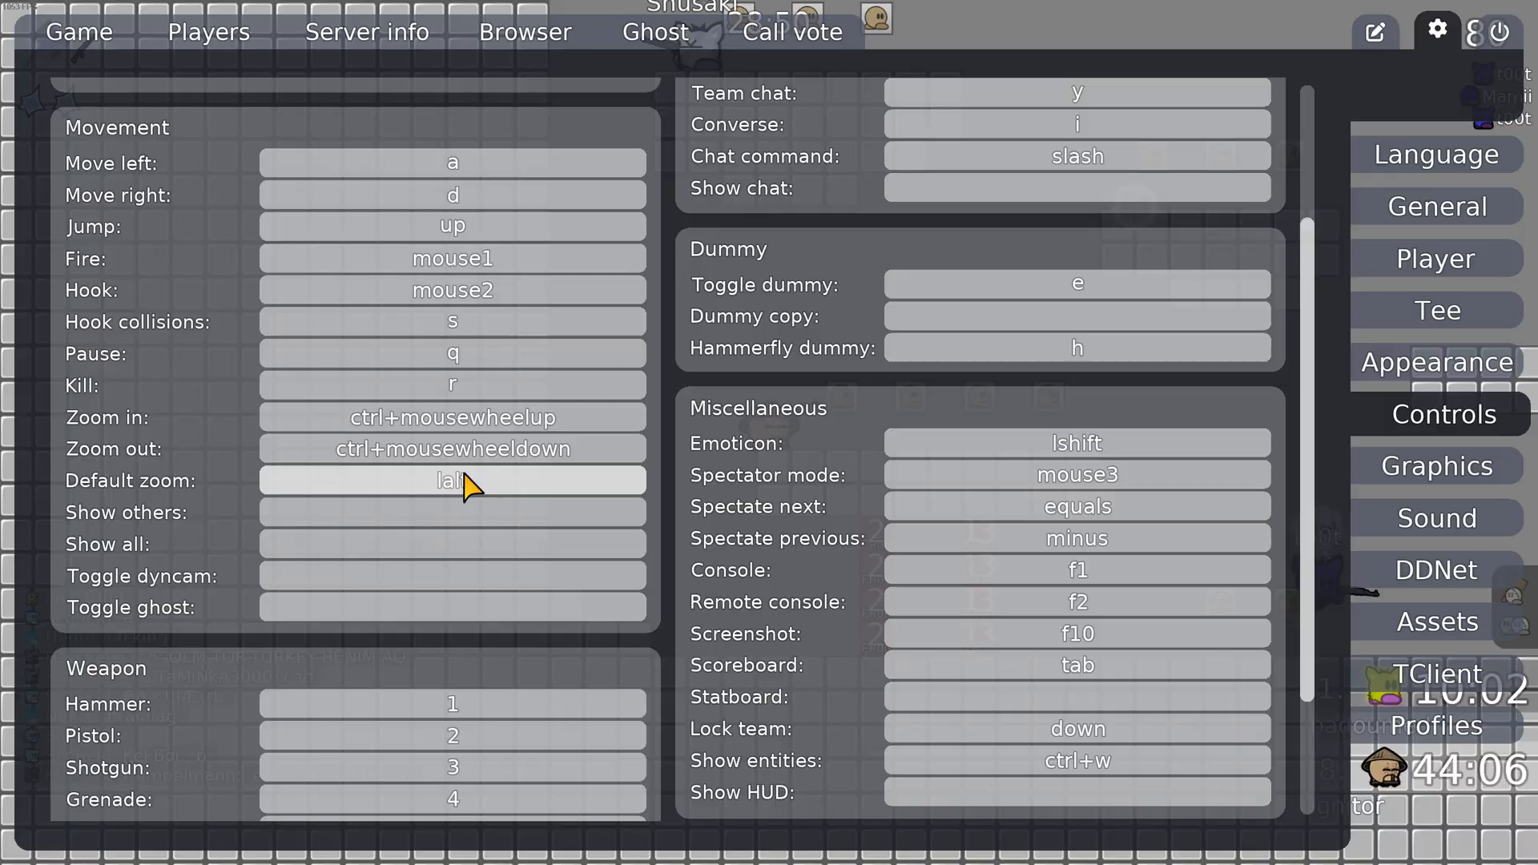
pyautogui.press('escape')
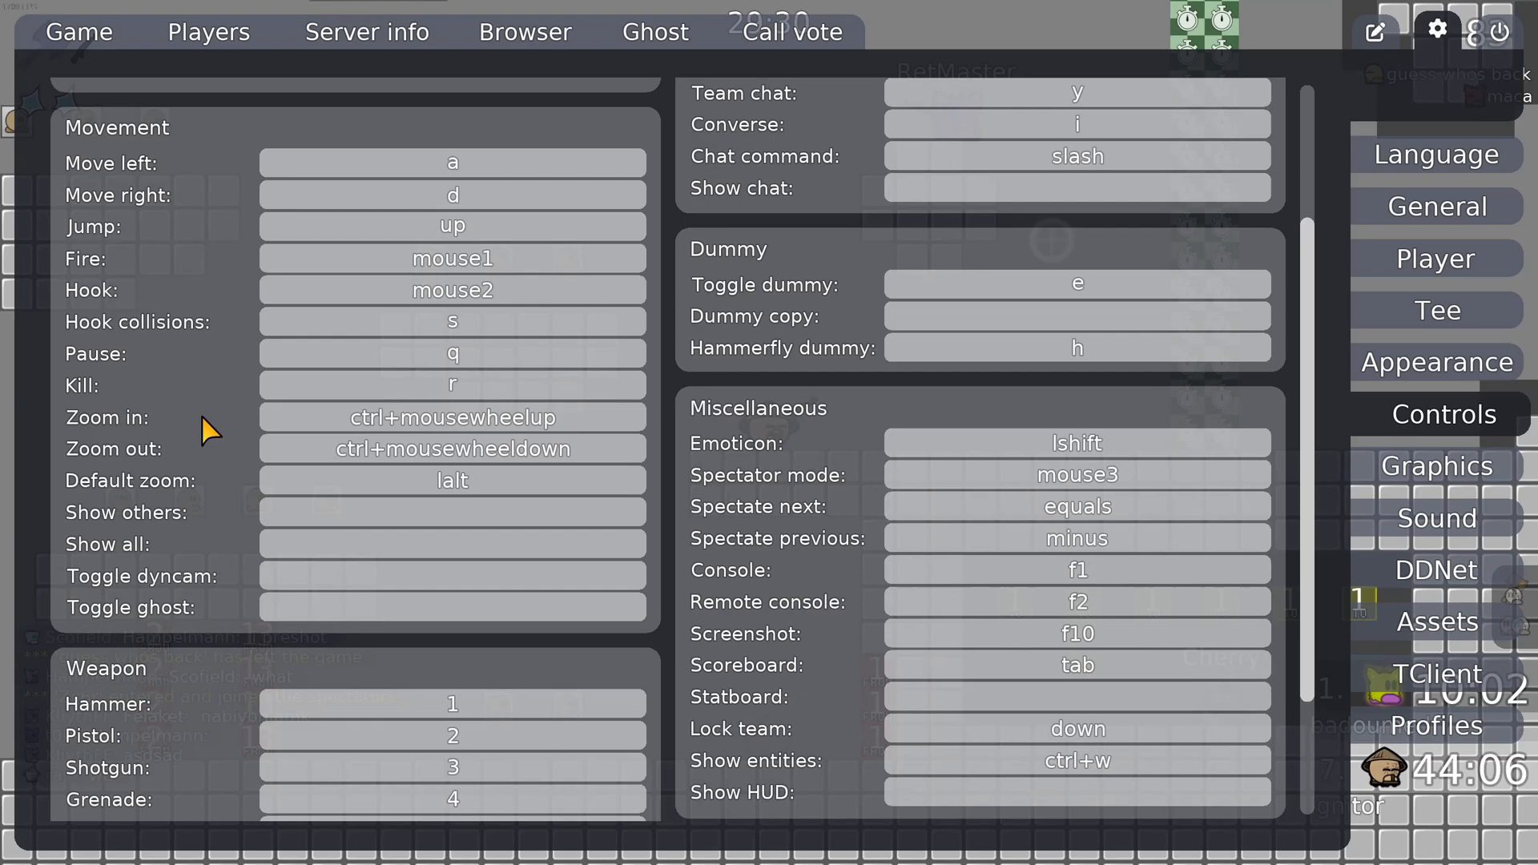
# Step: Set name plate size to 50 in Appearance > Name Plate and adjust the slider back
pyautogui.click(1435, 362)
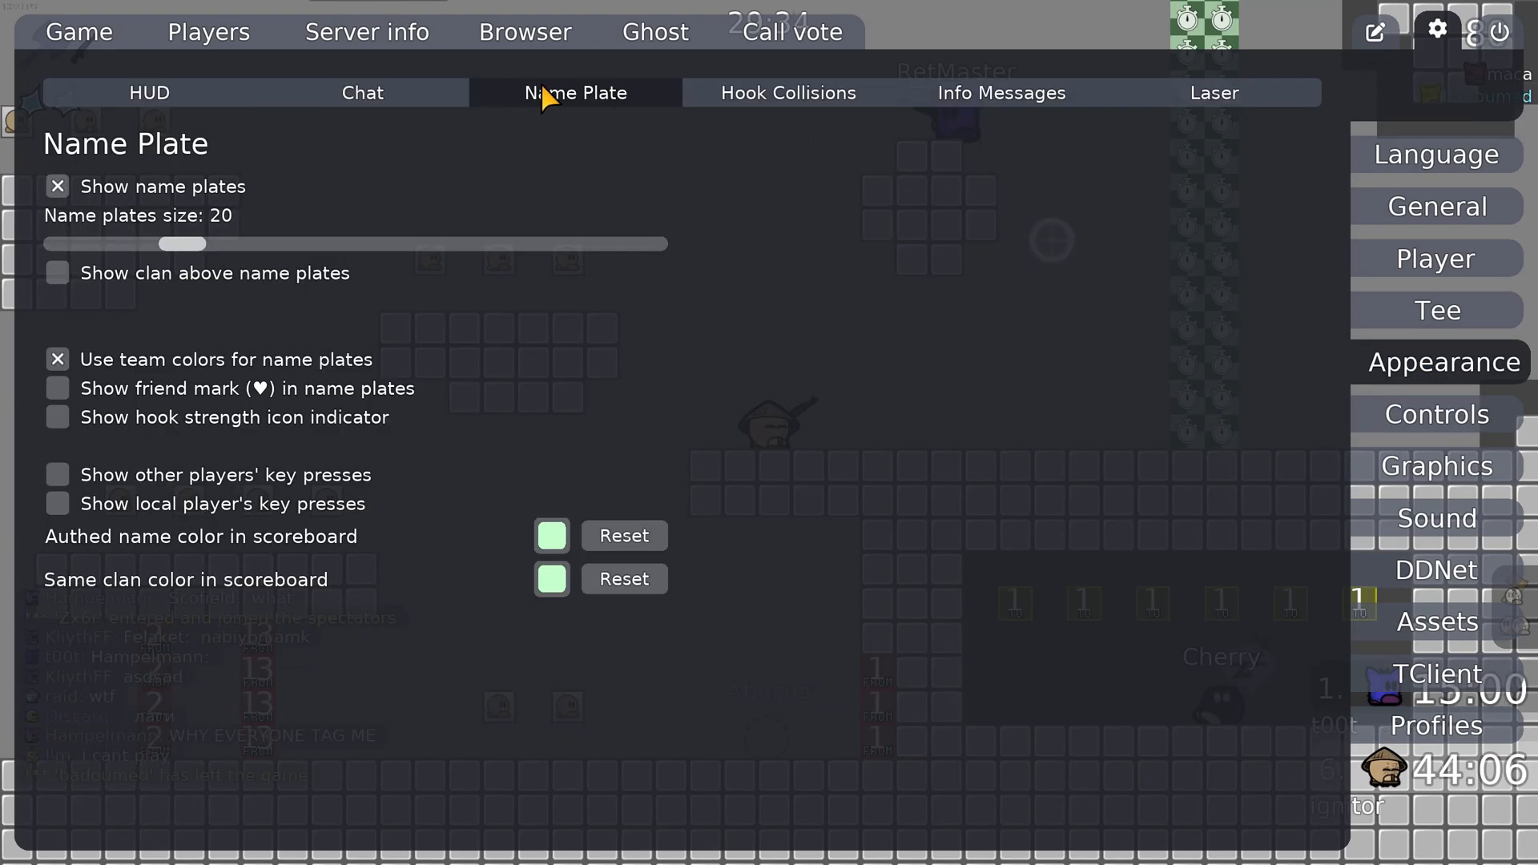
pyautogui.moveTo(182, 244); pyautogui.dragTo(314, 243)
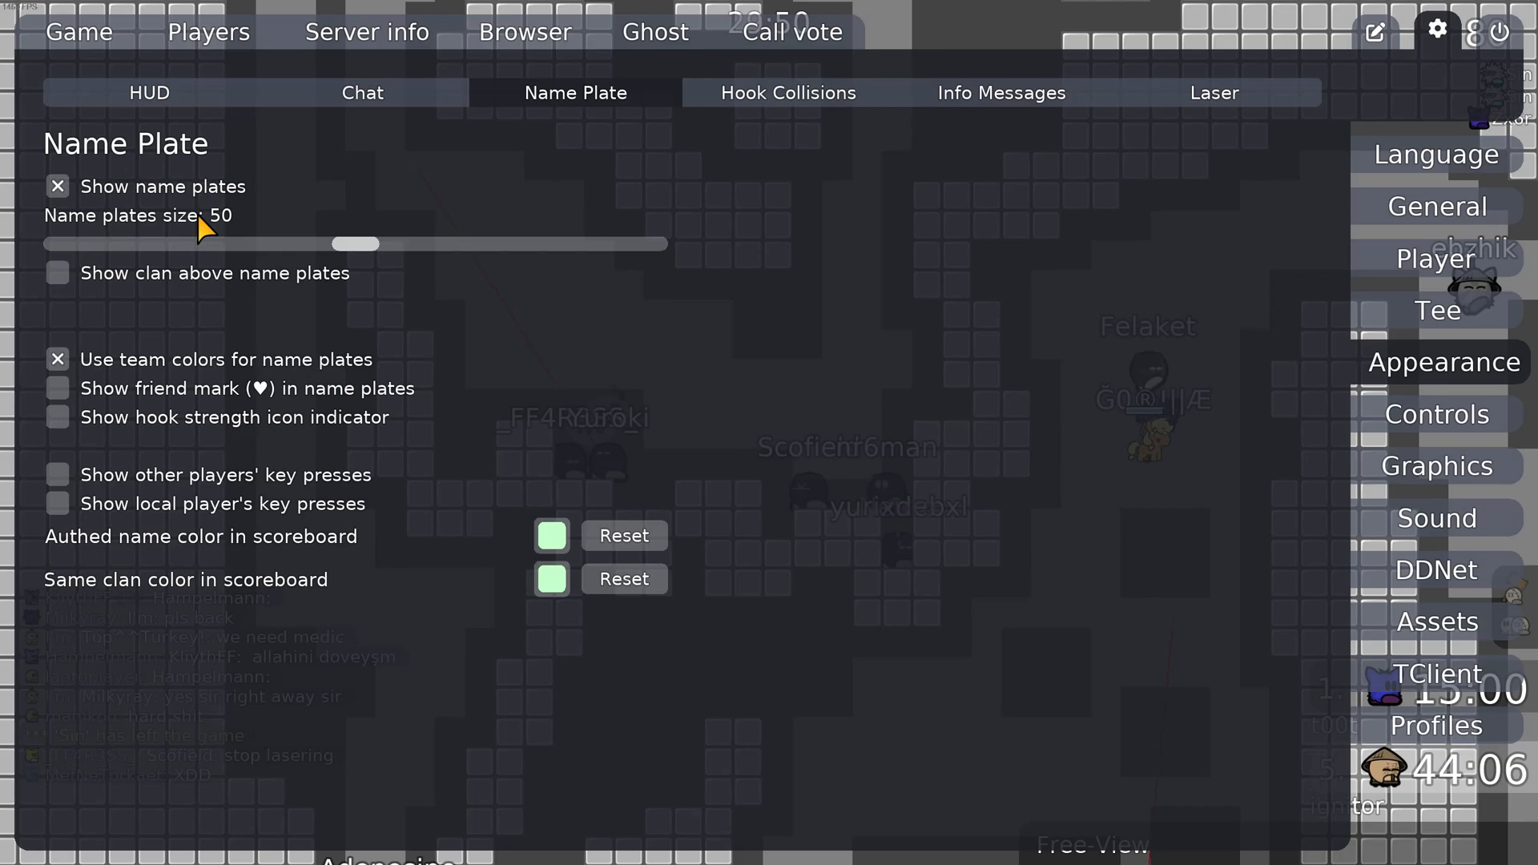
pyautogui.moveTo(353, 244); pyautogui.dragTo(181, 244)
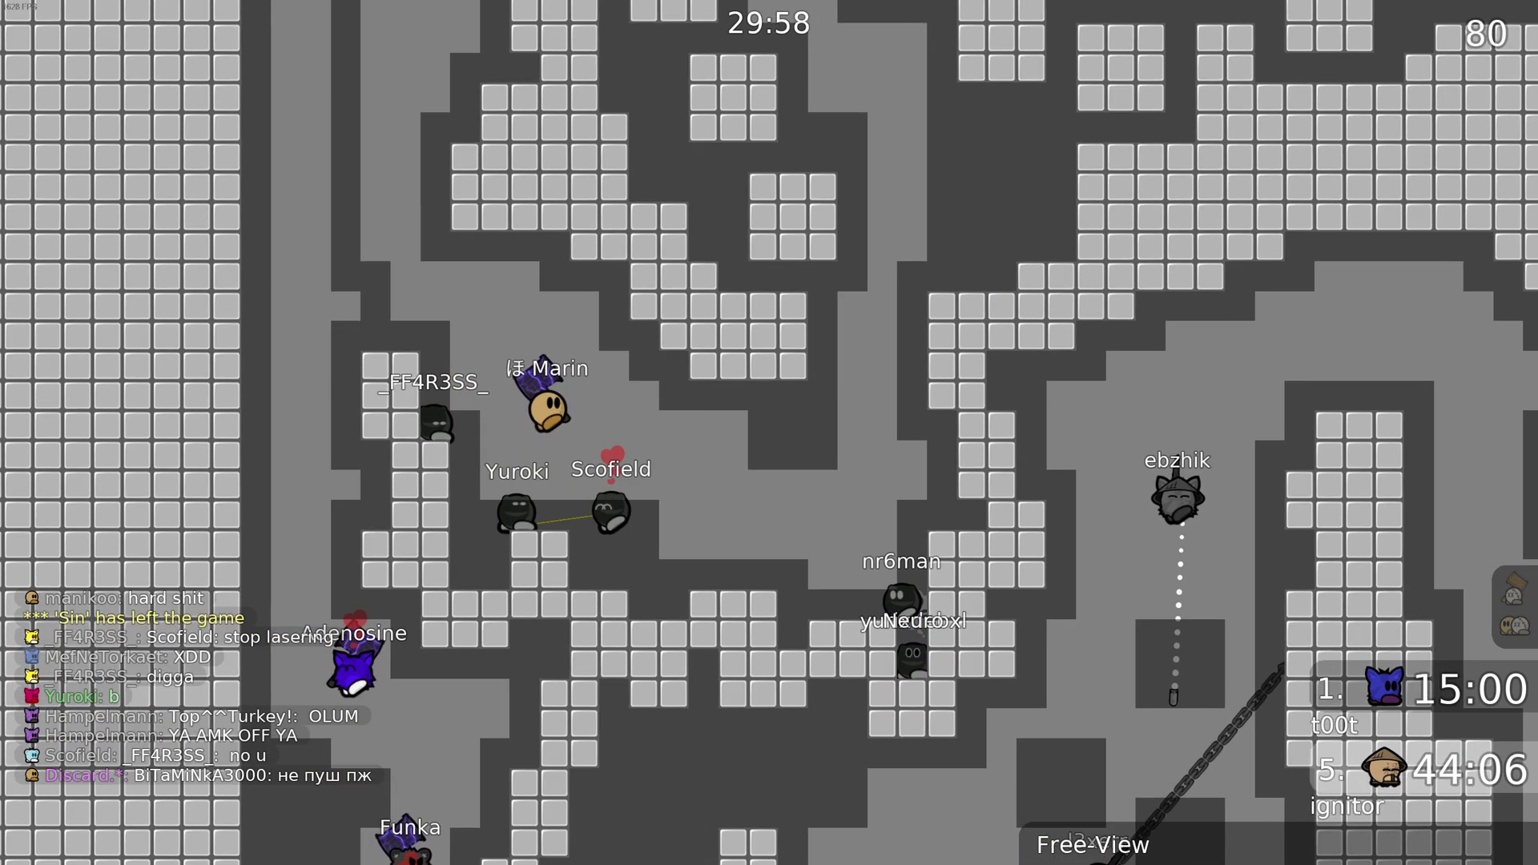
# Step: Join the game as a tee and bring up the console showing cl_showpred 0
pyautogui.press('Escape')
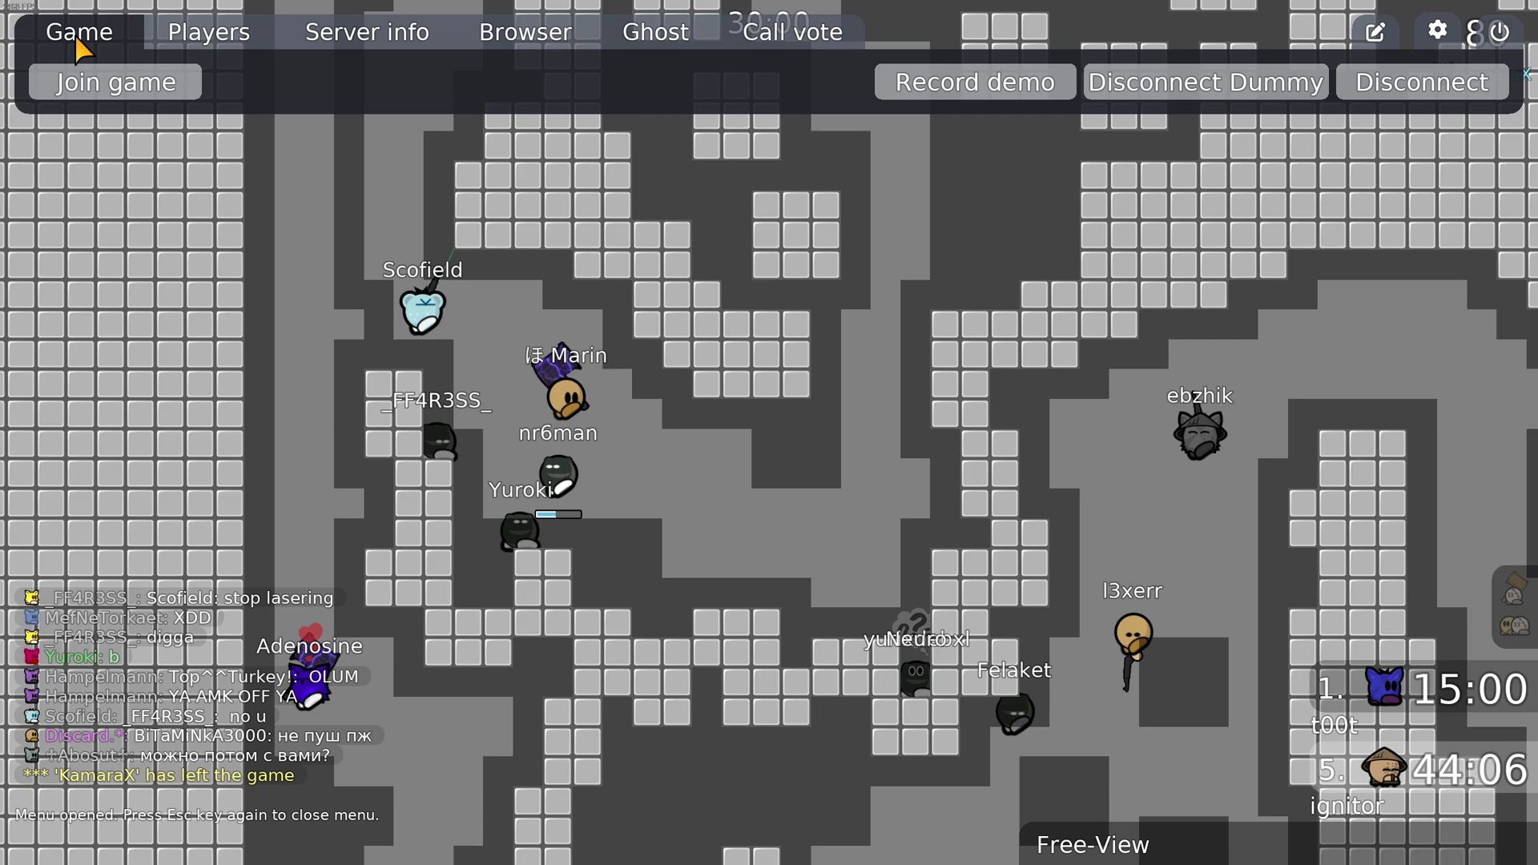
pyautogui.press('alt+tab')
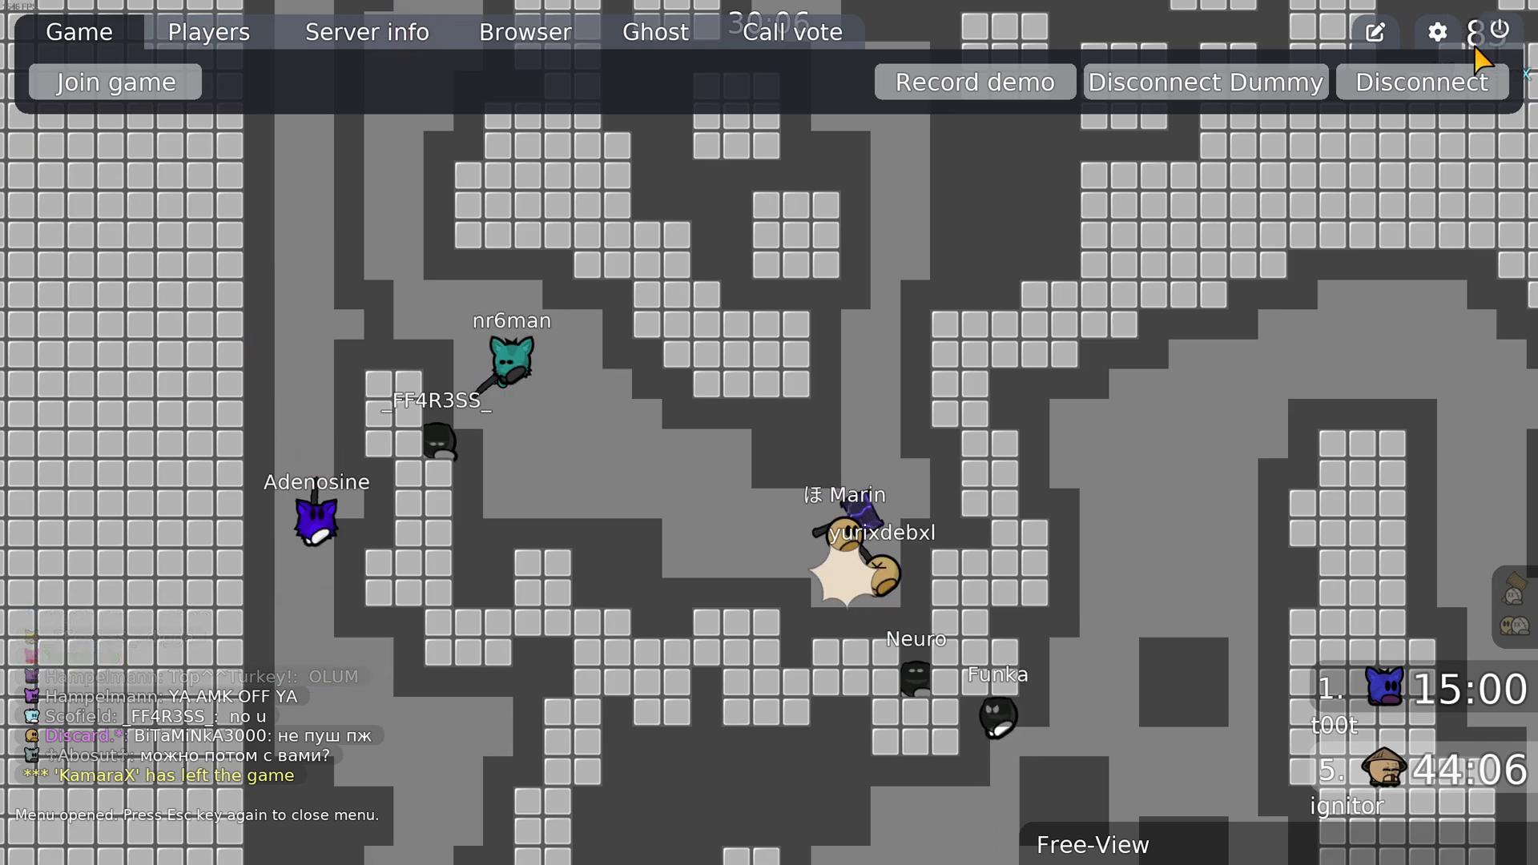
pyautogui.press('Escape')
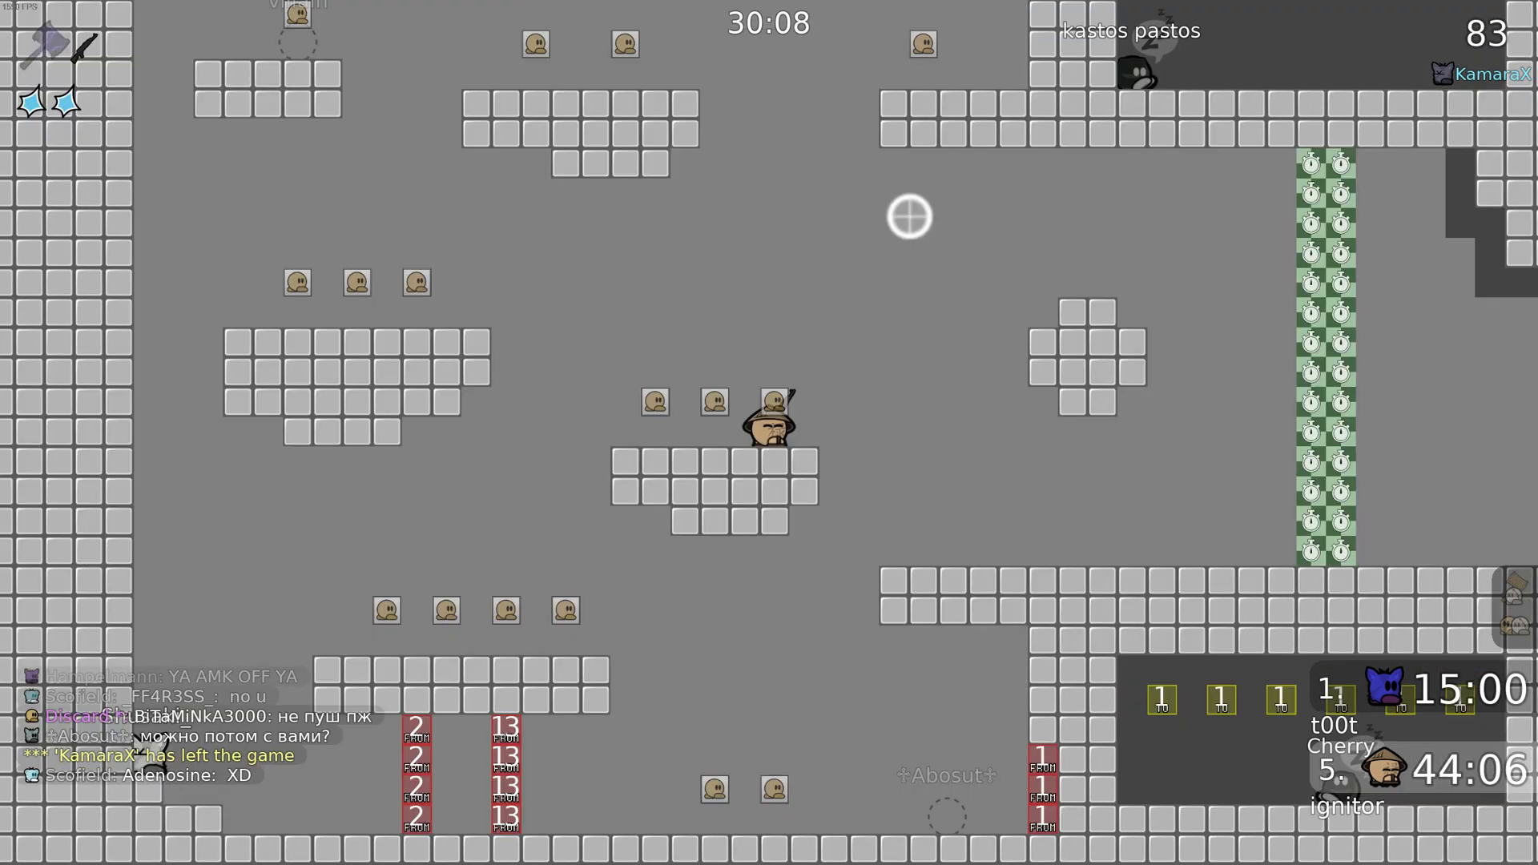
pyautogui.press('tab')
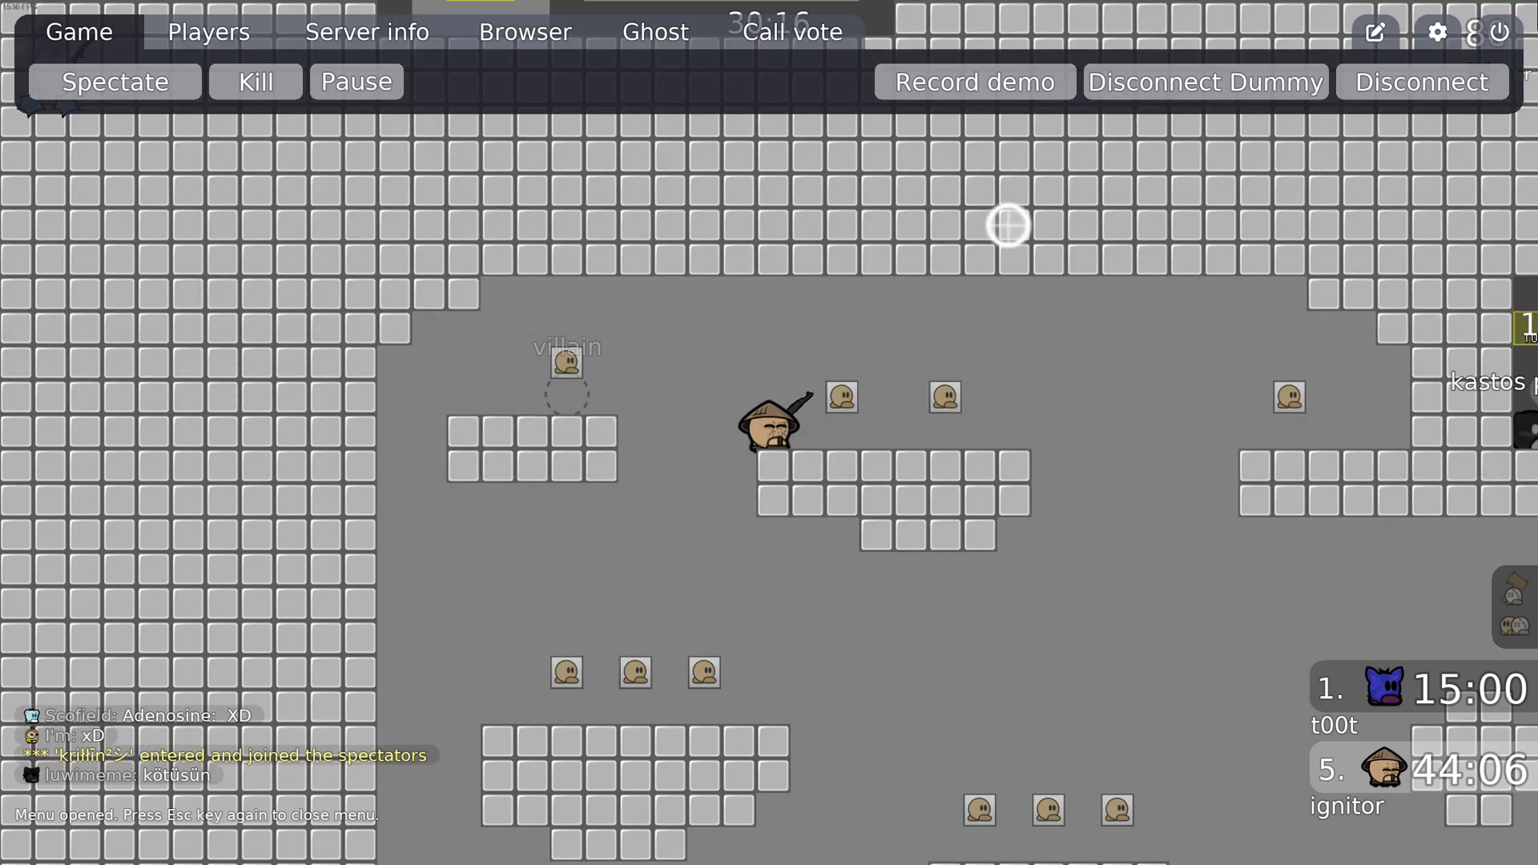
pyautogui.press('Escape')
pyautogui.write('cl_showpred 0')
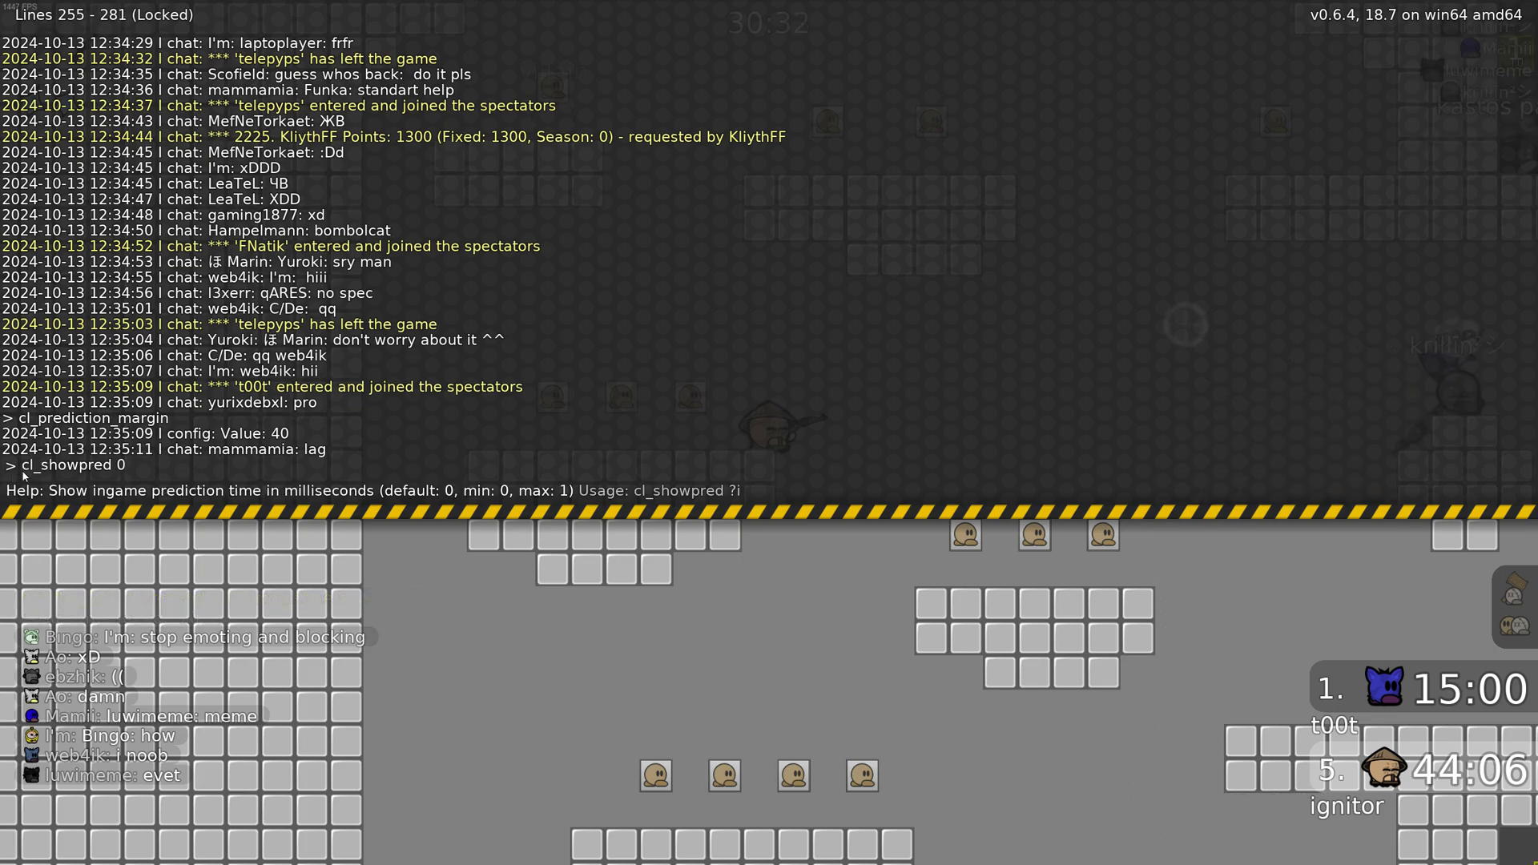
# Step: Set cl_showpred to 1 and return to gameplay
pyautogui.write('1')
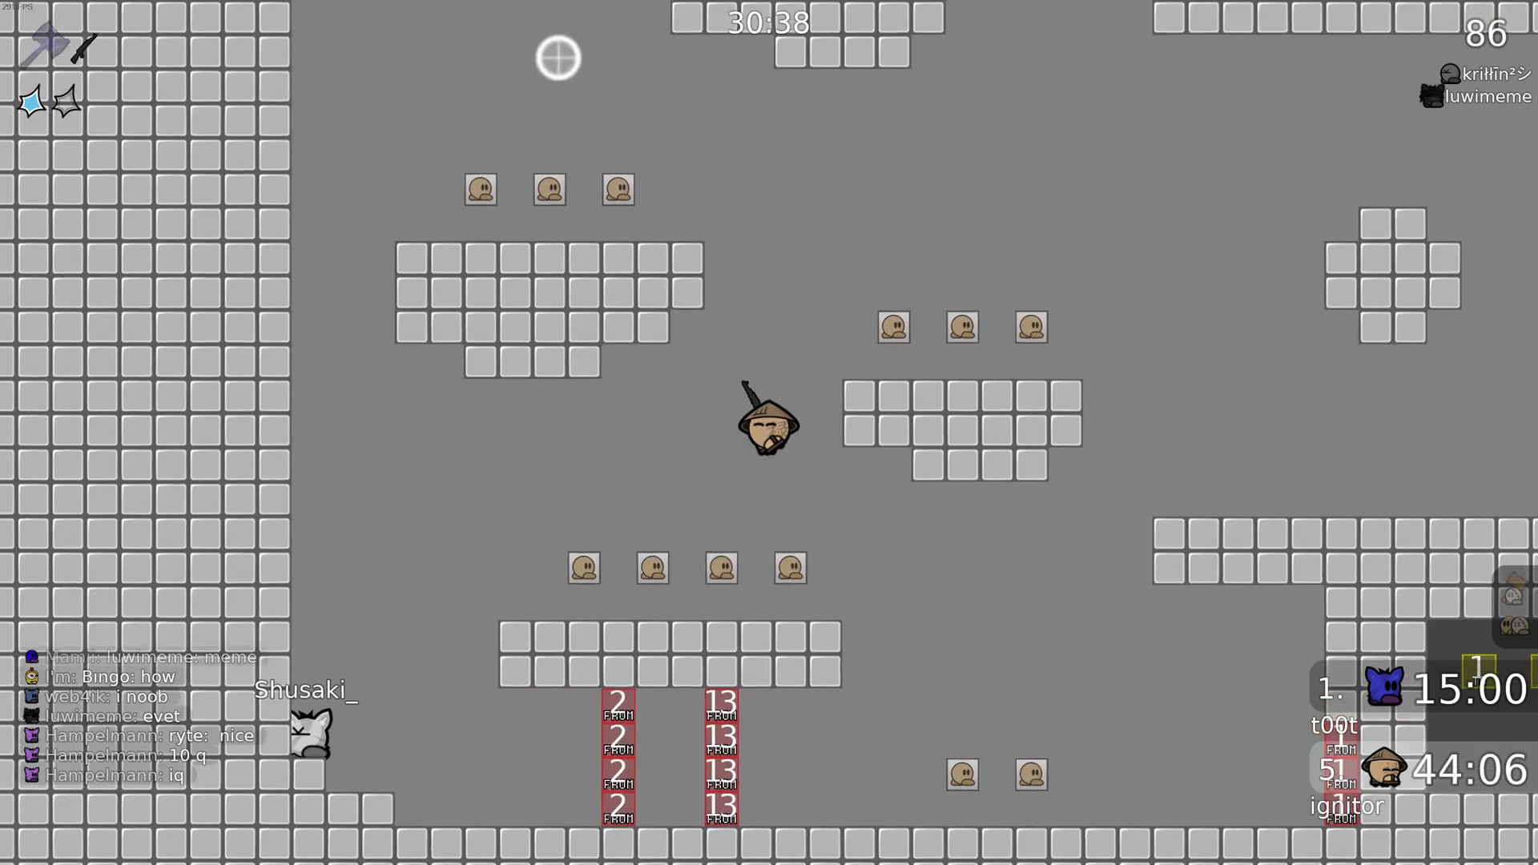
pyautogui.press('Escape')
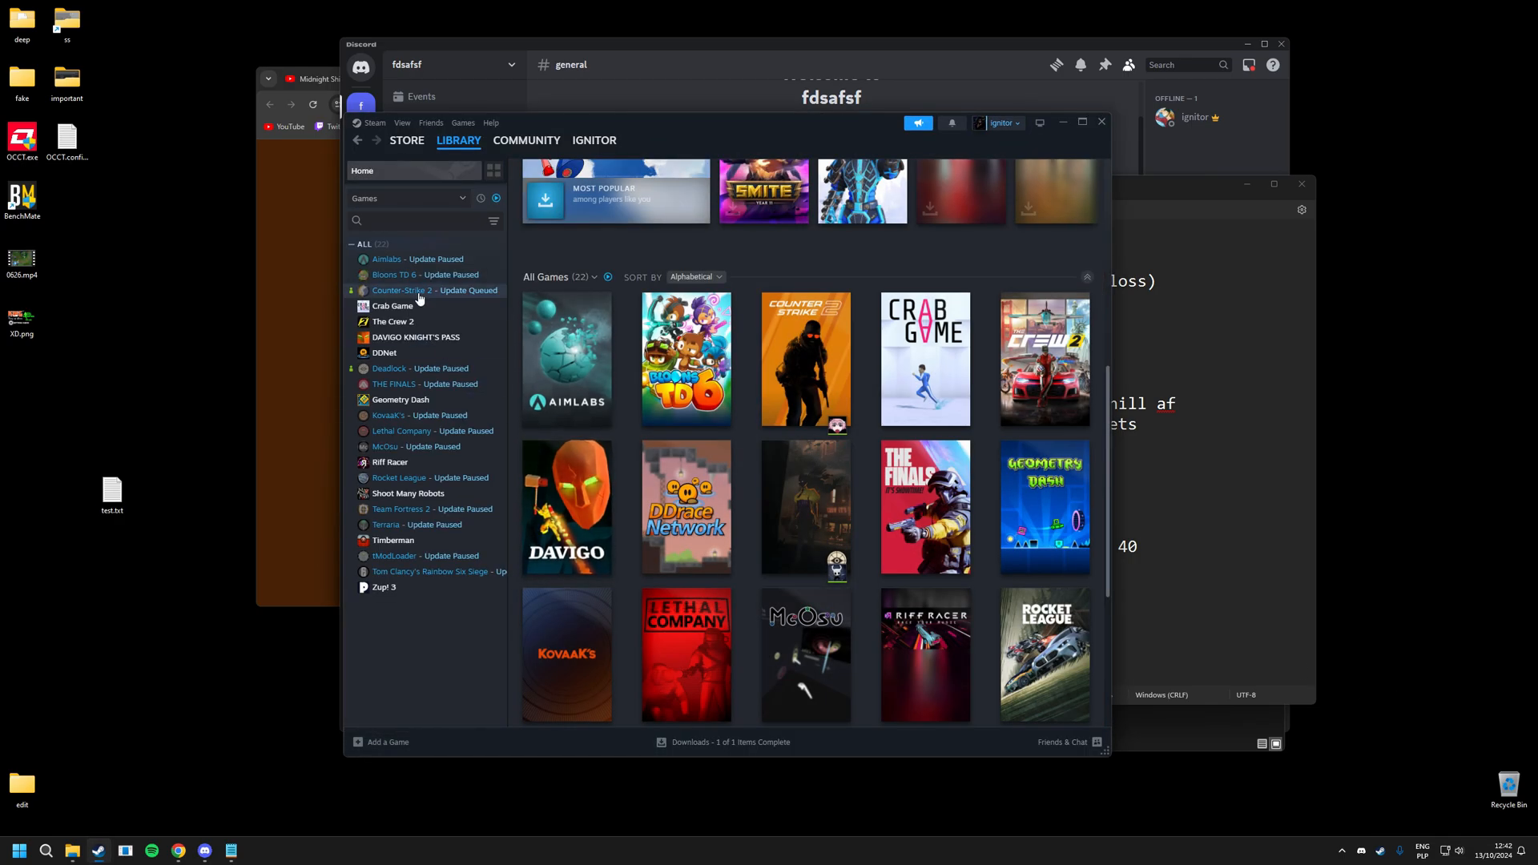
# Step: Browse DDNet's local install folder via Properties > Installed Files in the Steam library
pyautogui.rightClick(384, 352)
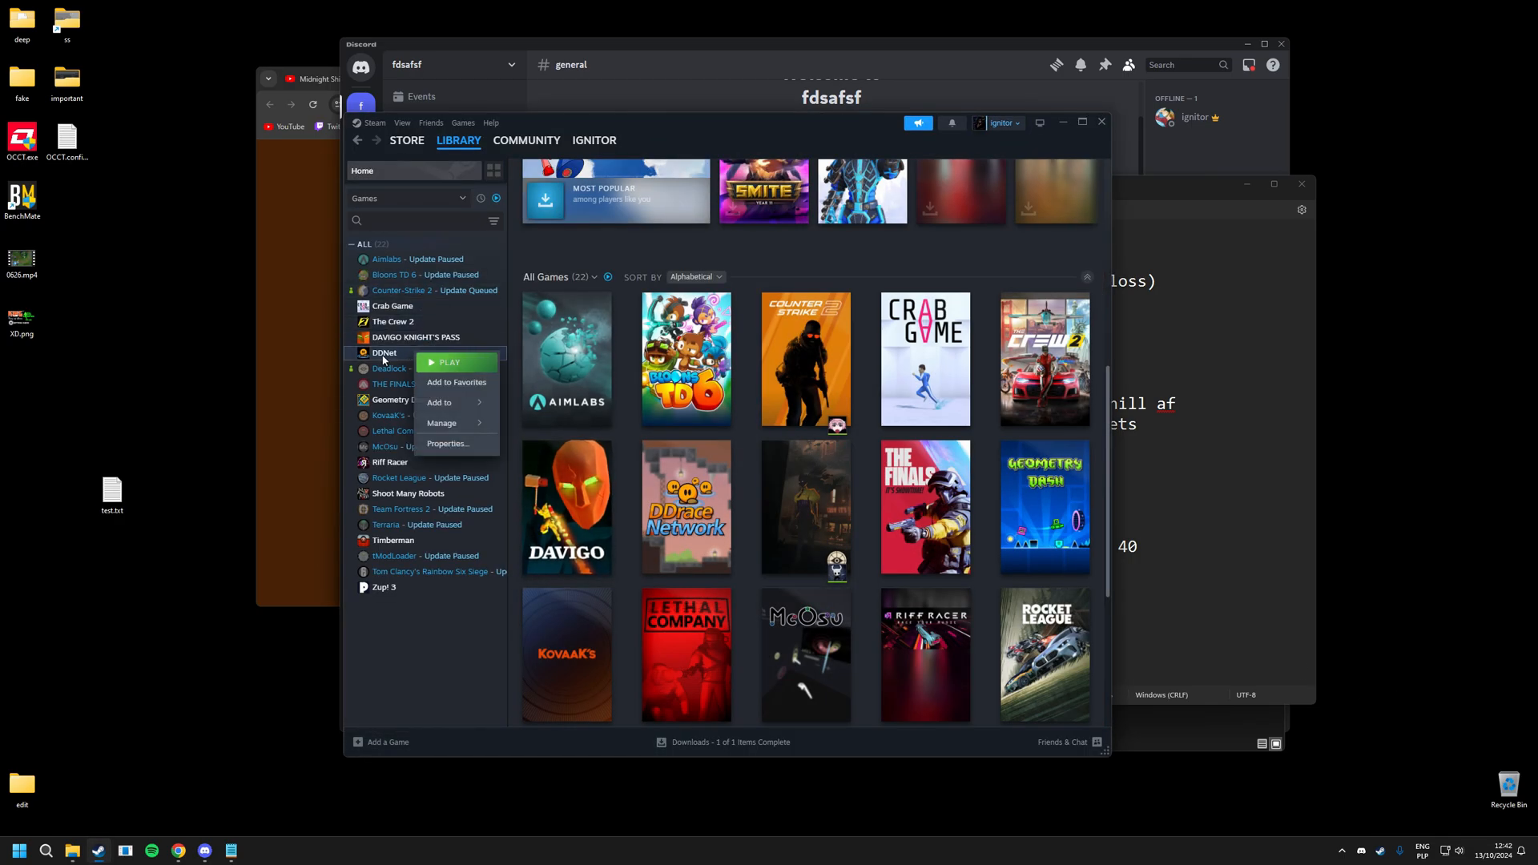
pyautogui.click(449, 444)
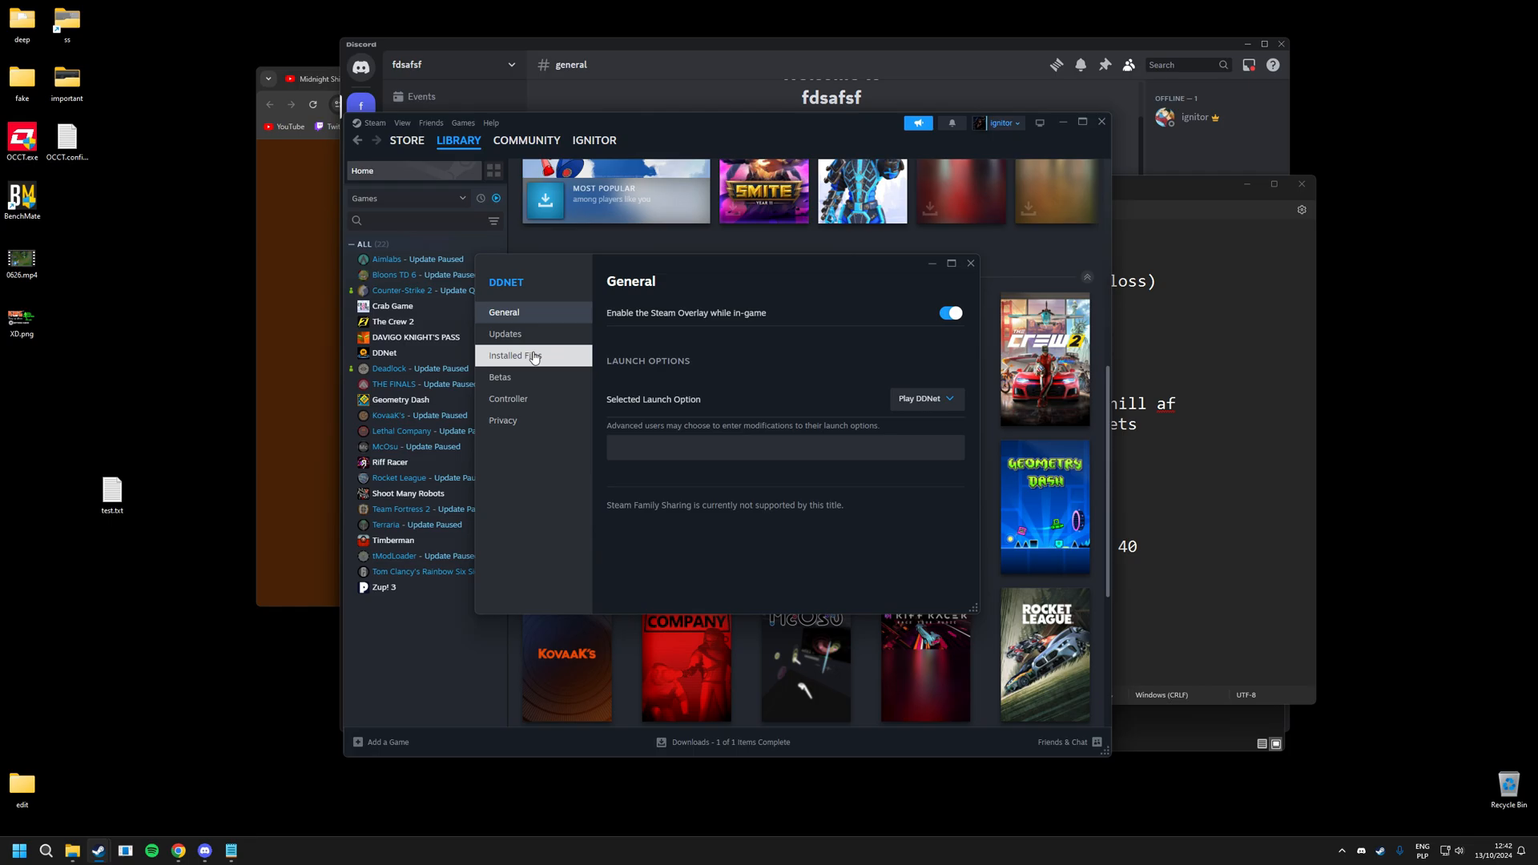
pyautogui.click(514, 355)
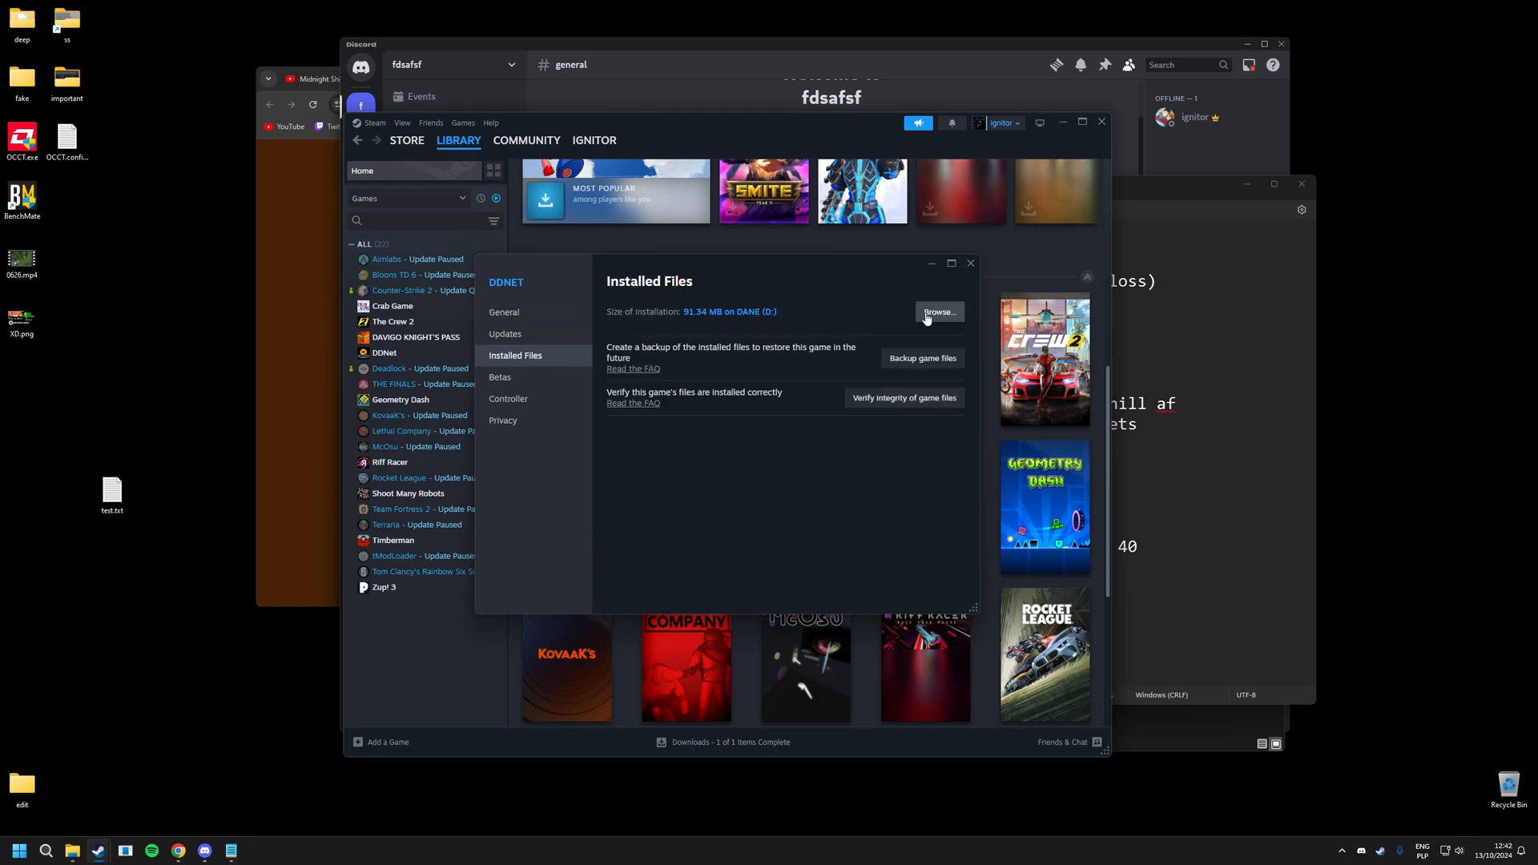
pyautogui.click(938, 312)
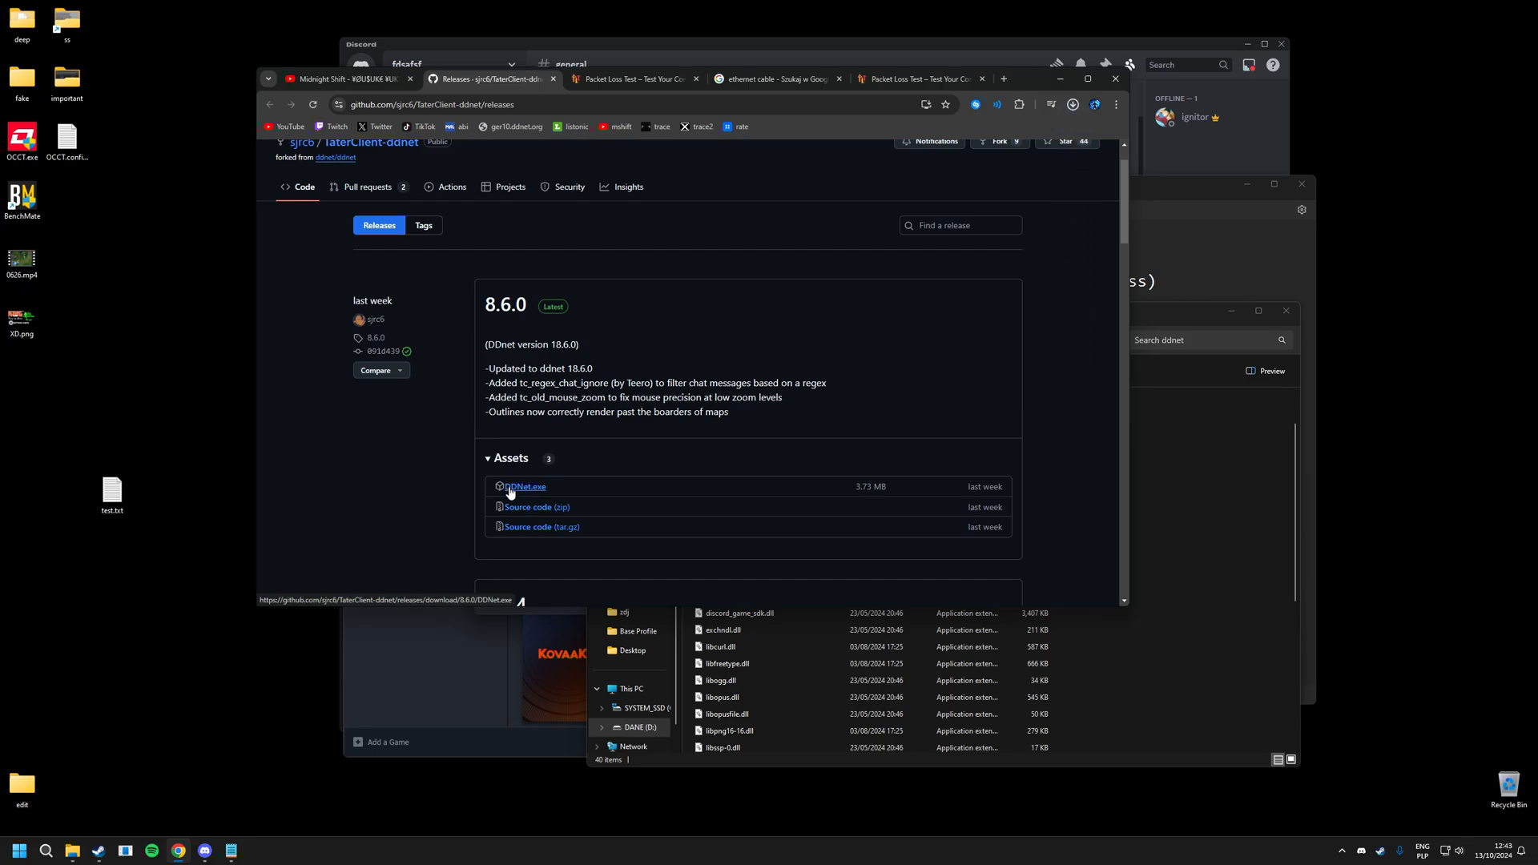
# Step: Download release 8.6.0's DDNet.exe and move it into the ddnet Steam folder, returning to the packet loss page
pyautogui.click(525, 487)
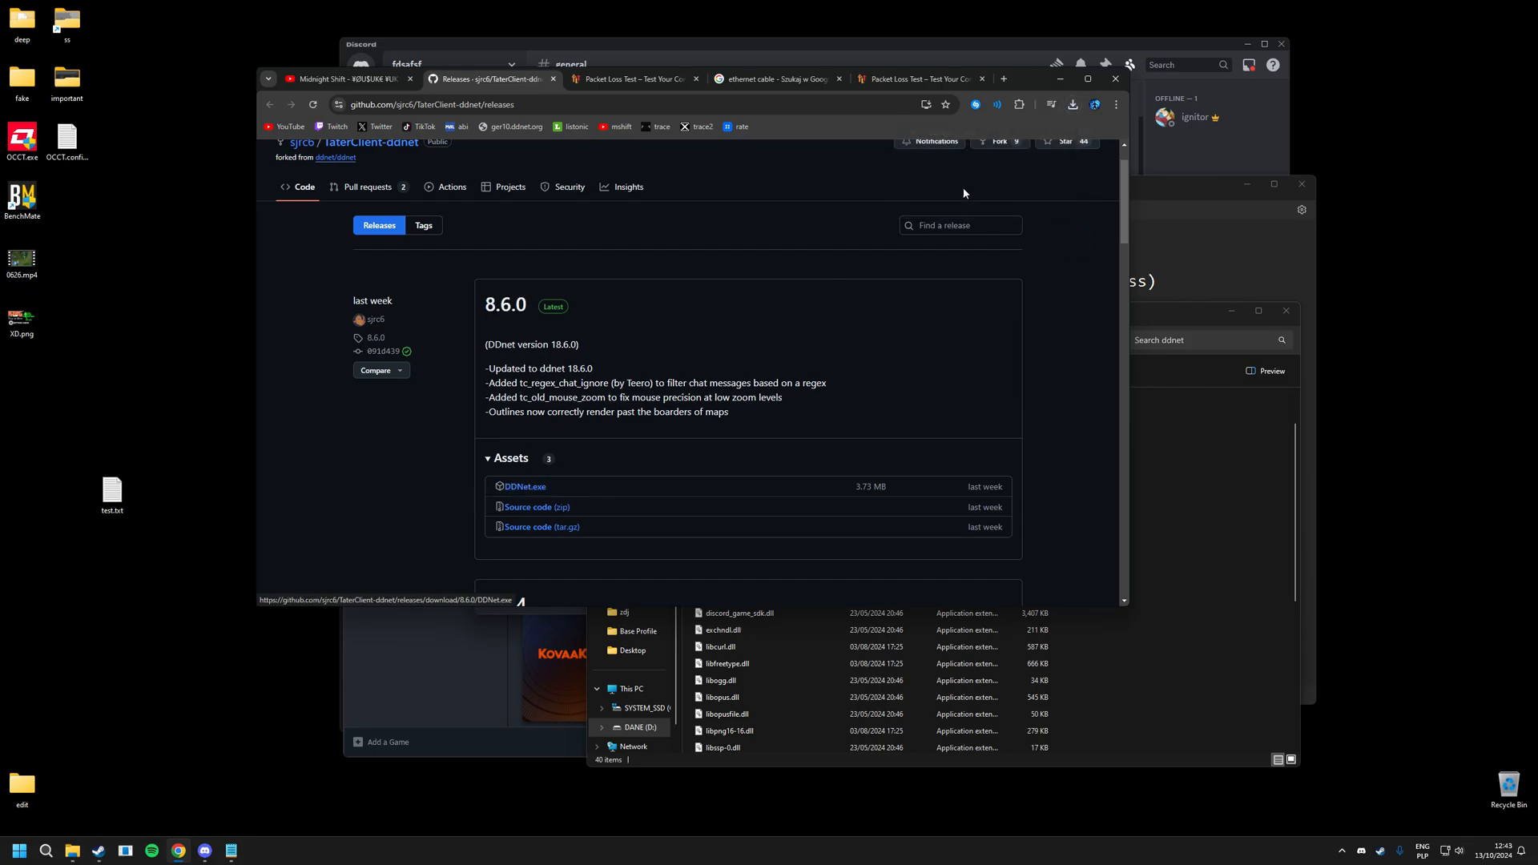
pyautogui.click(723, 529)
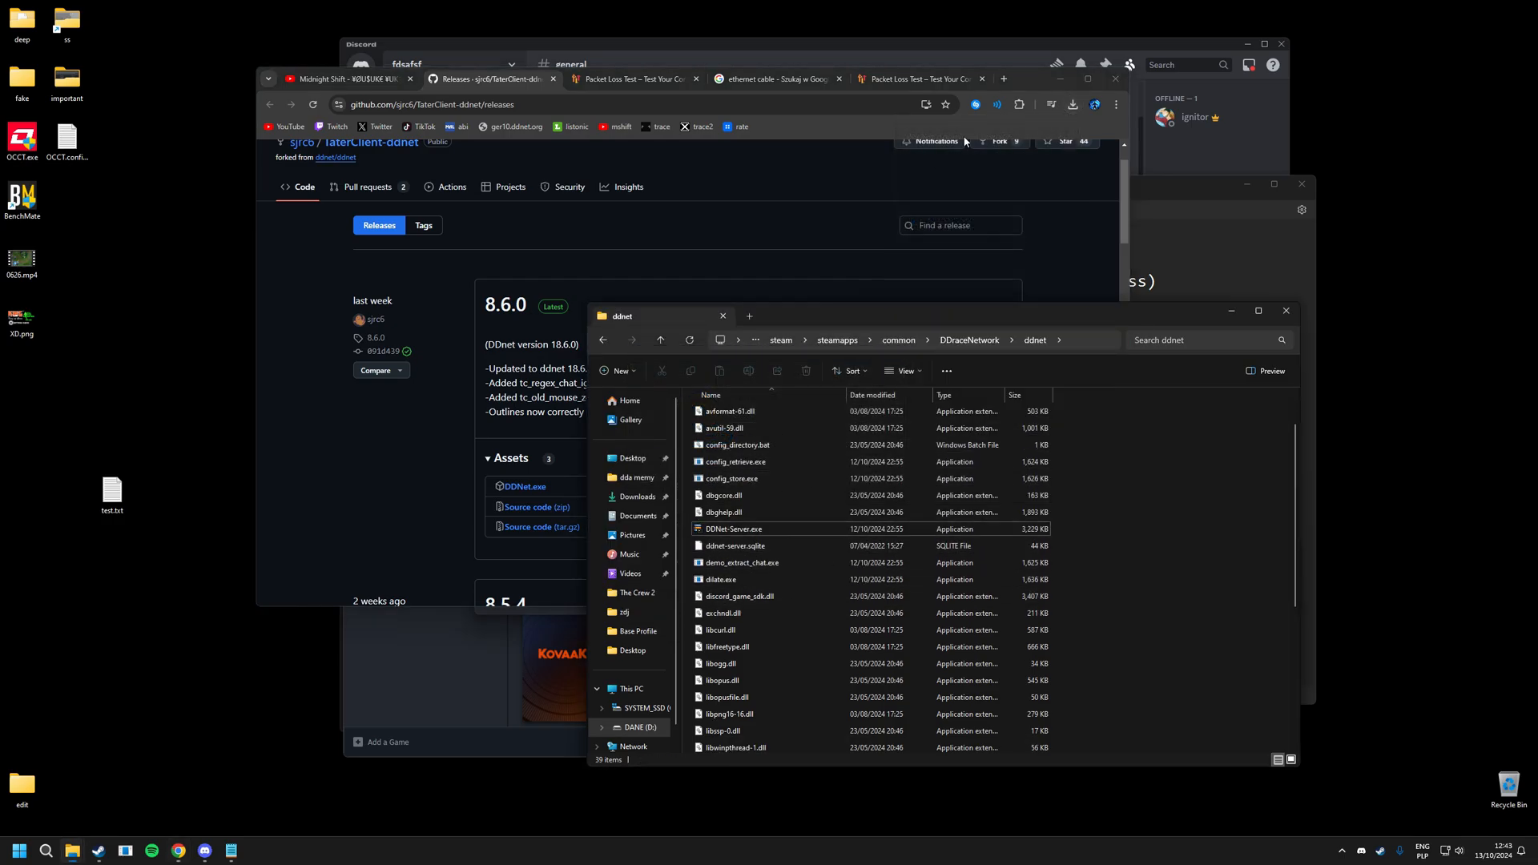
pyautogui.click(1072, 104)
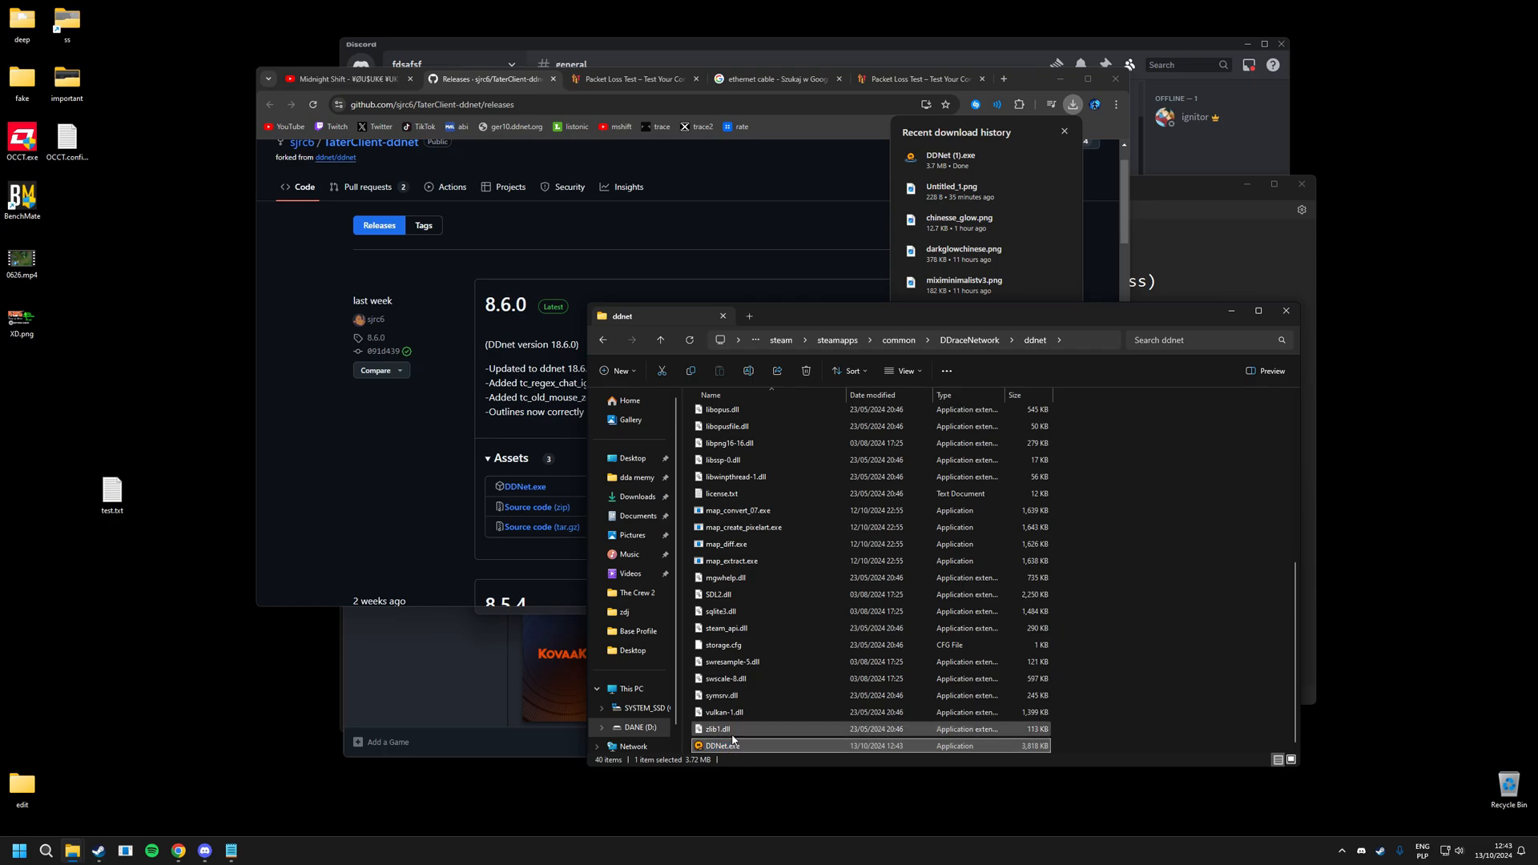
pyautogui.click(762, 745)
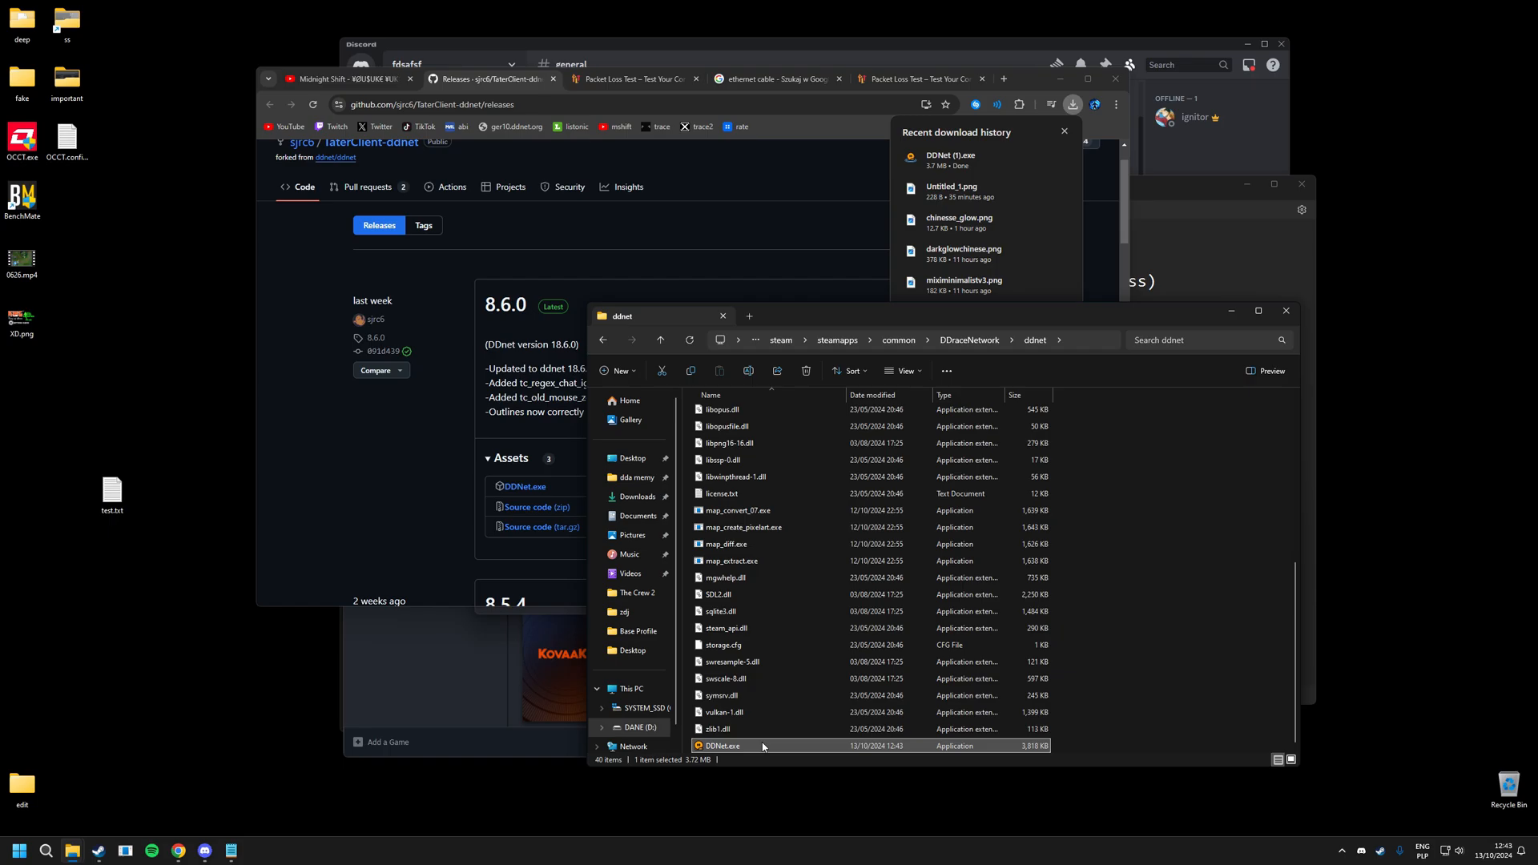
pyautogui.moveTo(764, 748)
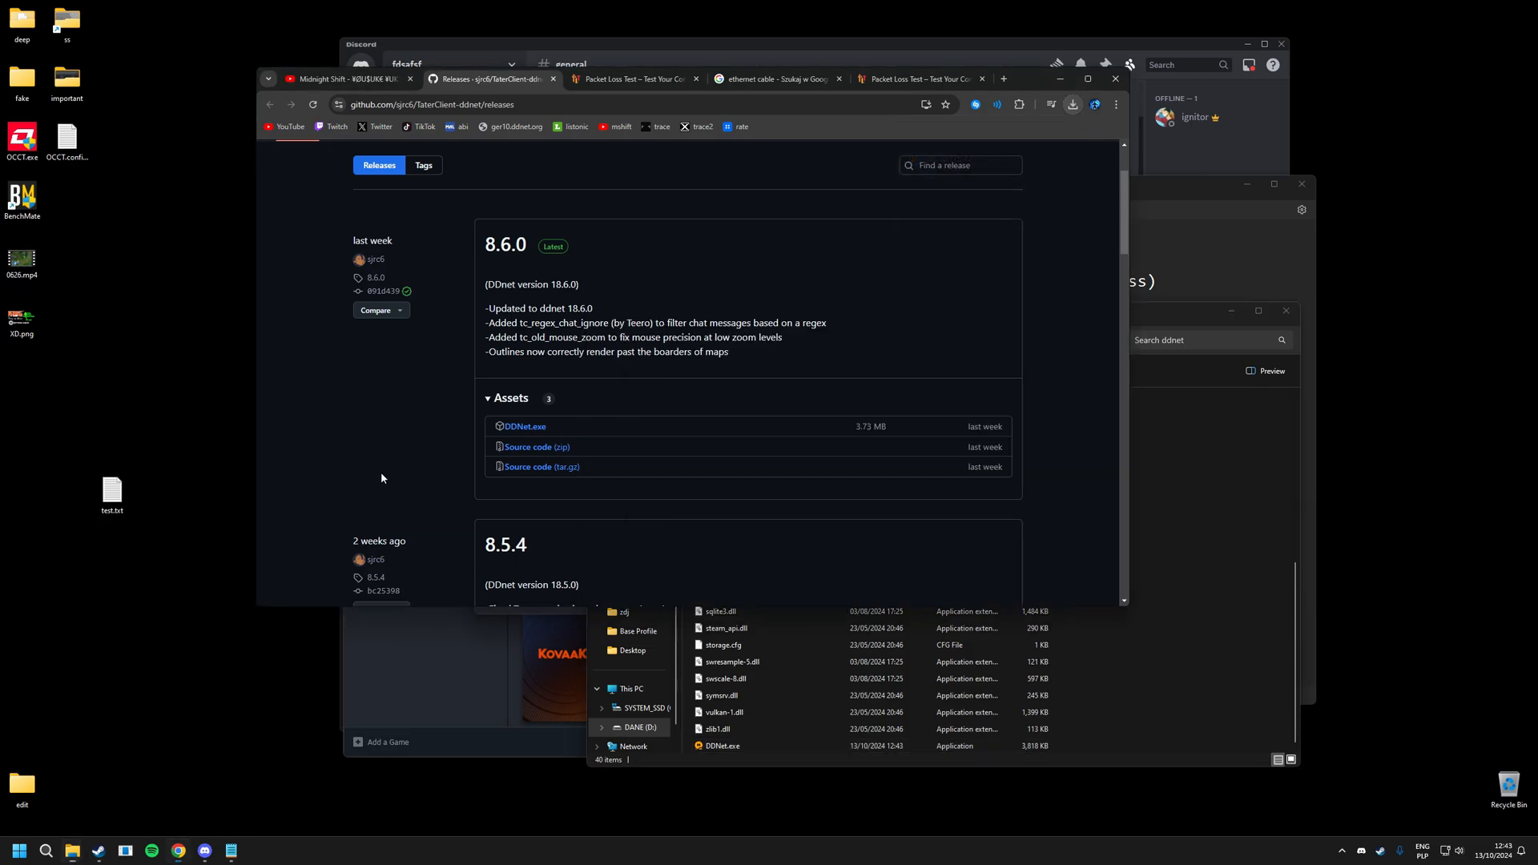
pyautogui.moveTo(537, 447)
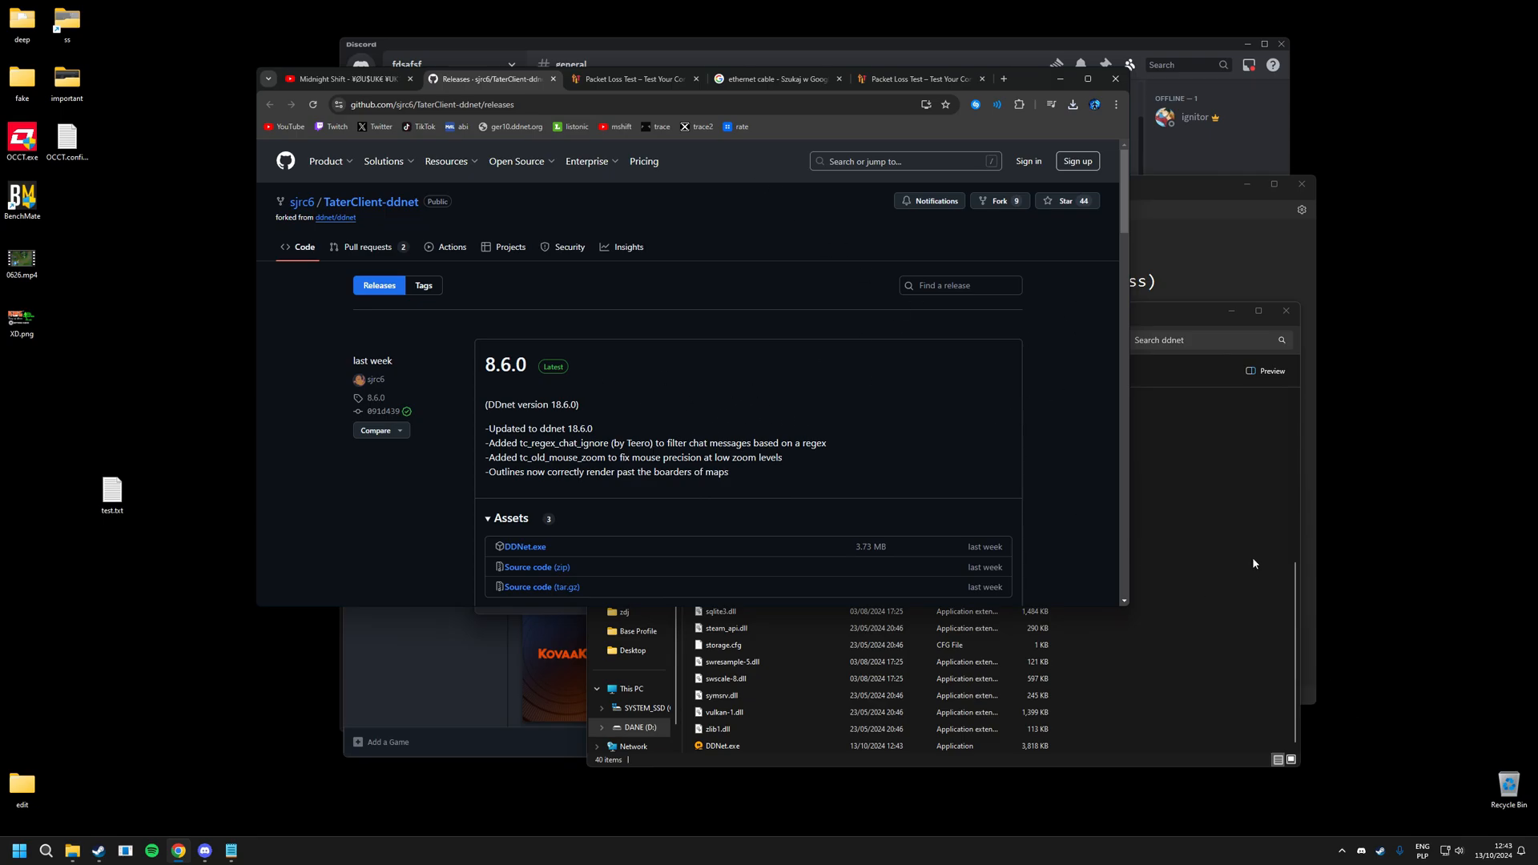
pyautogui.click(633, 78)
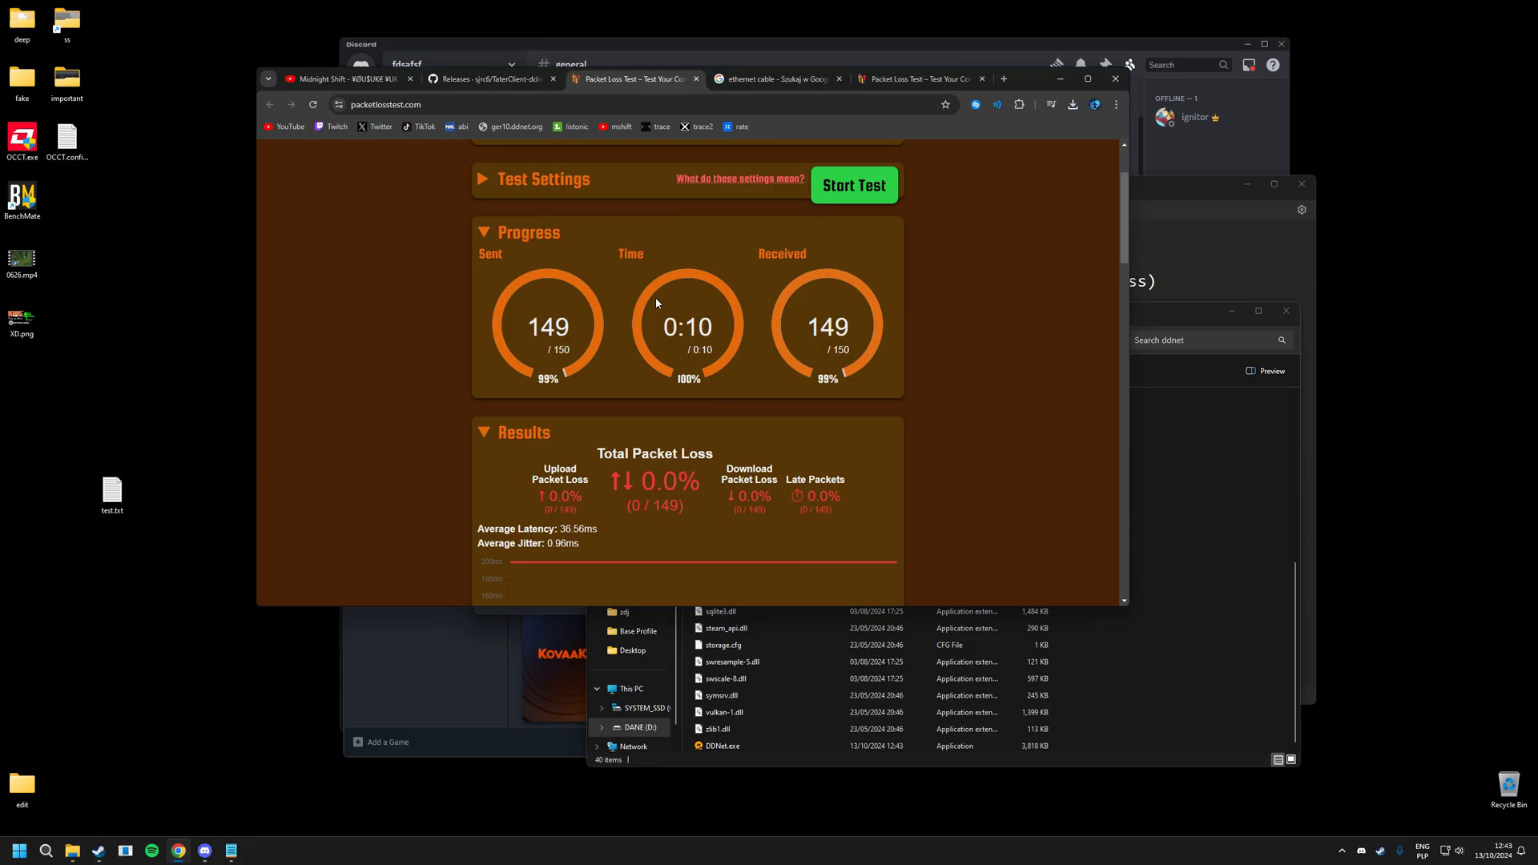
# Step: Highlight the 0.0% Total Packet Loss value, then show the 'ethernet cable' Google image results
pyautogui.doubleClick(653, 481)
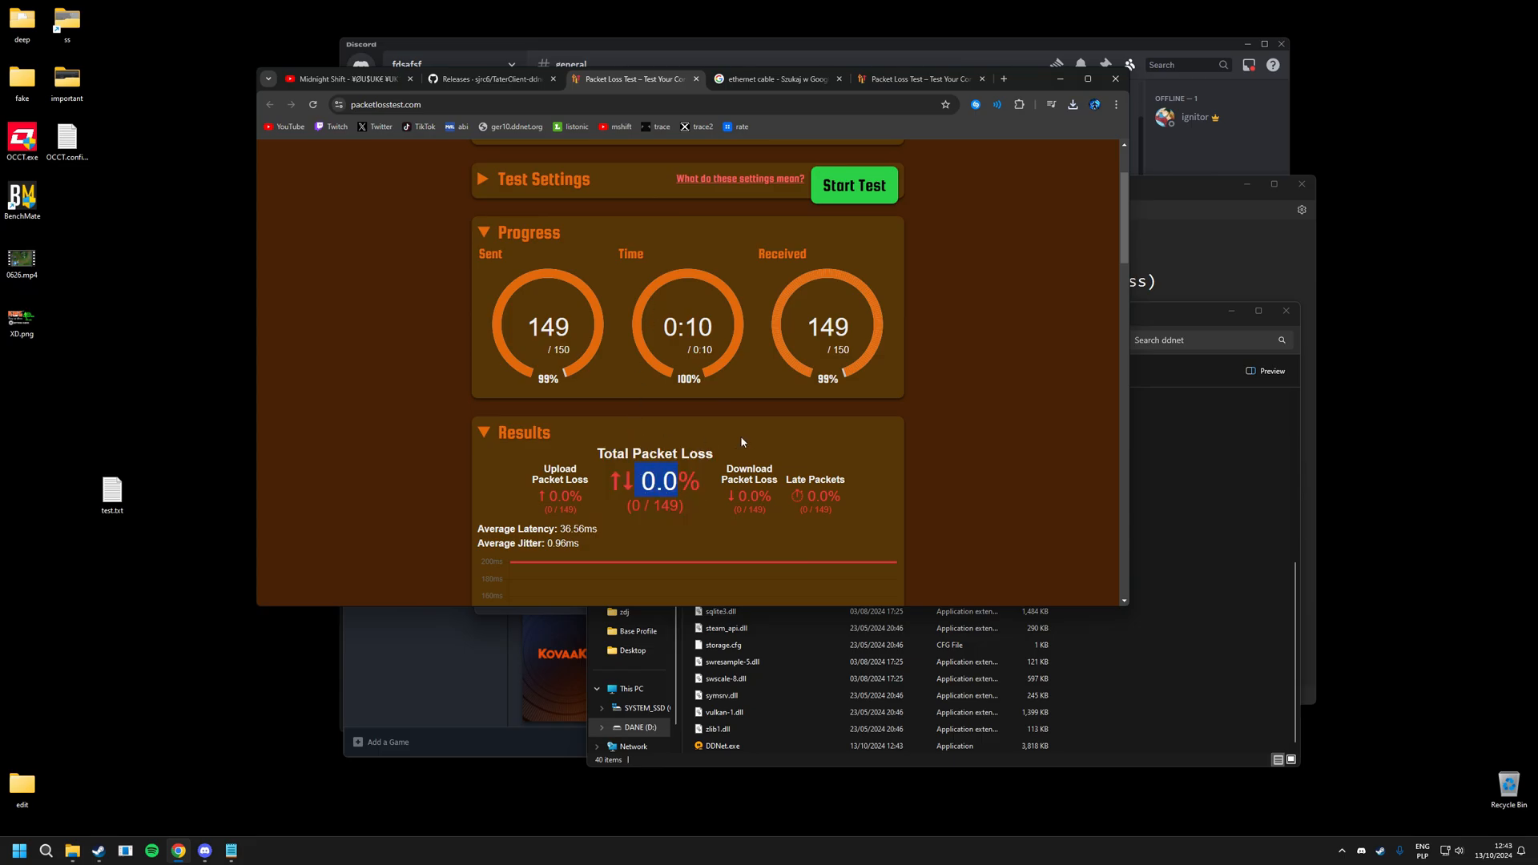
pyautogui.moveTo(968, 141)
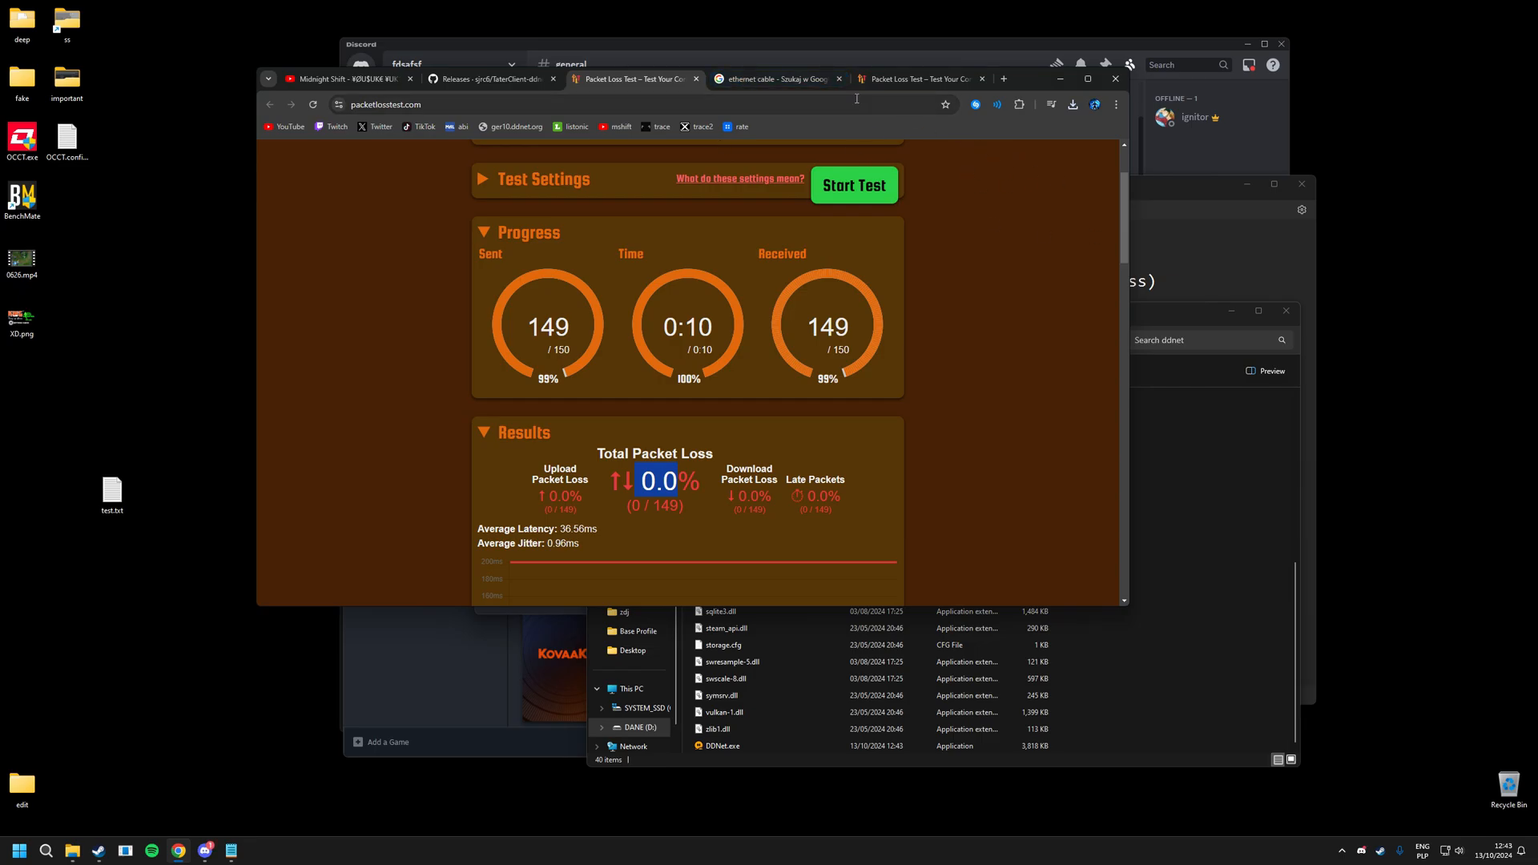
pyautogui.click(779, 78)
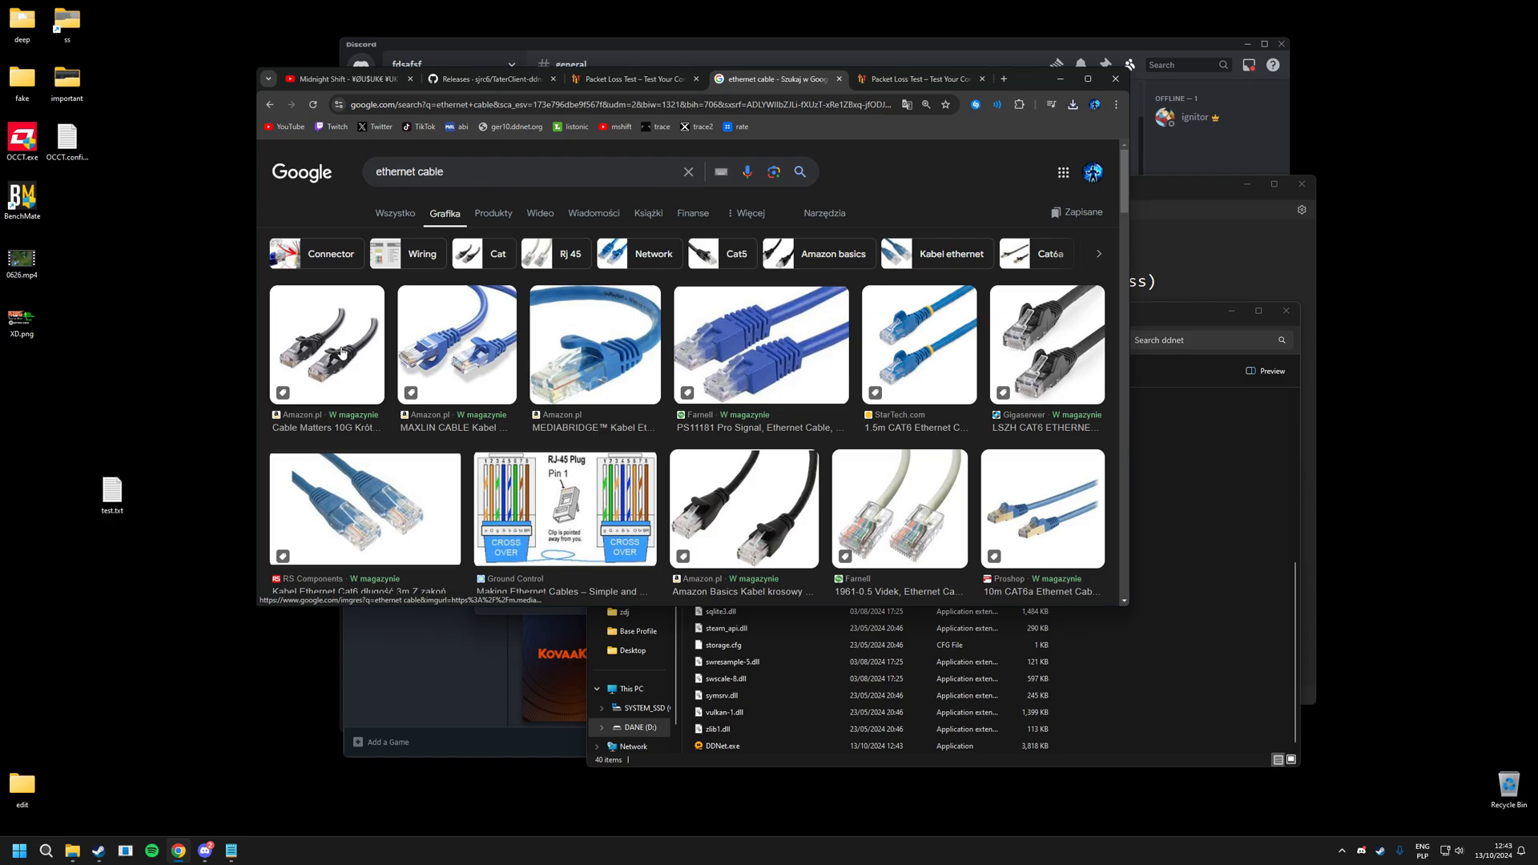
pyautogui.scroll(-3)
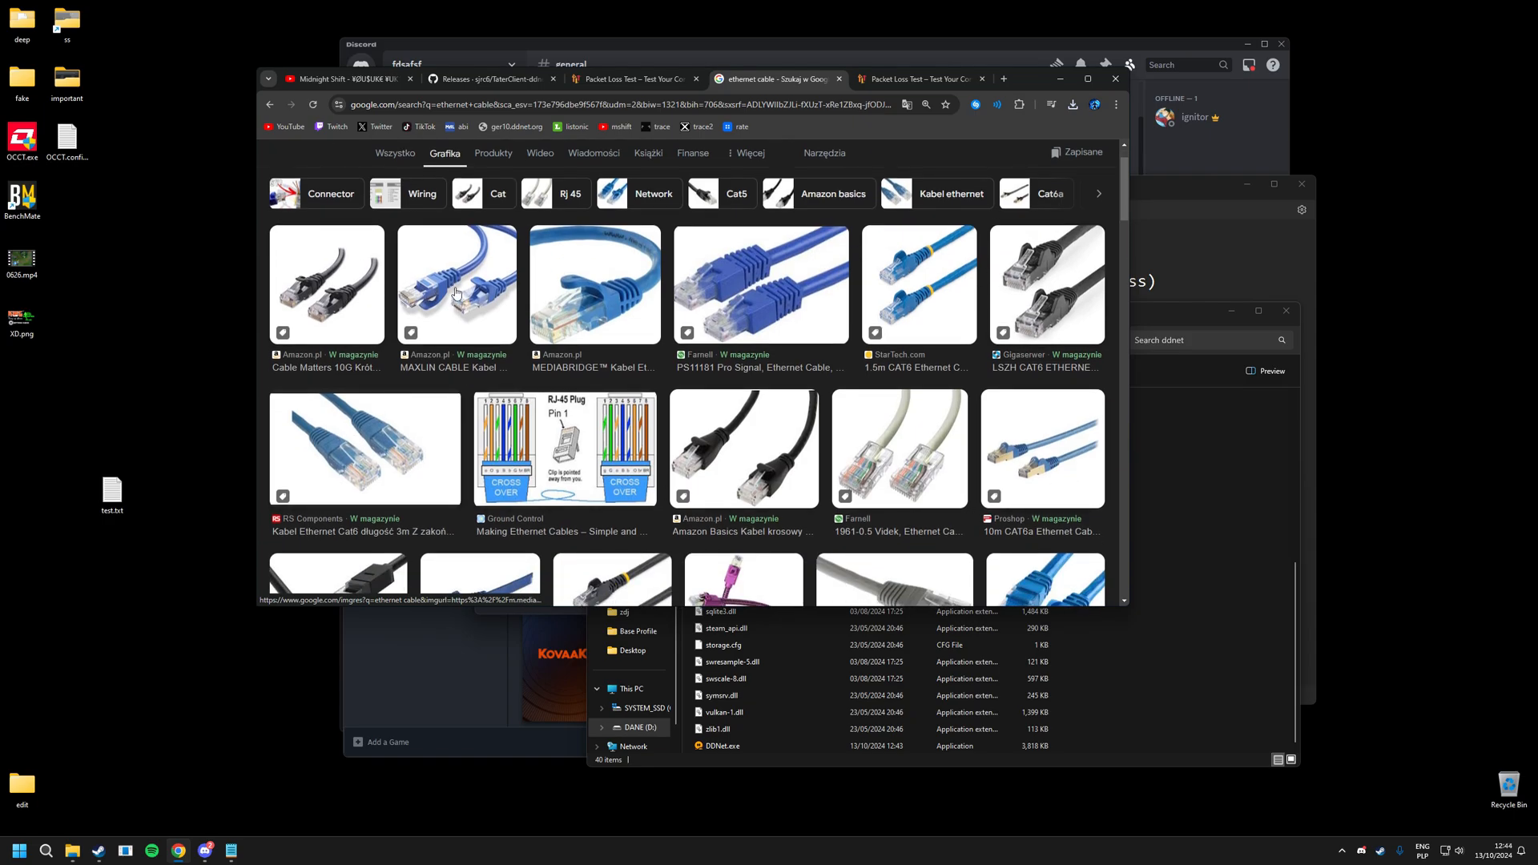
pyautogui.moveTo(773, 471)
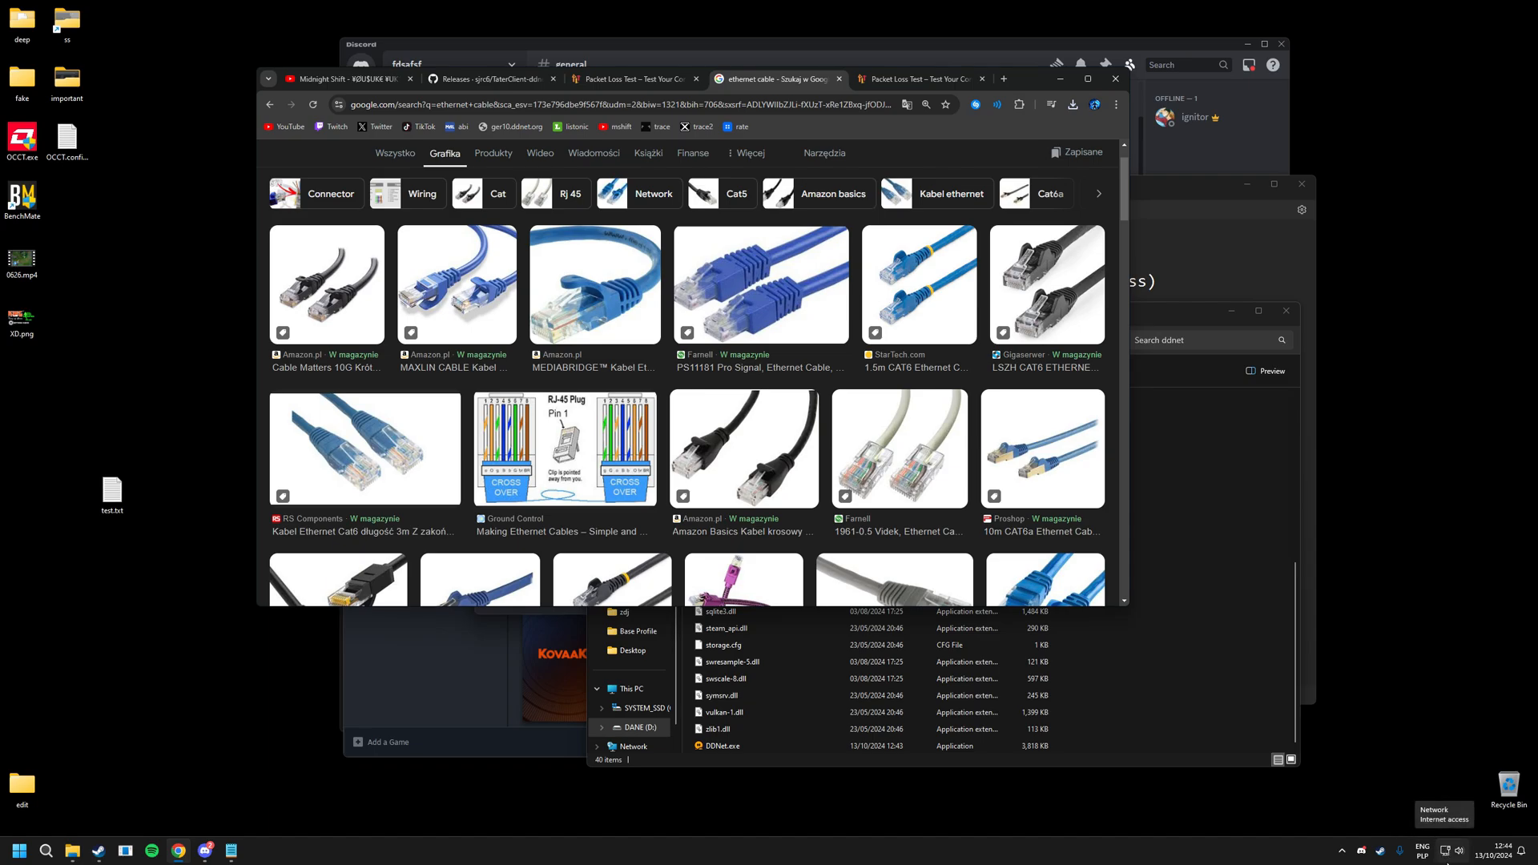
pyautogui.moveTo(1452, 851)
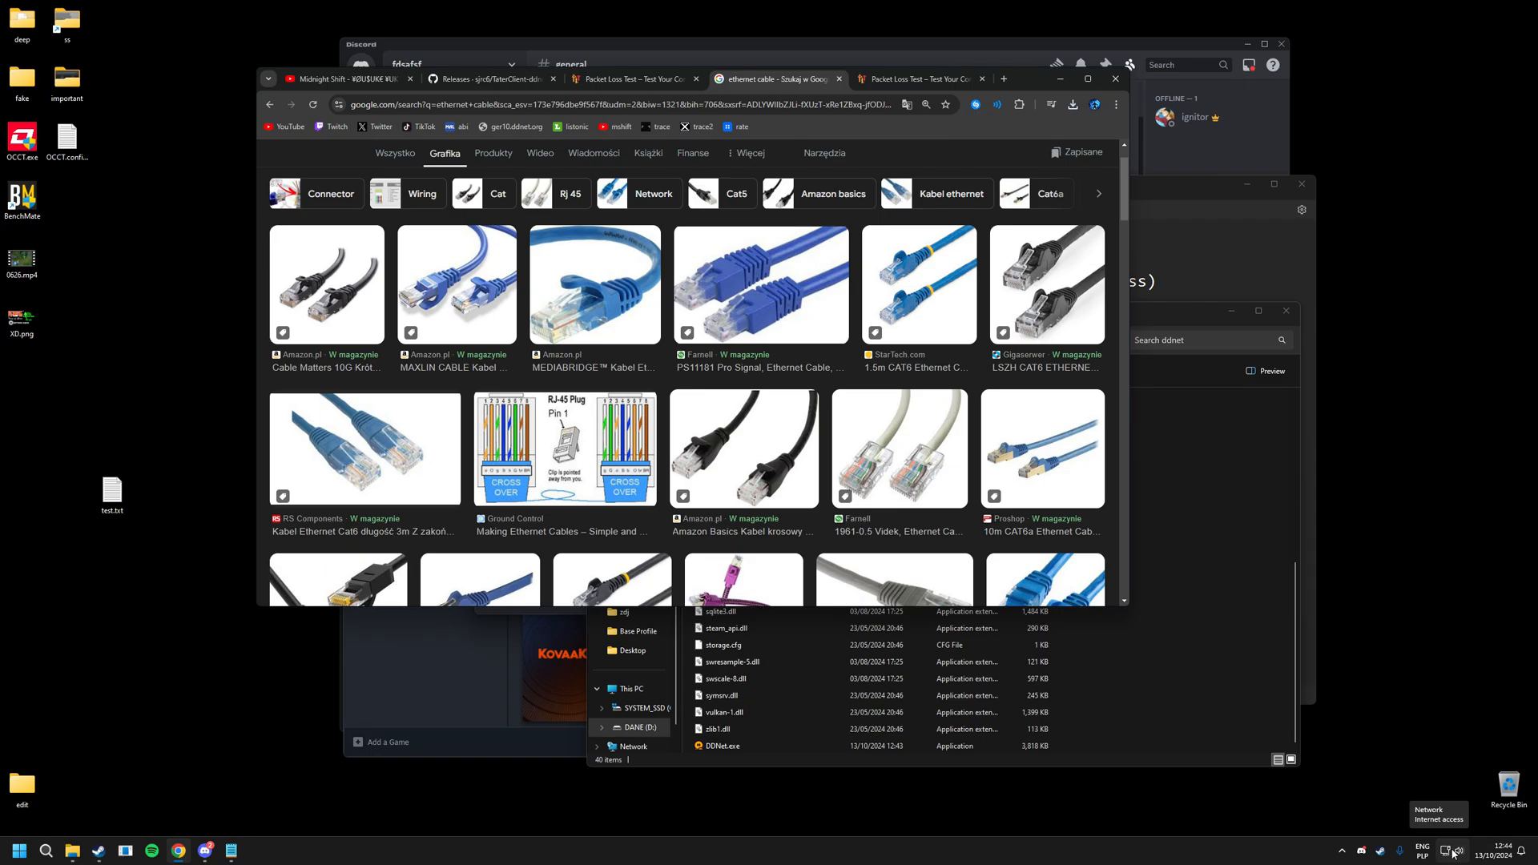
pyautogui.moveTo(1451, 832)
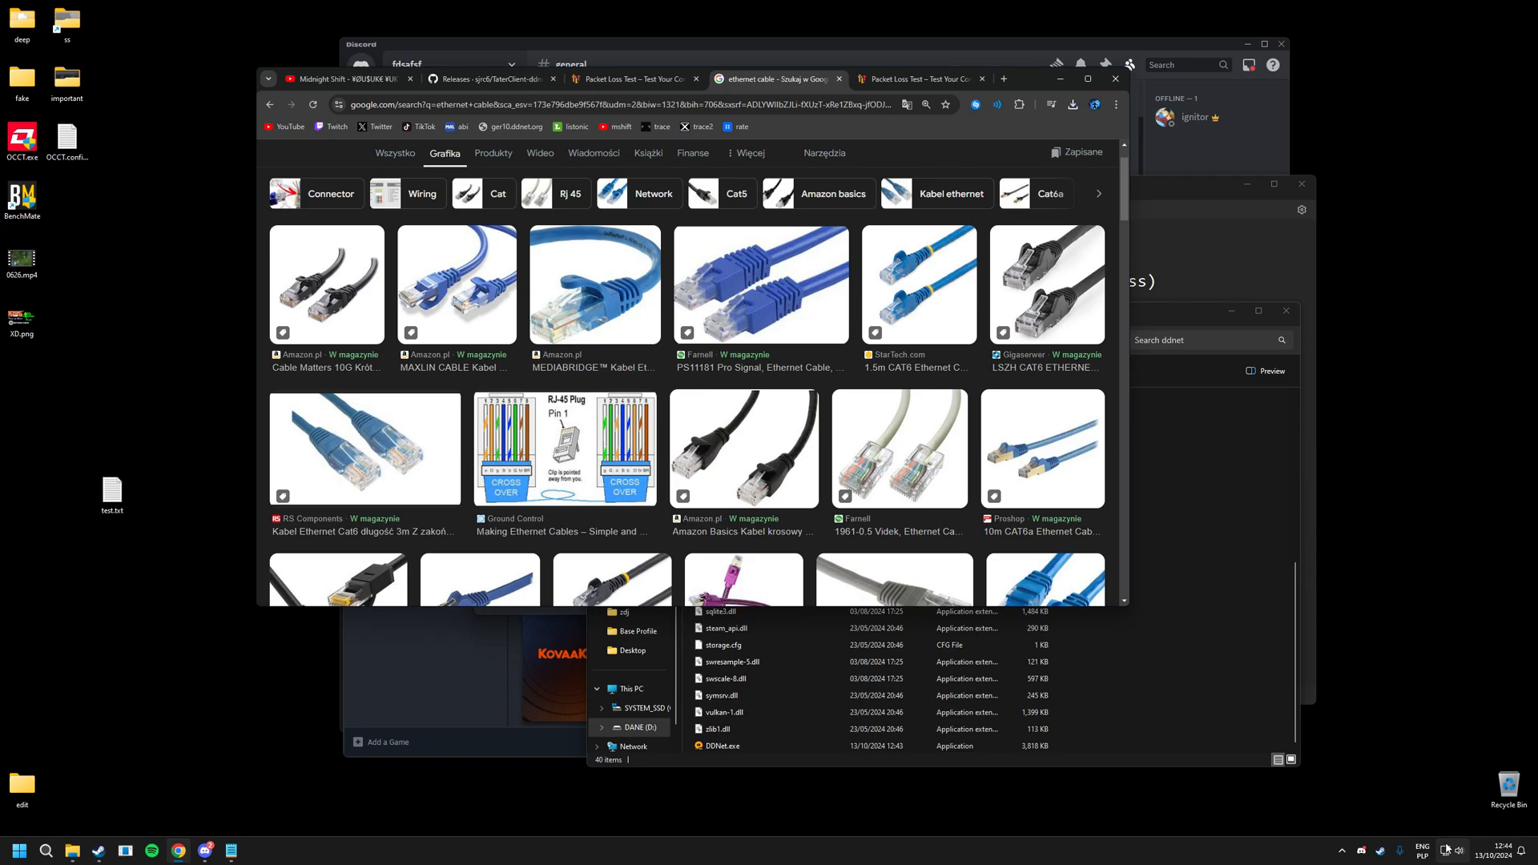
pyautogui.moveTo(1450, 849)
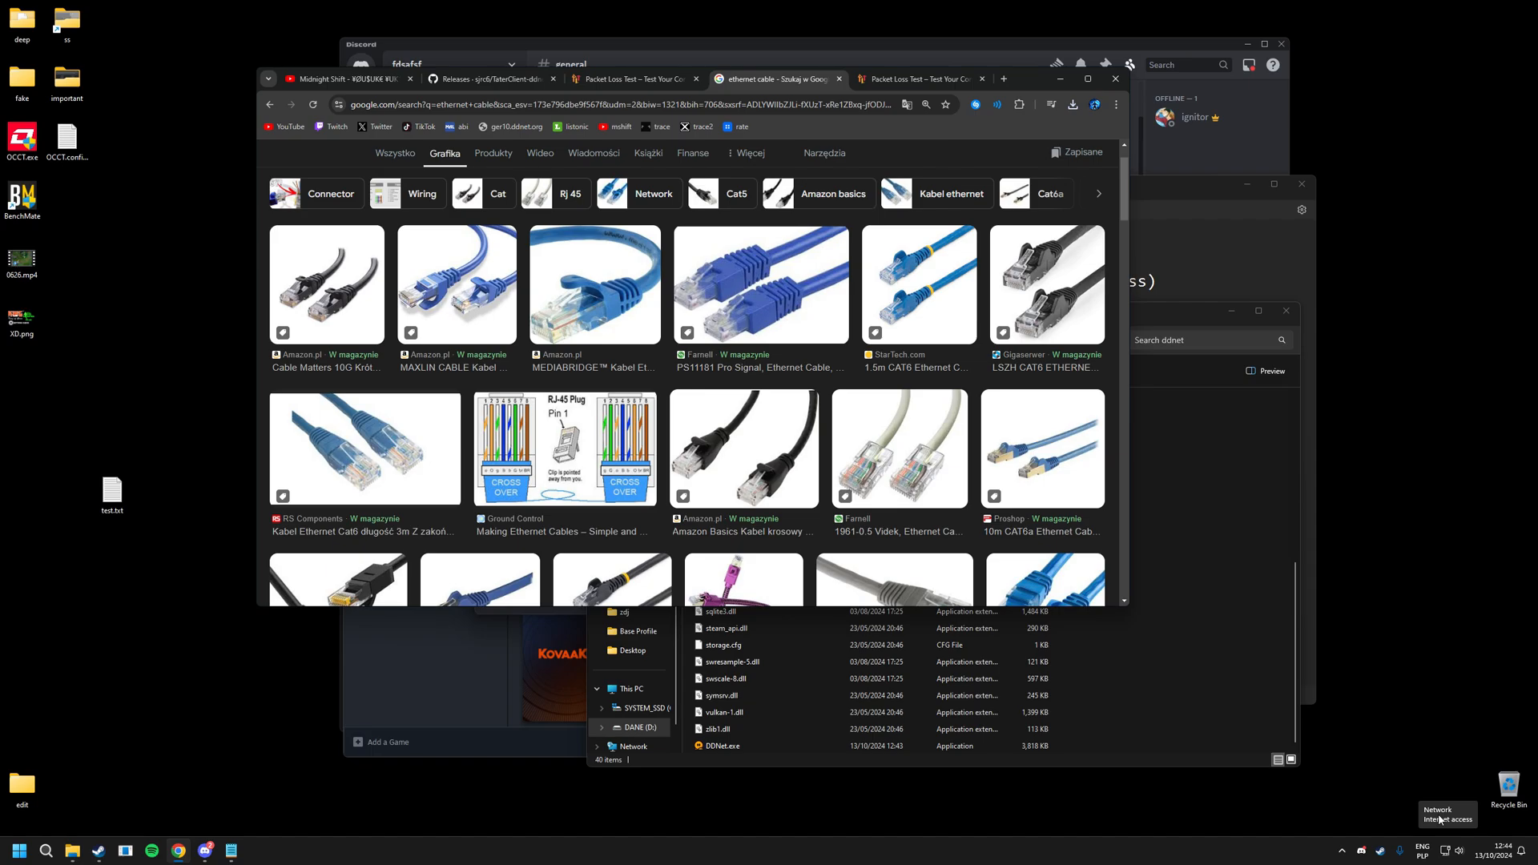
pyautogui.scroll(3)
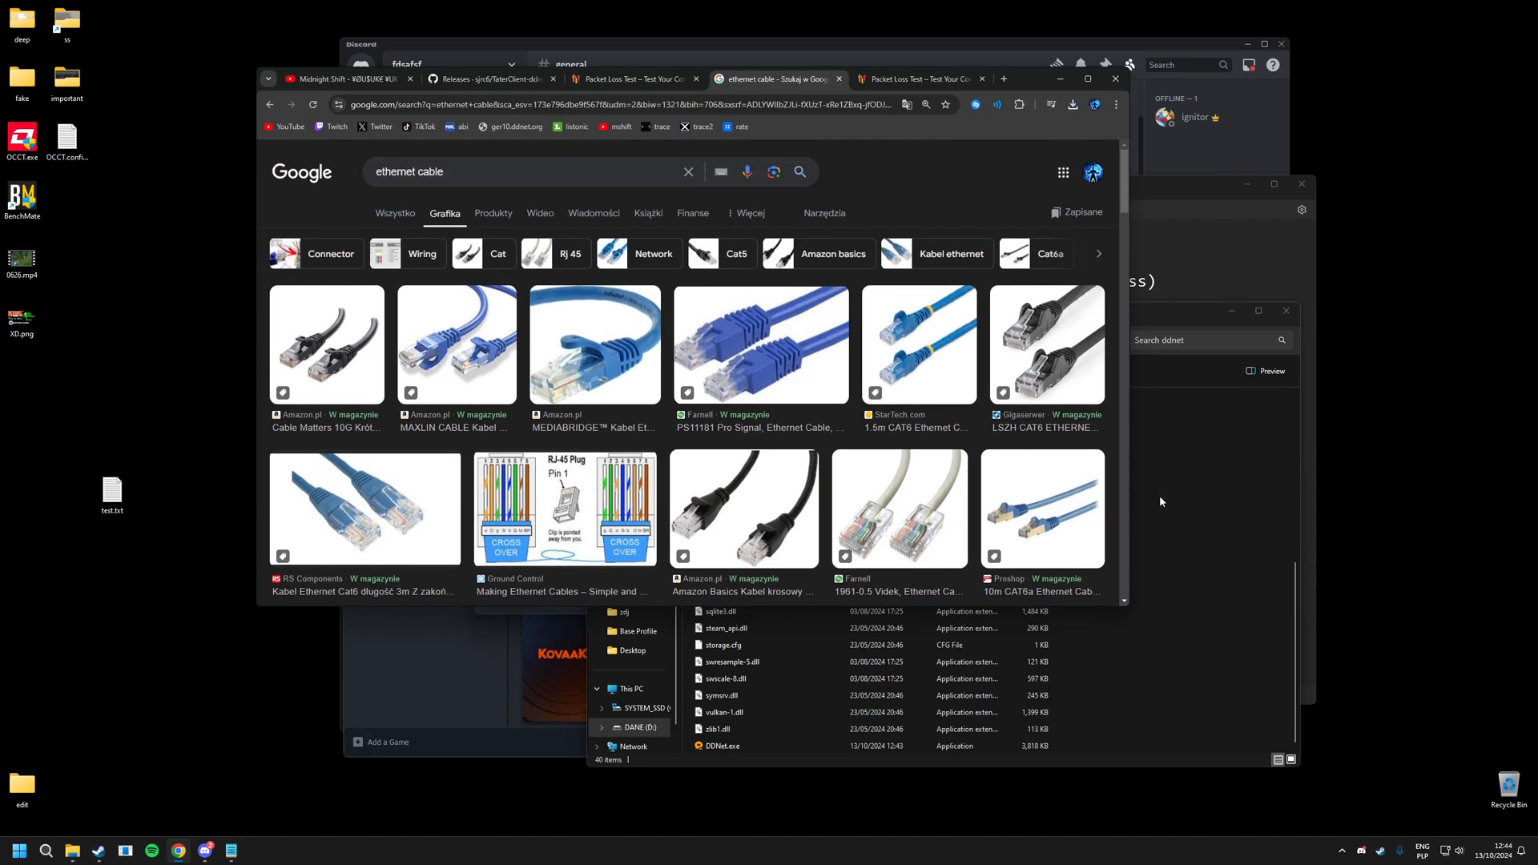